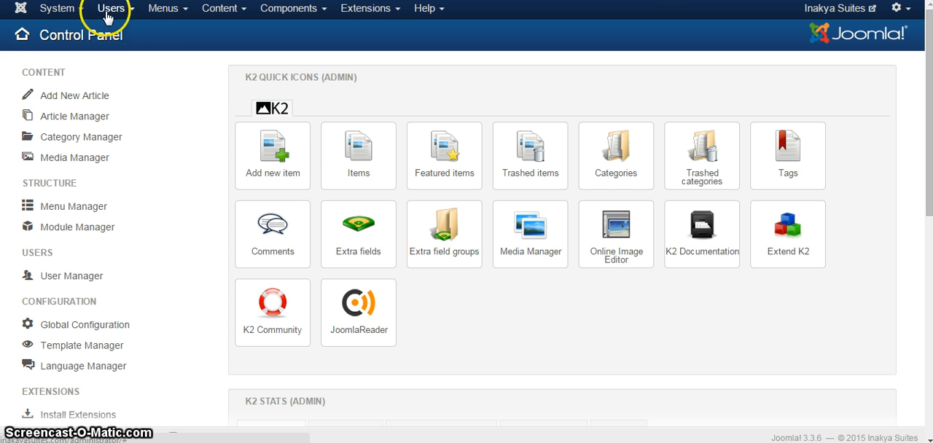
{"action": "mouse_move", "coordinate": [288, 8]}
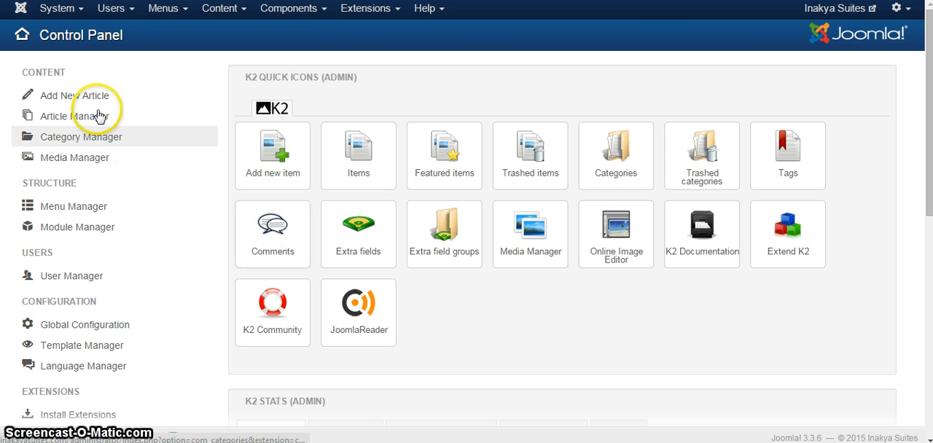
{"action": "mouse_move", "coordinate": [108, 78]}
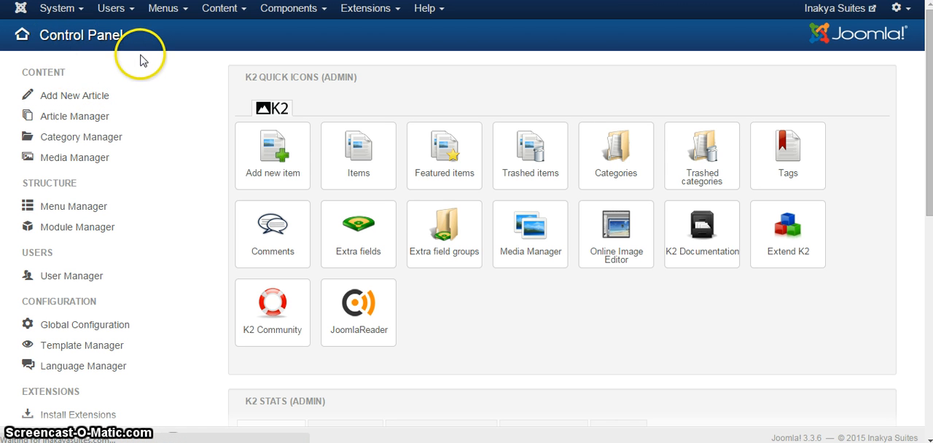
{"action": "mouse_move", "coordinate": [144, 59]}
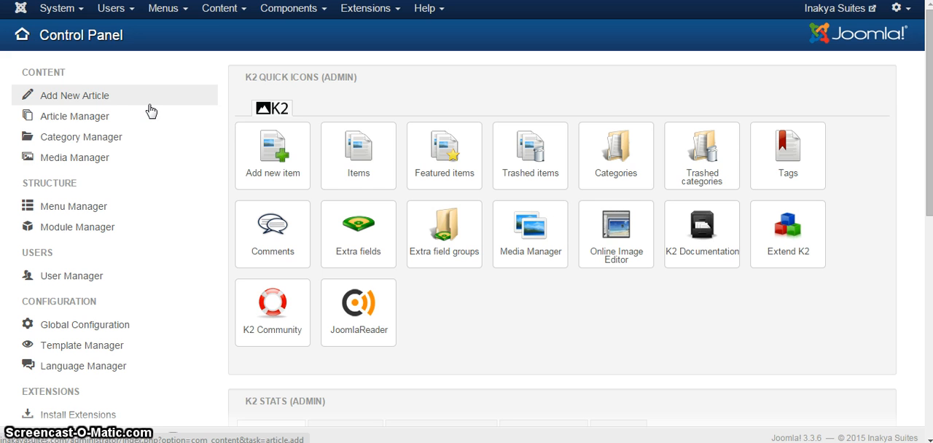
{"action": "mouse_move", "coordinate": [222, 60]}
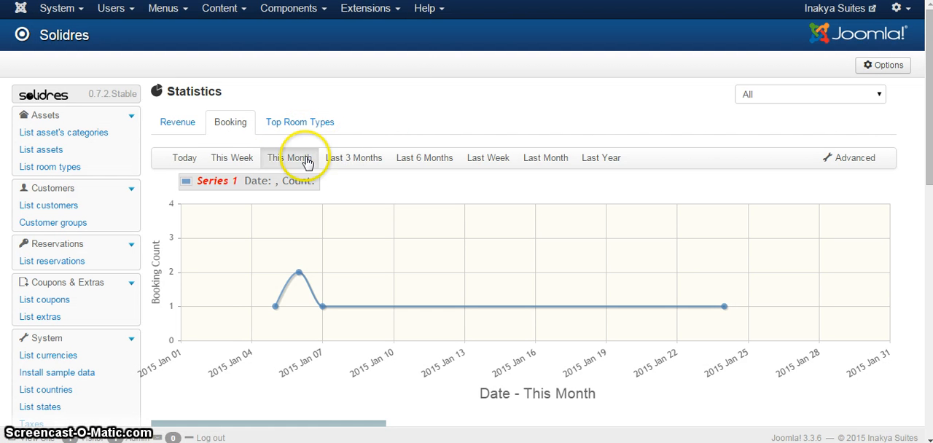
{"action": "mouse_move", "coordinate": [128, 89]}
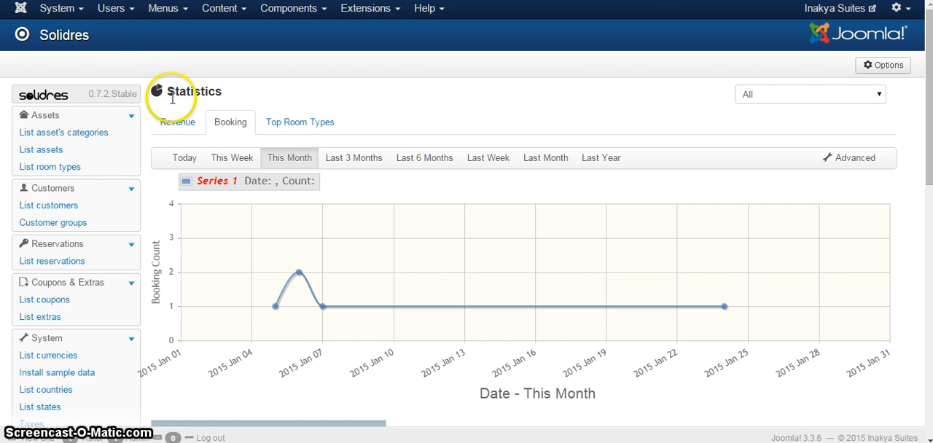
{"action": "mouse_move", "coordinate": [234, 98]}
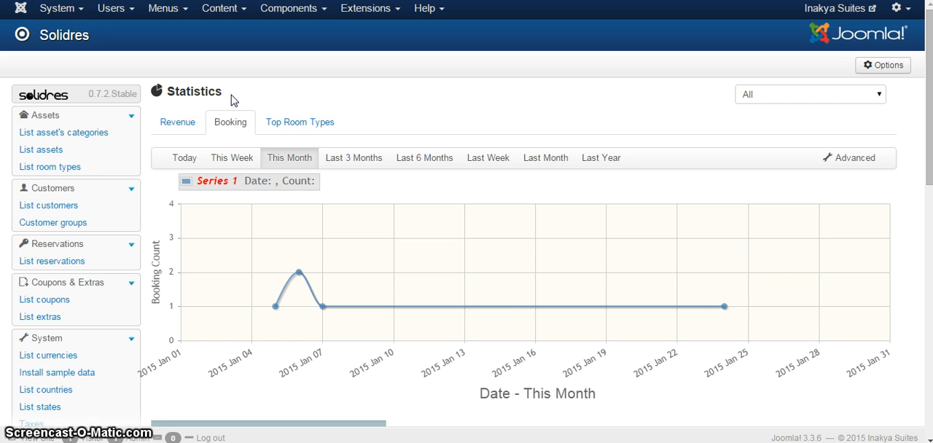
{"action": "mouse_move", "coordinate": [275, 99]}
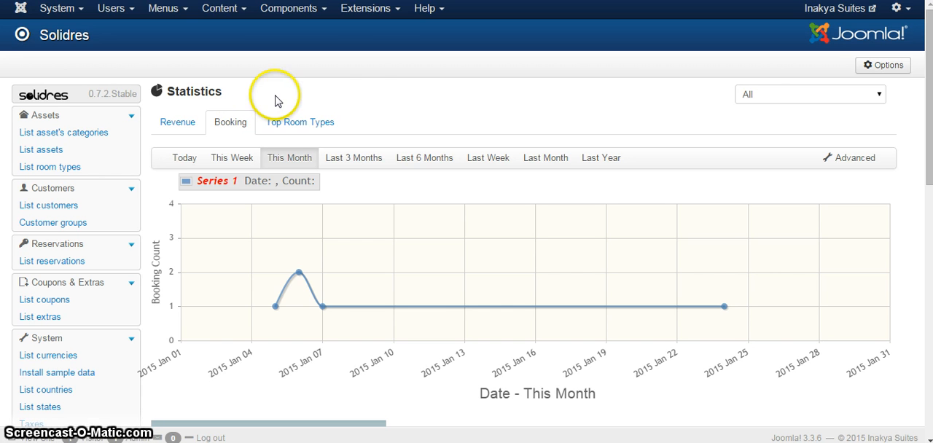
Step: Open the hotel's public website and go to its Rooms page
{"action": "scroll", "scroll_direction": "down", "scroll_amount": 3}
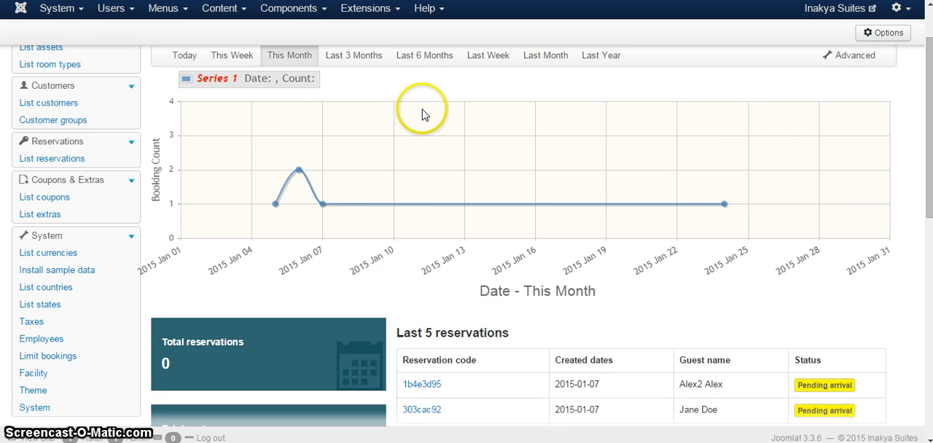
{"action": "mouse_move", "coordinate": [307, 174]}
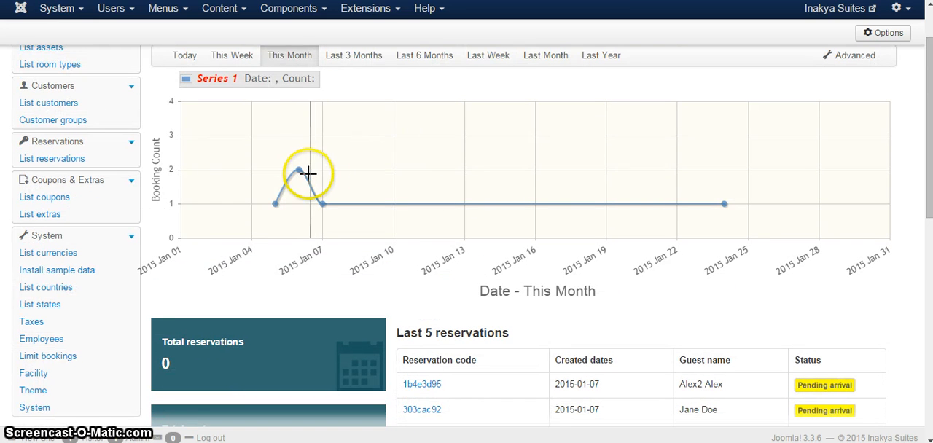
{"action": "mouse_move", "coordinate": [160, 212]}
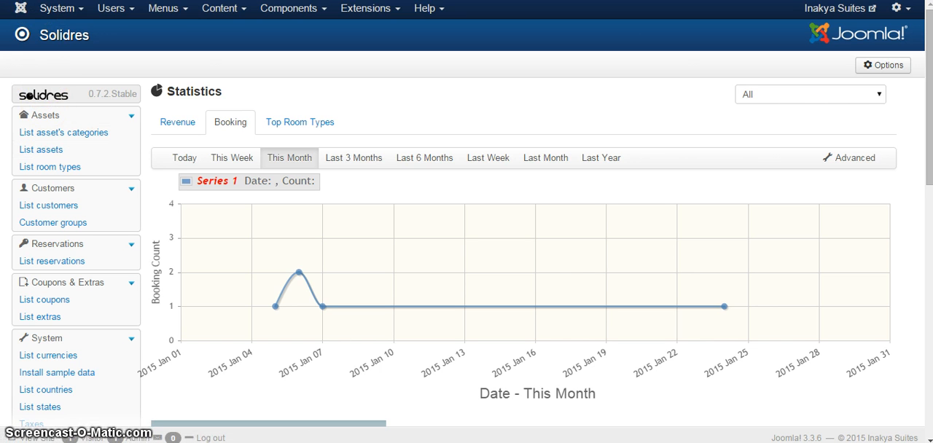
{"action": "mouse_move", "coordinate": [49, 167]}
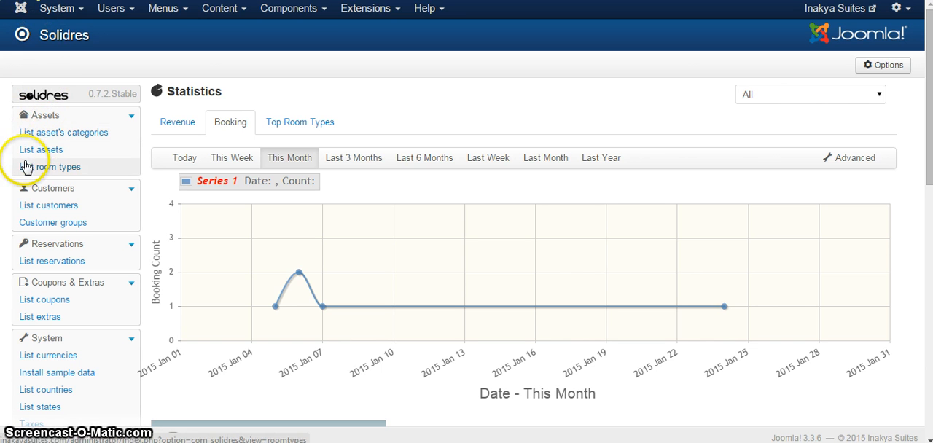
{"action": "mouse_move", "coordinate": [42, 156]}
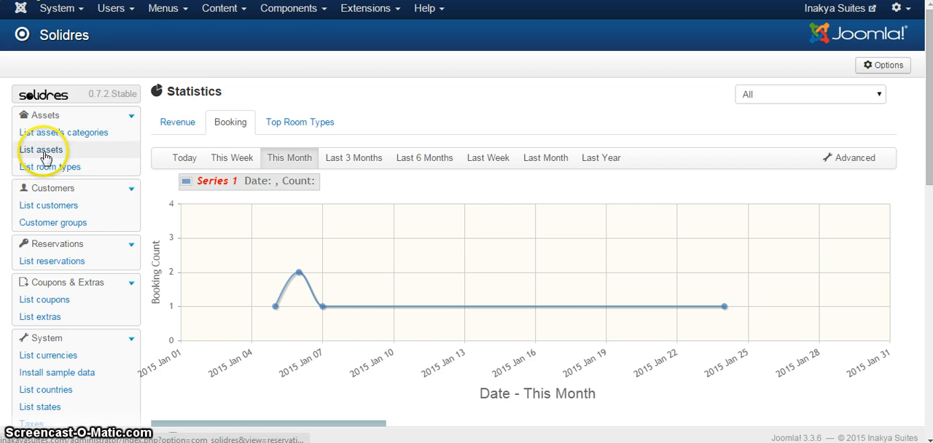
{"action": "mouse_move", "coordinate": [49, 206]}
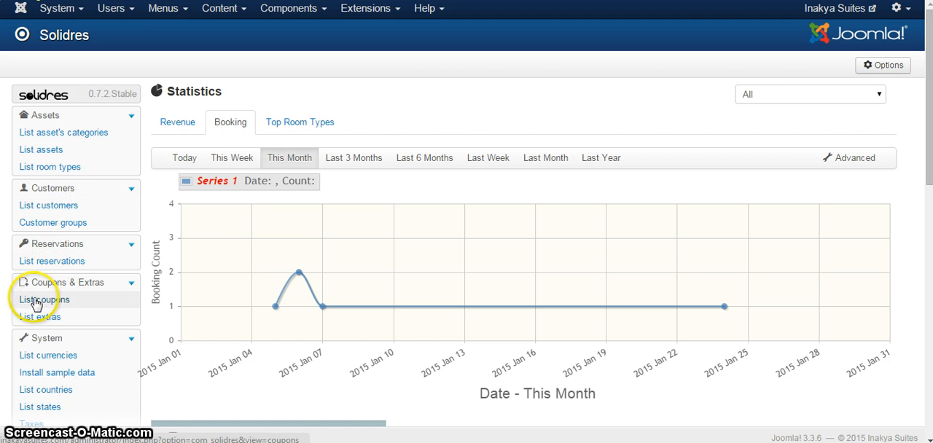
{"action": "mouse_move", "coordinate": [36, 325]}
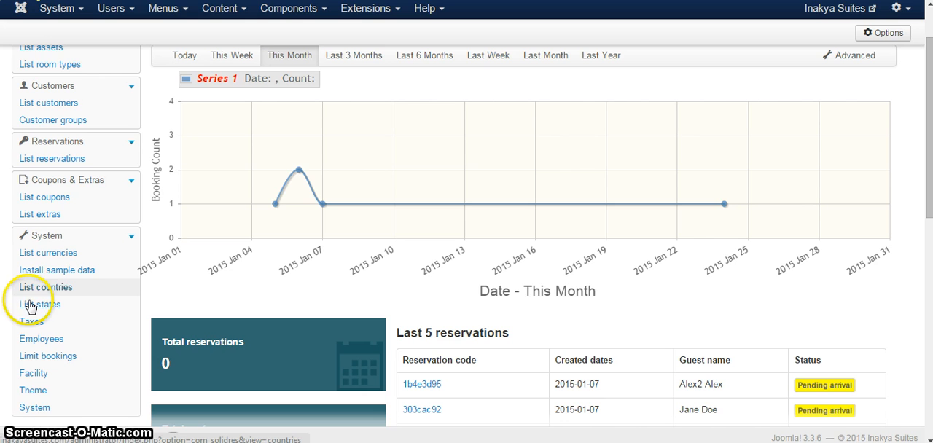
{"action": "mouse_move", "coordinate": [72, 293]}
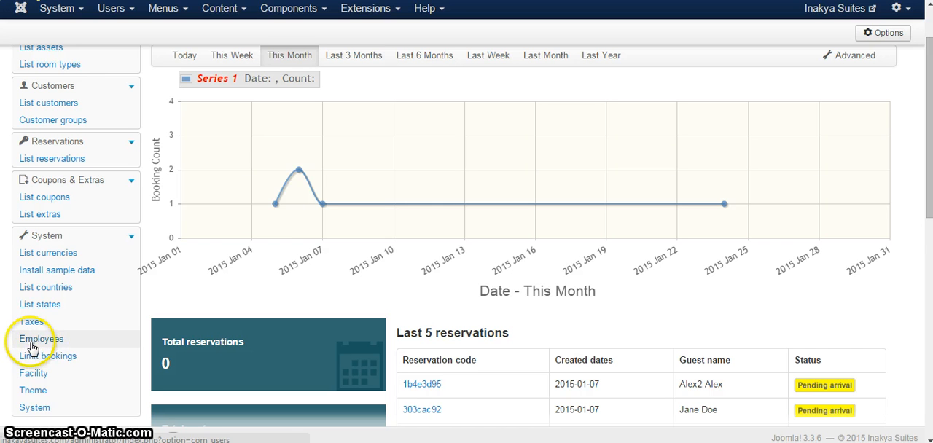
{"action": "mouse_move", "coordinate": [47, 356]}
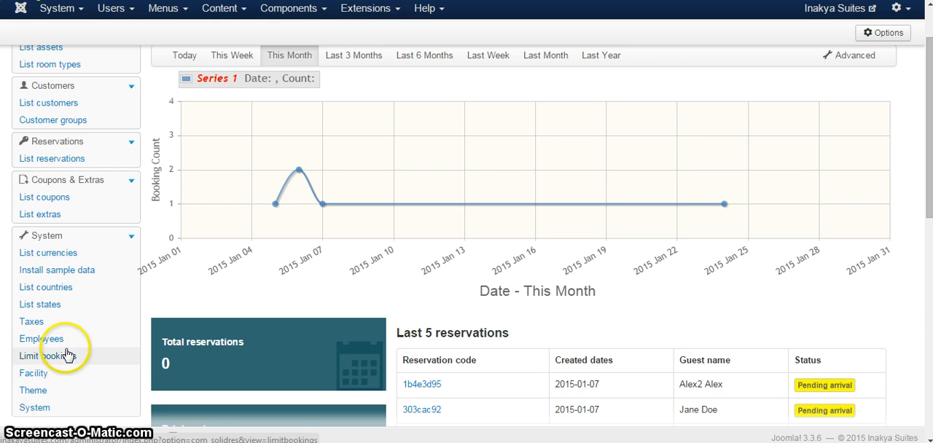
{"action": "mouse_move", "coordinate": [35, 407]}
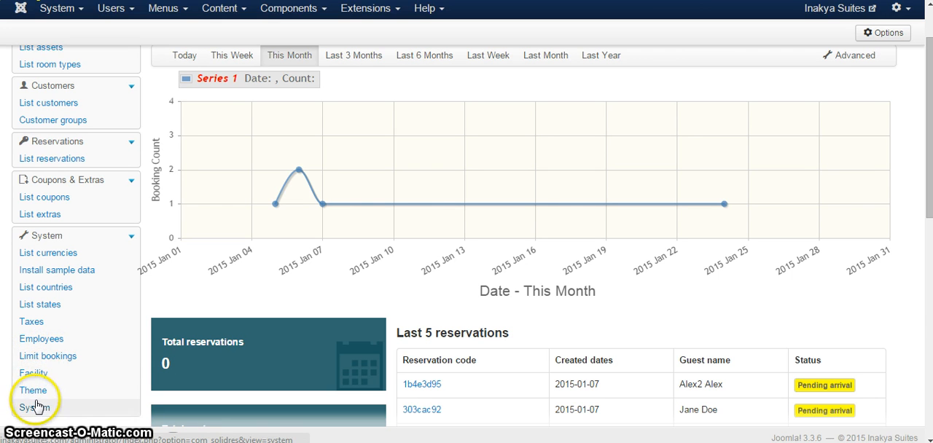
{"action": "mouse_move", "coordinate": [34, 373]}
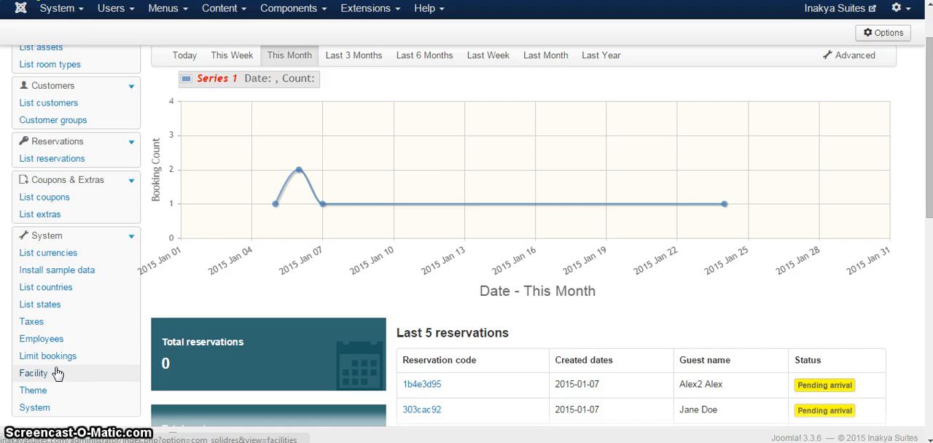
{"action": "scroll", "scroll_direction": "up", "scroll_amount": 3}
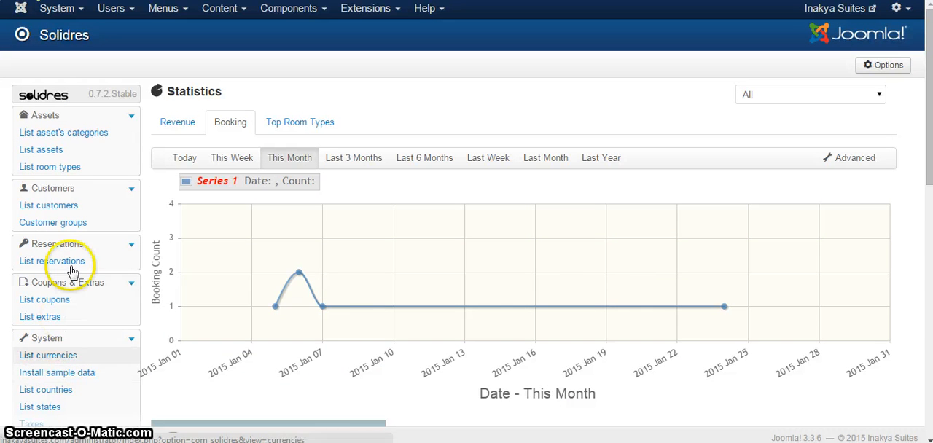
{"action": "mouse_move", "coordinate": [40, 149]}
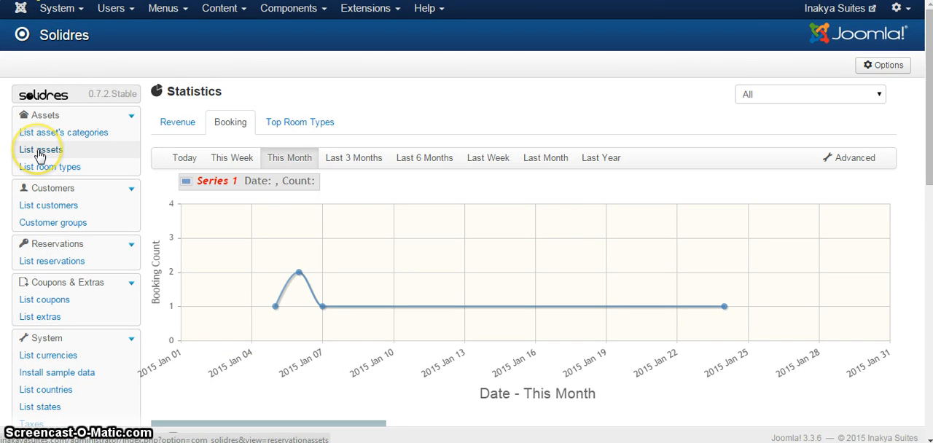
{"action": "left_click", "coordinate": [40, 154]}
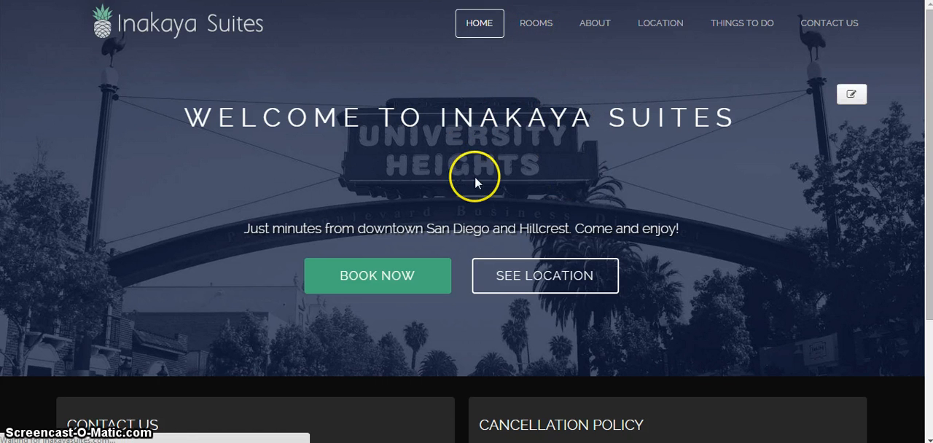
{"action": "left_click", "coordinate": [535, 22]}
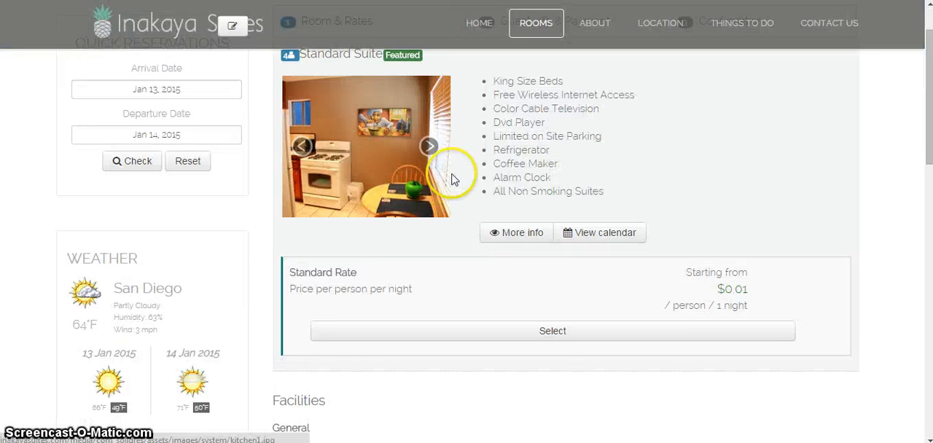
{"action": "scroll", "scroll_direction": "up", "scroll_amount": 3}
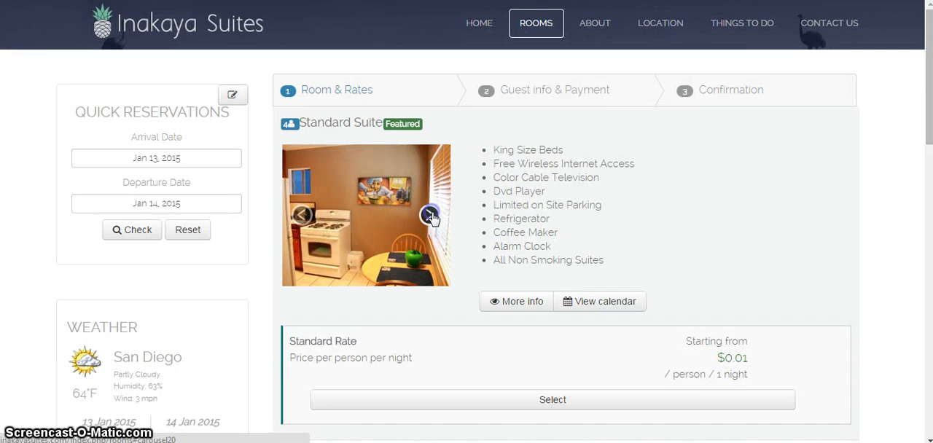
{"action": "mouse_move", "coordinate": [509, 155]}
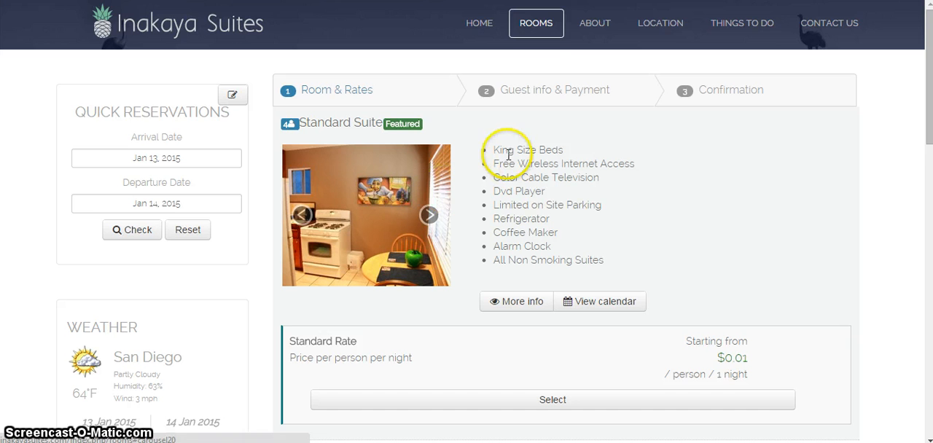
{"action": "mouse_move", "coordinate": [581, 149]}
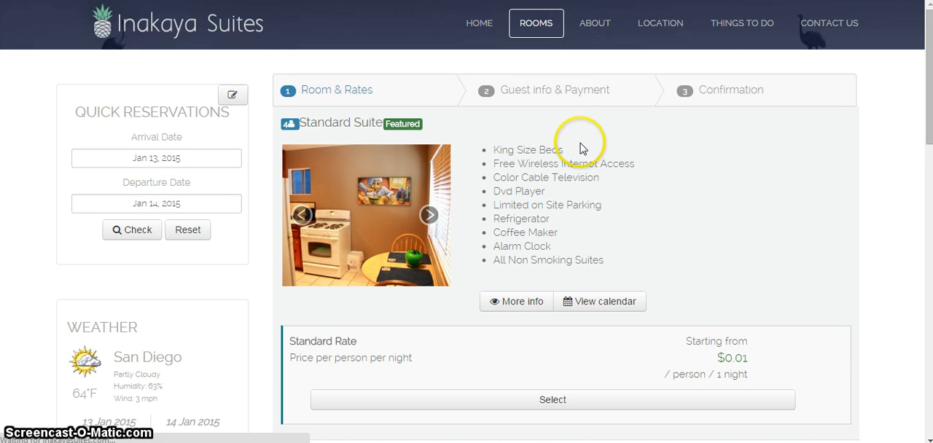
Step: View the About page gallery, then browse the Standard Suite's amenities and $0.01 Standard Rate
{"action": "left_click", "coordinate": [595, 22]}
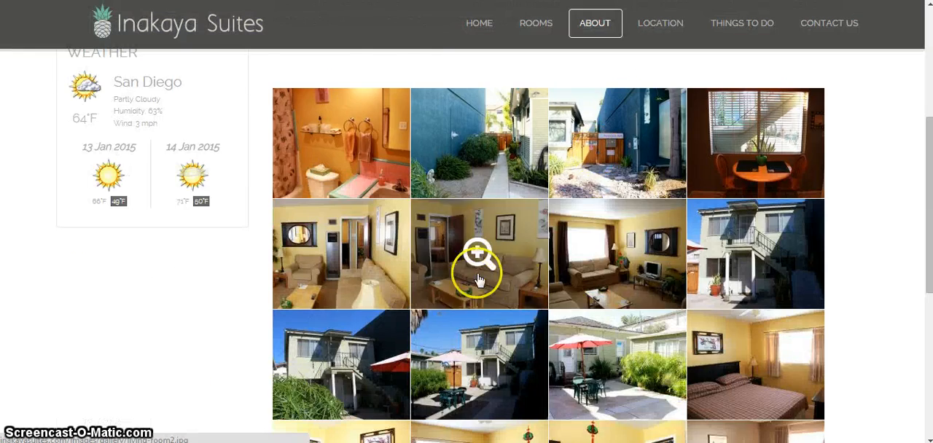
{"action": "scroll", "scroll_direction": "up", "scroll_amount": 3}
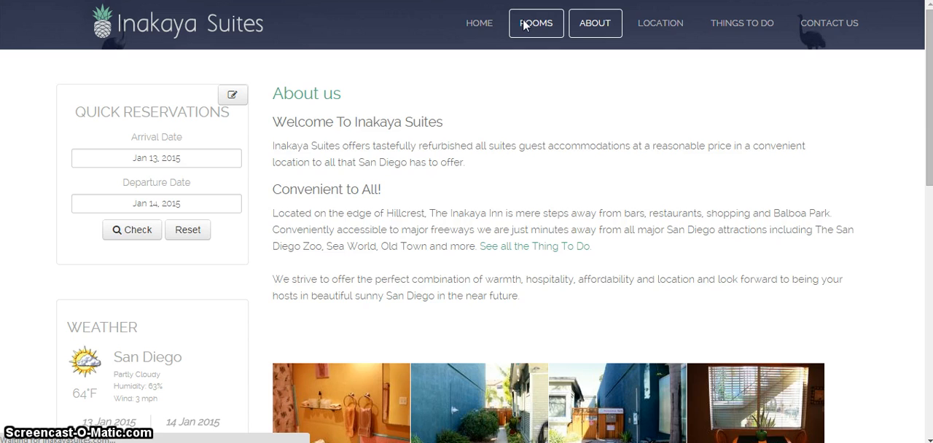
{"action": "left_click", "coordinate": [535, 23]}
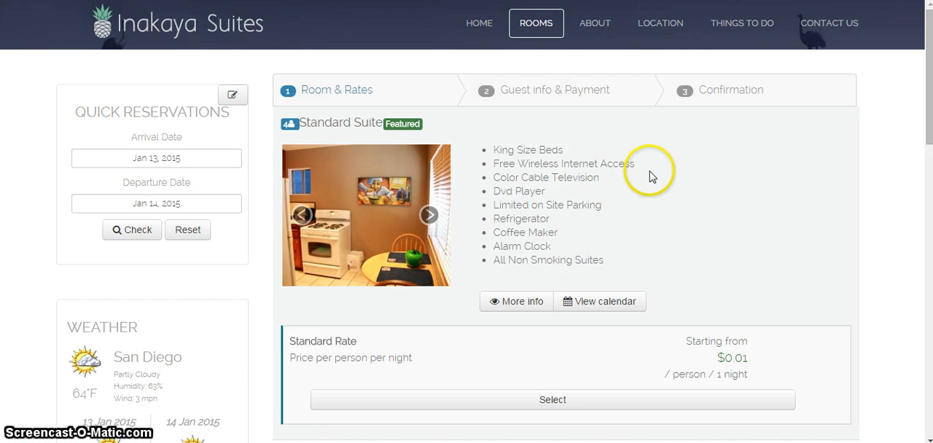
{"action": "mouse_move", "coordinate": [735, 357]}
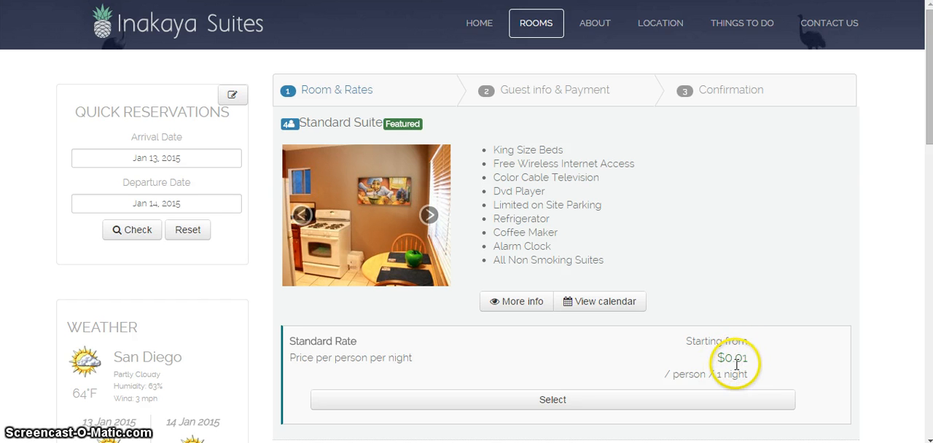
{"action": "scroll", "scroll_direction": "down", "scroll_amount": 3}
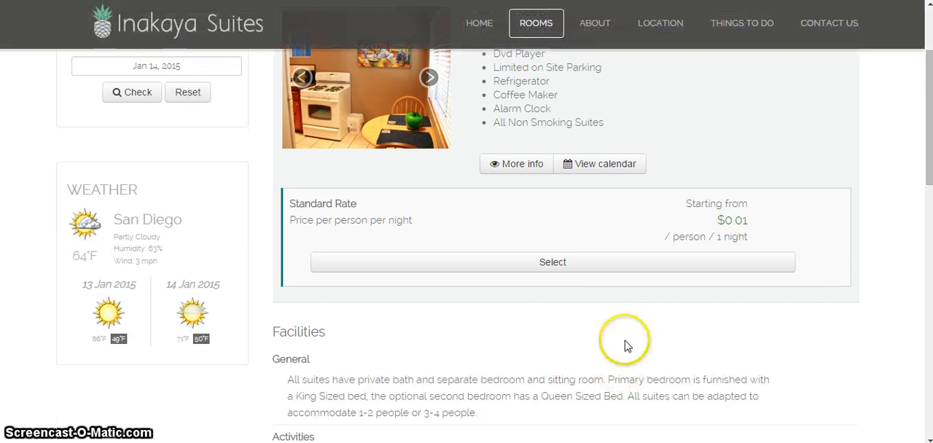
{"action": "scroll", "scroll_direction": "up", "scroll_amount": 3}
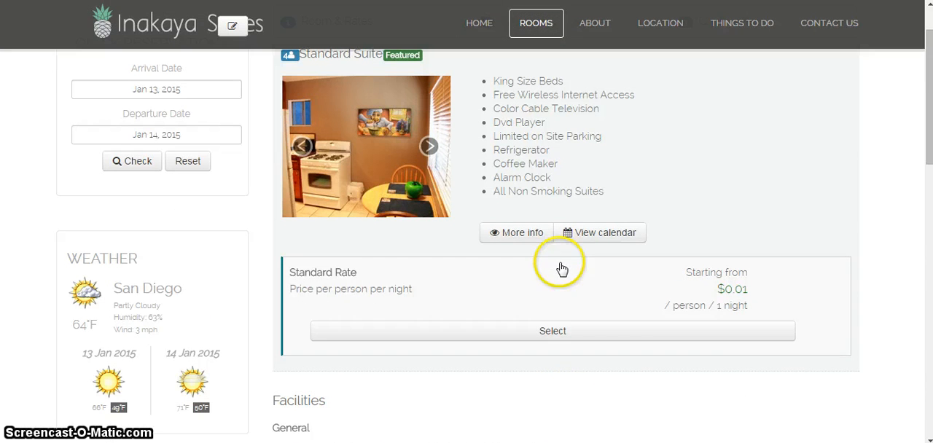
{"action": "mouse_move", "coordinate": [576, 336]}
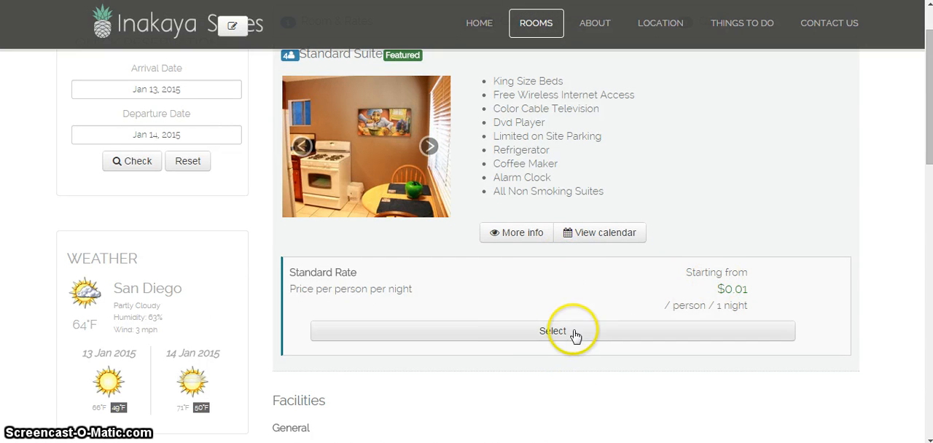
{"action": "mouse_move", "coordinate": [747, 277]}
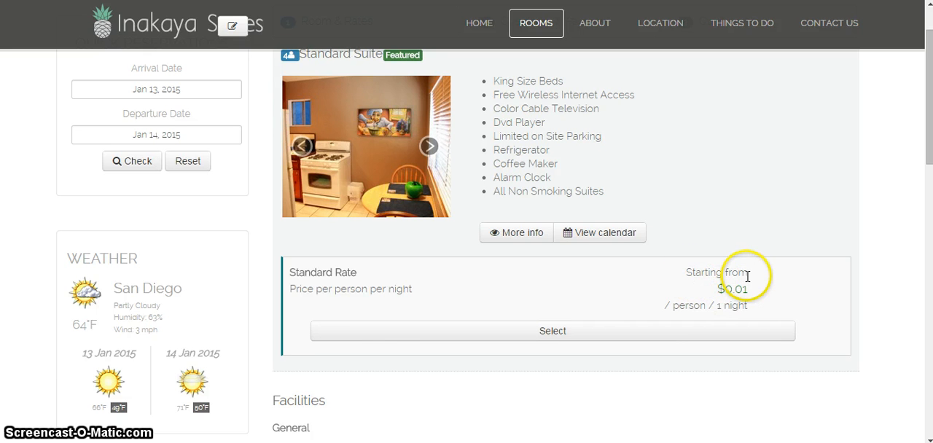
{"action": "scroll", "scroll_direction": "up", "scroll_amount": 3}
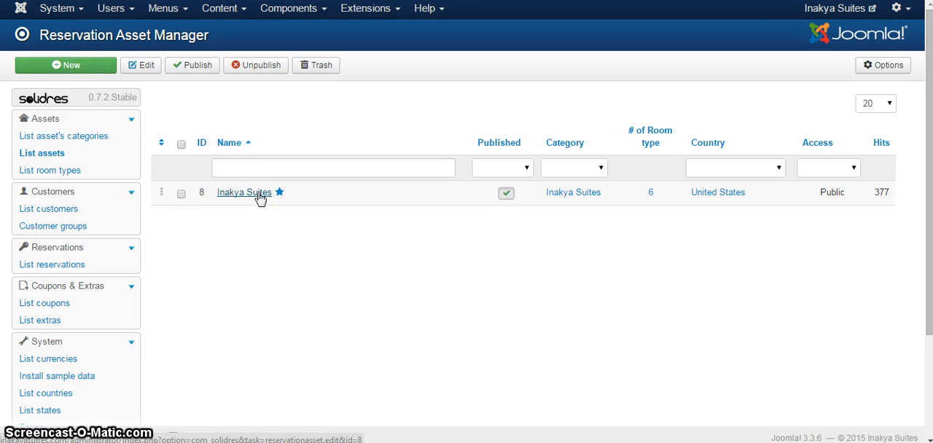
Step: Open Inakya Suites from the asset list and review its address, contact and currency details
{"action": "left_click", "coordinate": [244, 191]}
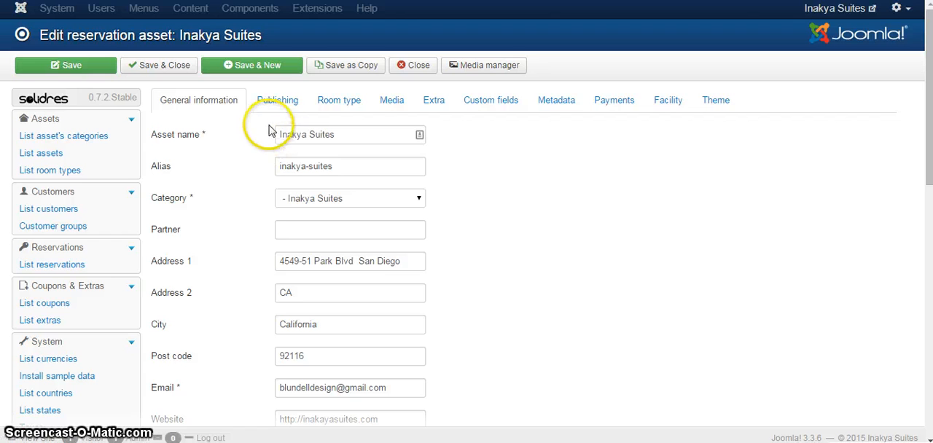
{"action": "mouse_move", "coordinate": [241, 273]}
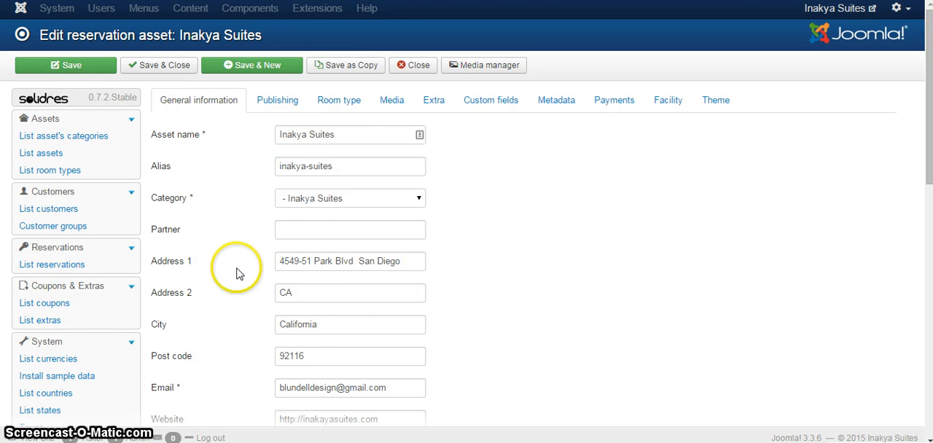
{"action": "scroll", "scroll_direction": "down", "scroll_amount": 3}
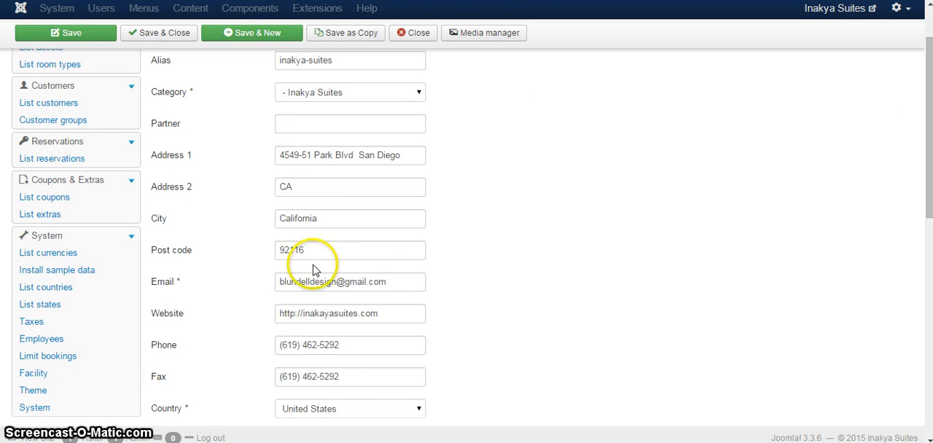
{"action": "mouse_move", "coordinate": [346, 314]}
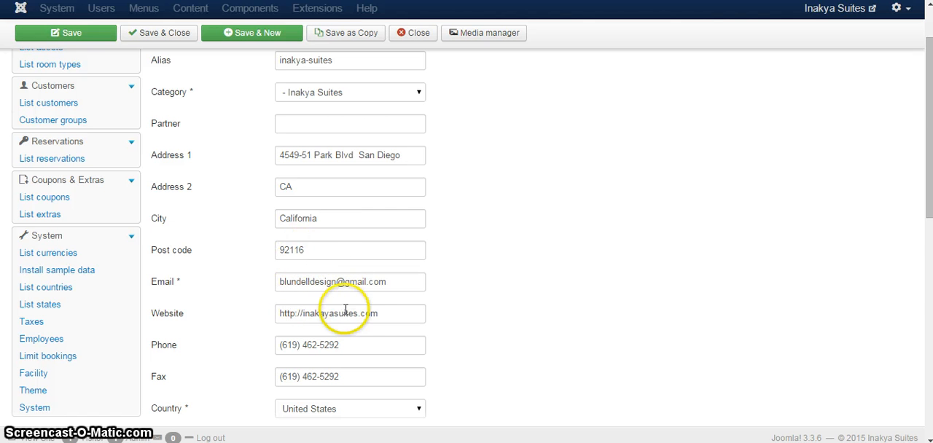
{"action": "scroll", "scroll_direction": "down", "scroll_amount": 3}
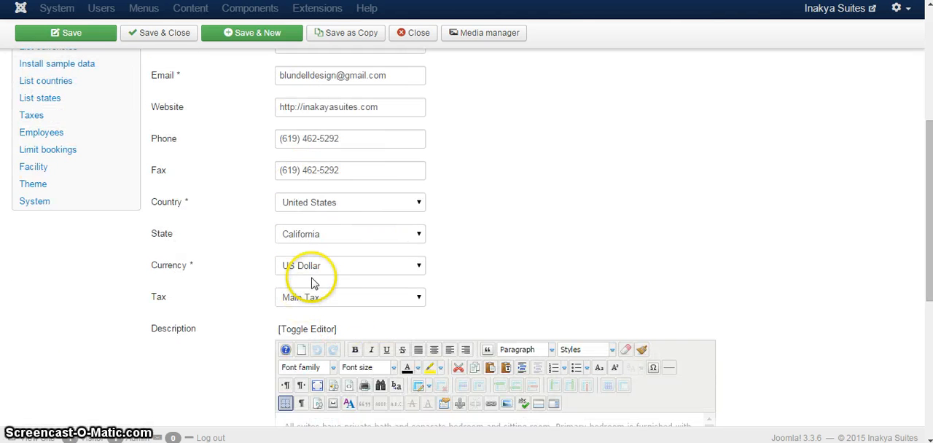
{"action": "scroll", "scroll_direction": "down", "scroll_amount": 3}
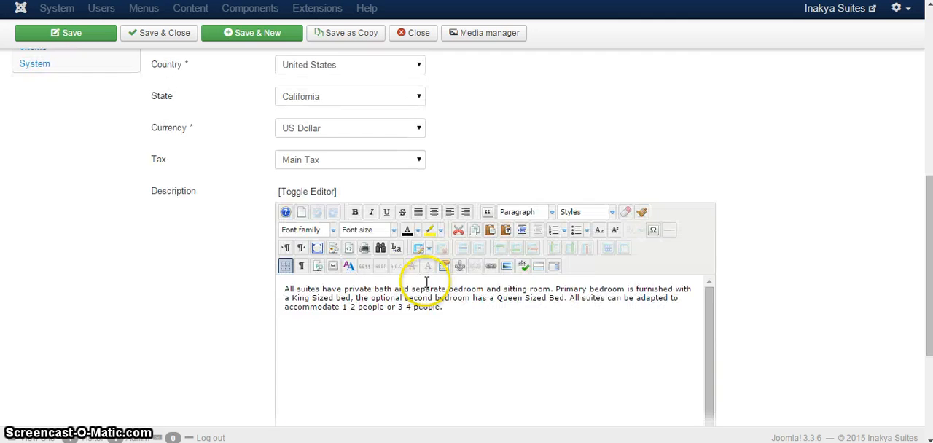
{"action": "scroll", "scroll_direction": "up", "scroll_amount": 3}
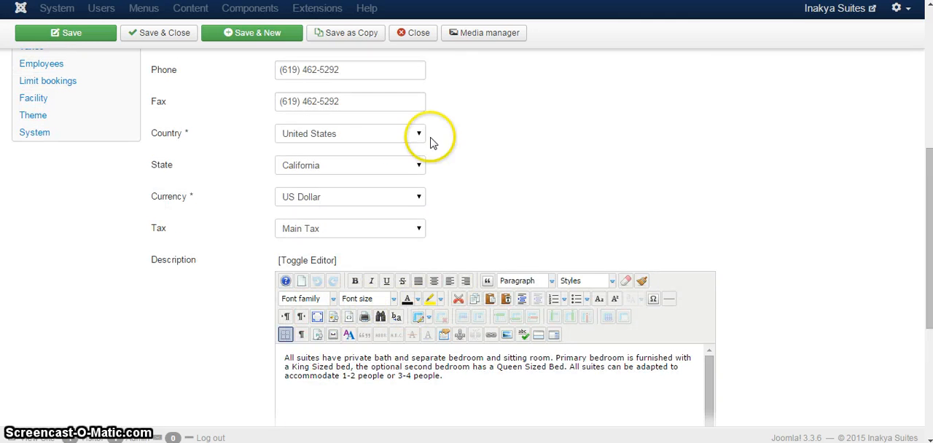
{"action": "mouse_move", "coordinate": [430, 140]}
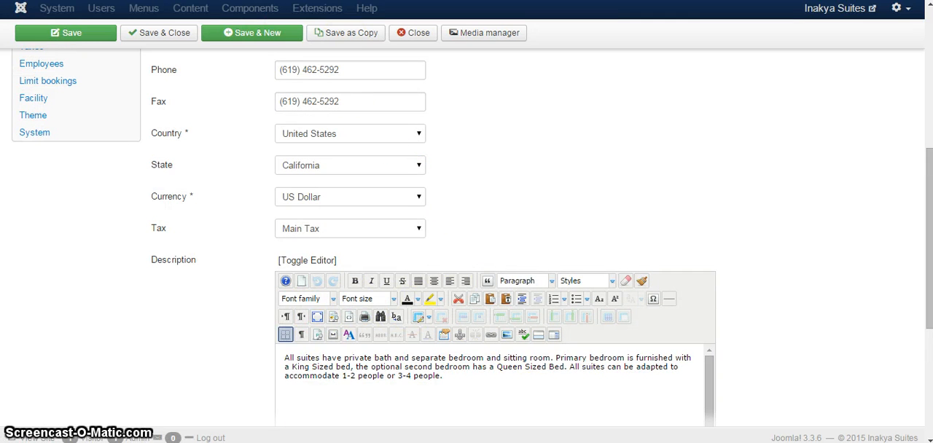
{"action": "scroll", "scroll_direction": "up", "scroll_amount": 3}
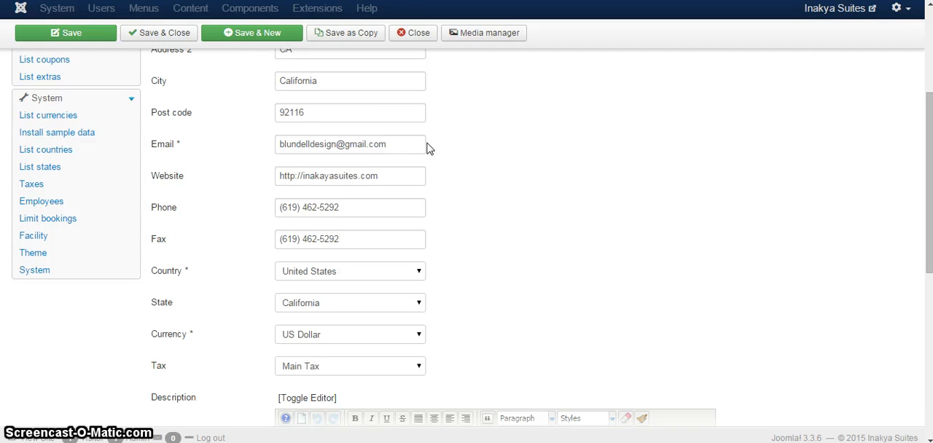
{"action": "scroll", "scroll_direction": "up", "scroll_amount": 3}
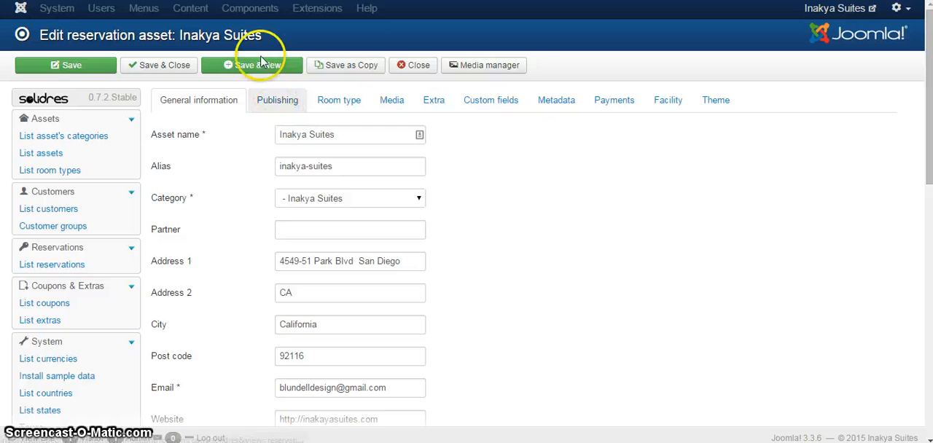
{"action": "left_click", "coordinate": [252, 64]}
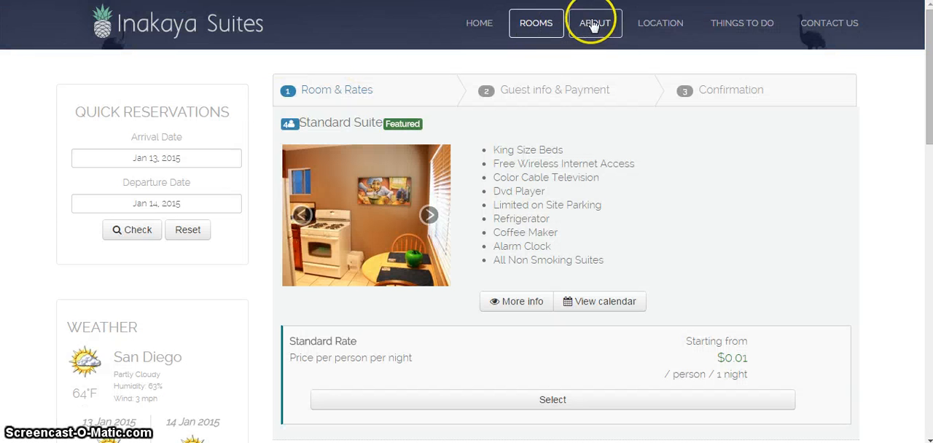
{"action": "mouse_move", "coordinate": [379, 10]}
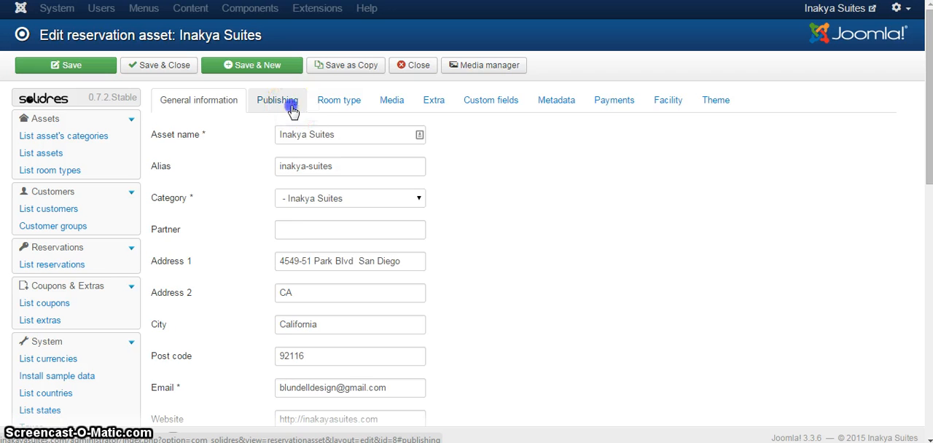
Step: Review Inakya Suites' status, default, rating, deposit and reservation-form publishing options
{"action": "left_click", "coordinate": [277, 100]}
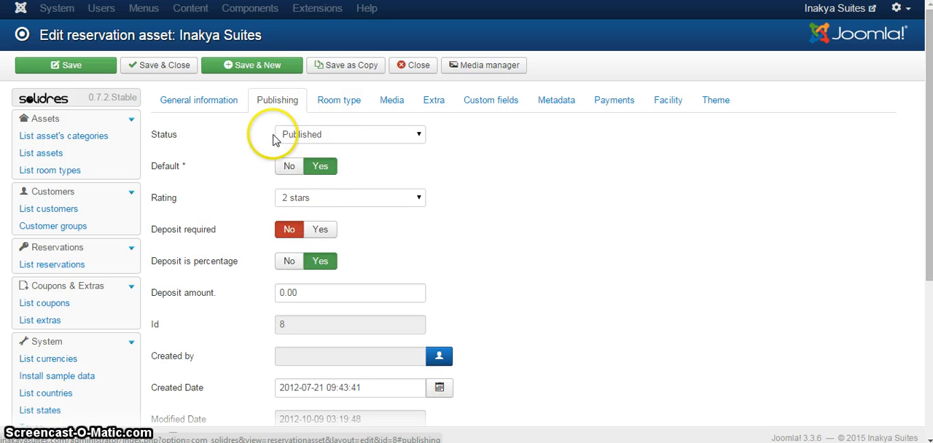
{"action": "mouse_move", "coordinate": [322, 202]}
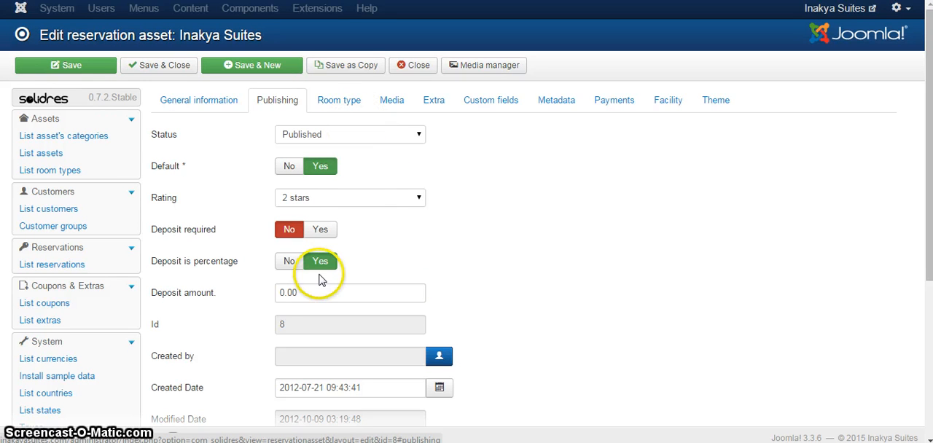
{"action": "mouse_move", "coordinate": [264, 279]}
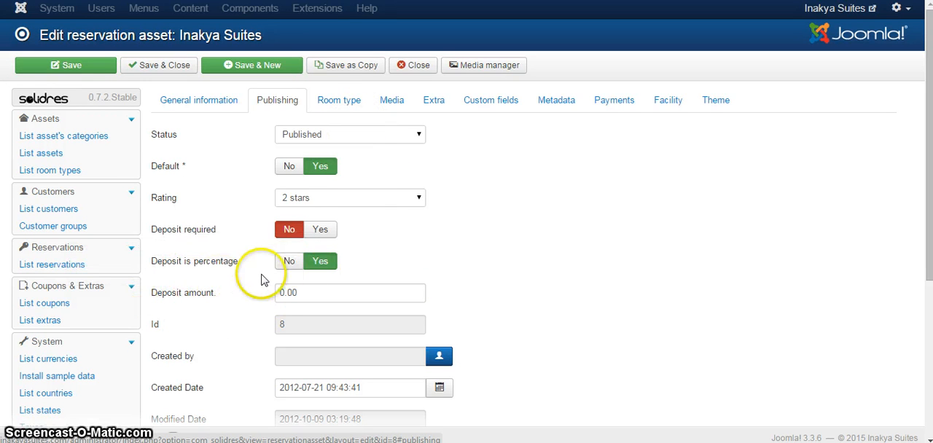
{"action": "scroll", "scroll_direction": "down", "scroll_amount": 3}
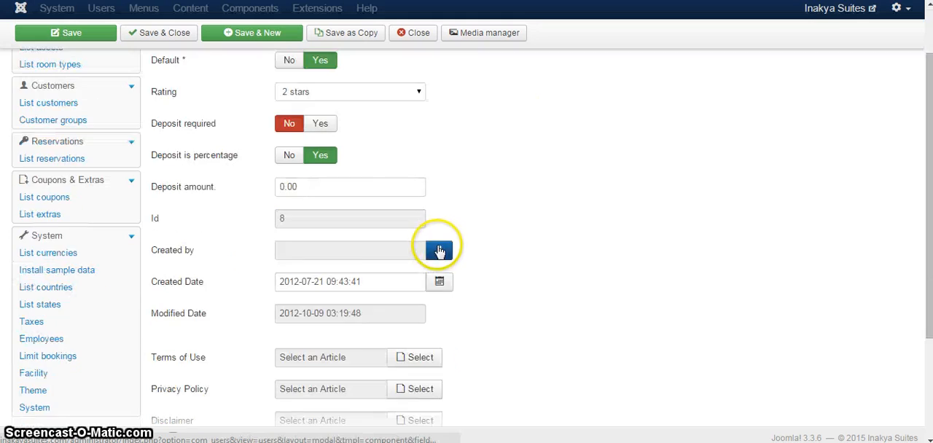
{"action": "scroll", "scroll_direction": "down", "scroll_amount": 3}
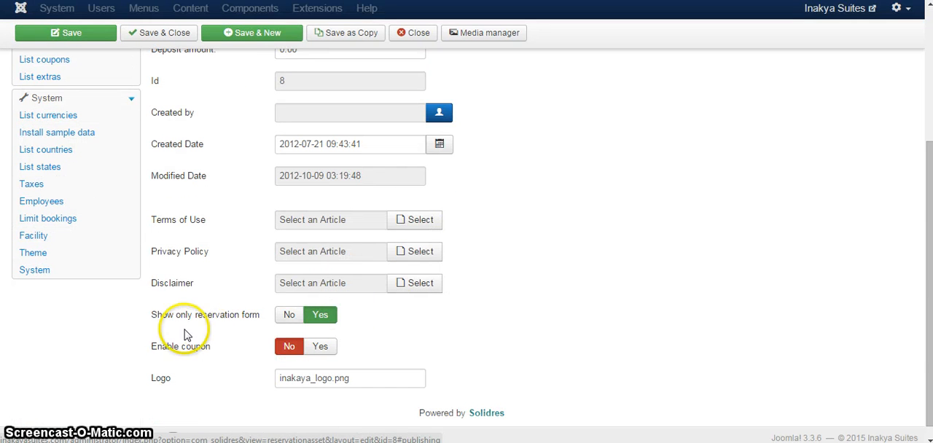
{"action": "mouse_move", "coordinate": [222, 315]}
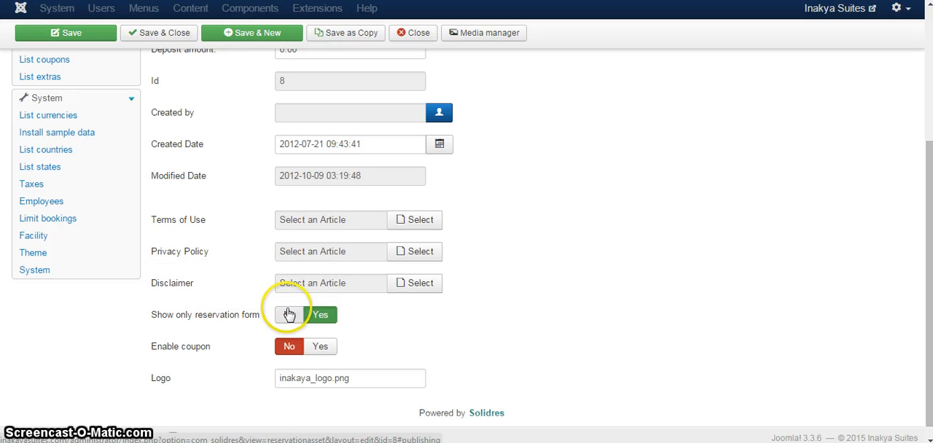
{"action": "left_click", "coordinate": [289, 314]}
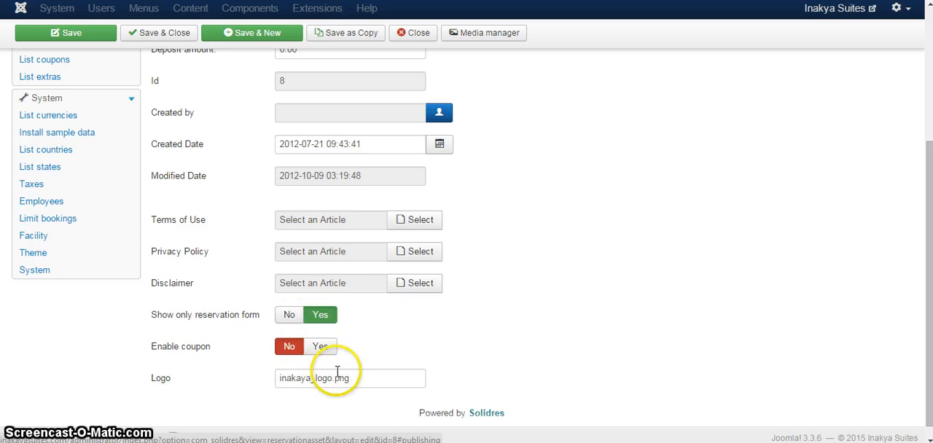
{"action": "left_click", "coordinate": [338, 100]}
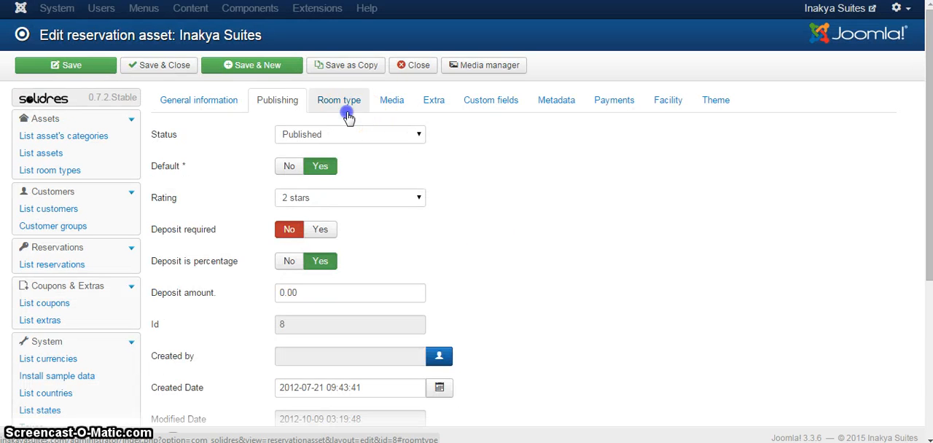
Step: Show the Room type tab, listing the Standard Suite for 4 adults and 0 children
{"action": "left_click", "coordinate": [338, 100]}
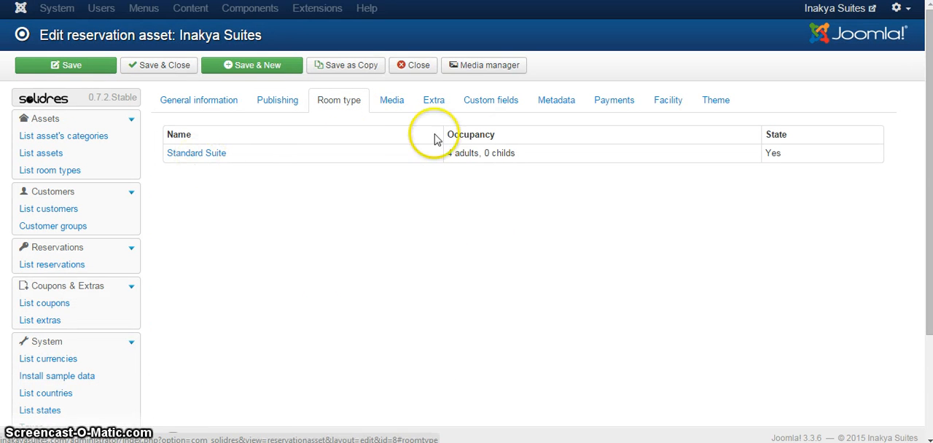
{"action": "mouse_move", "coordinate": [418, 152]}
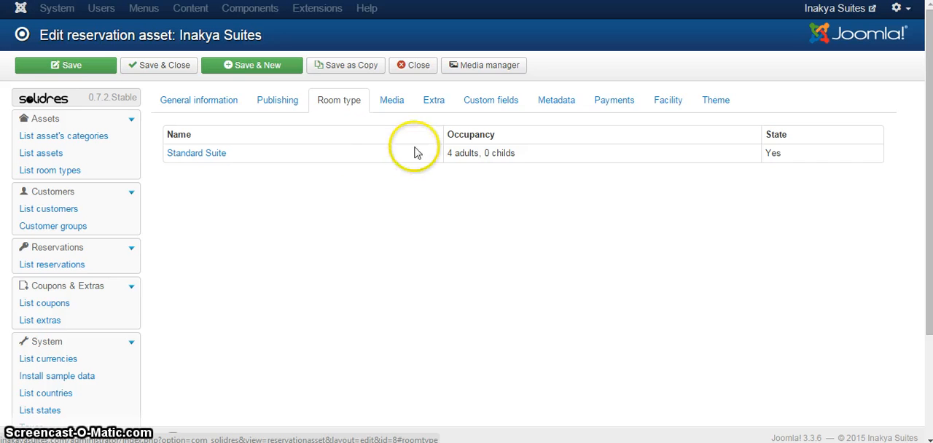
{"action": "mouse_move", "coordinate": [338, 124]}
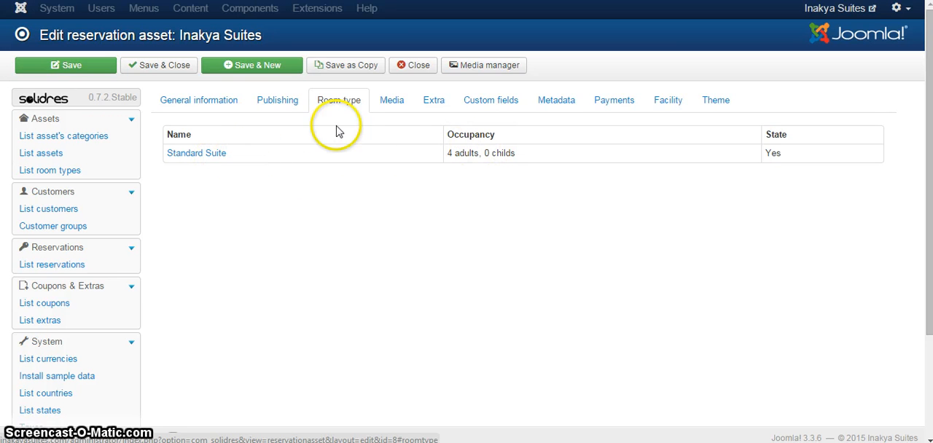
{"action": "mouse_move", "coordinate": [448, 159]}
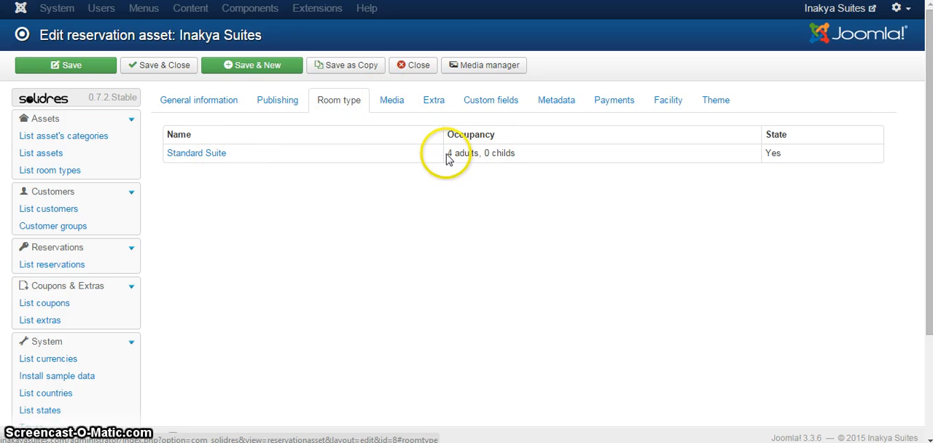
{"action": "mouse_move", "coordinate": [503, 153]}
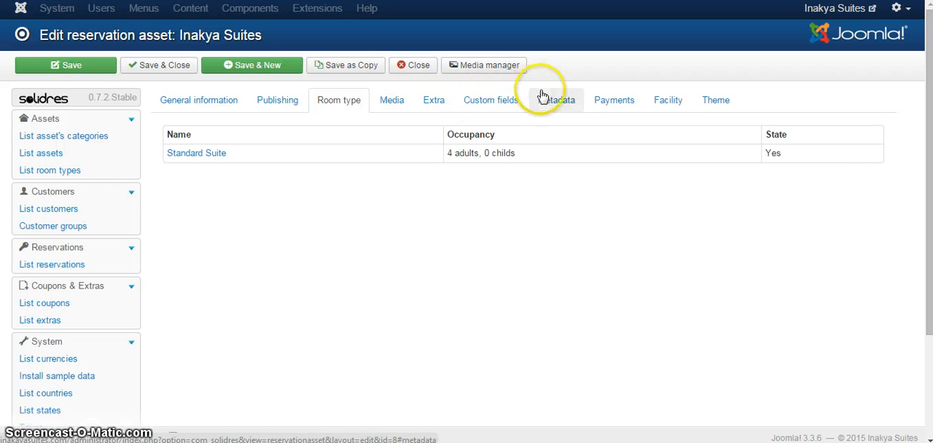
Step: Browse Inakya Suites' facilities, check-in policies and social network links, then return to the top
{"action": "left_click", "coordinate": [490, 100]}
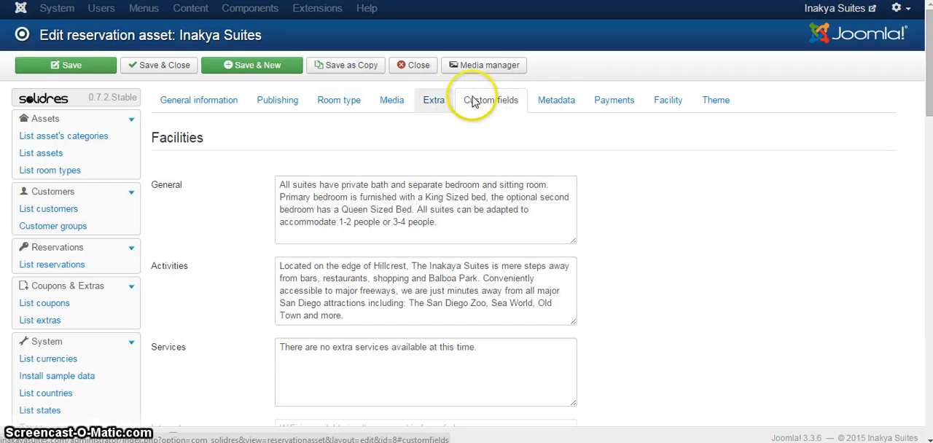
{"action": "mouse_move", "coordinate": [324, 158]}
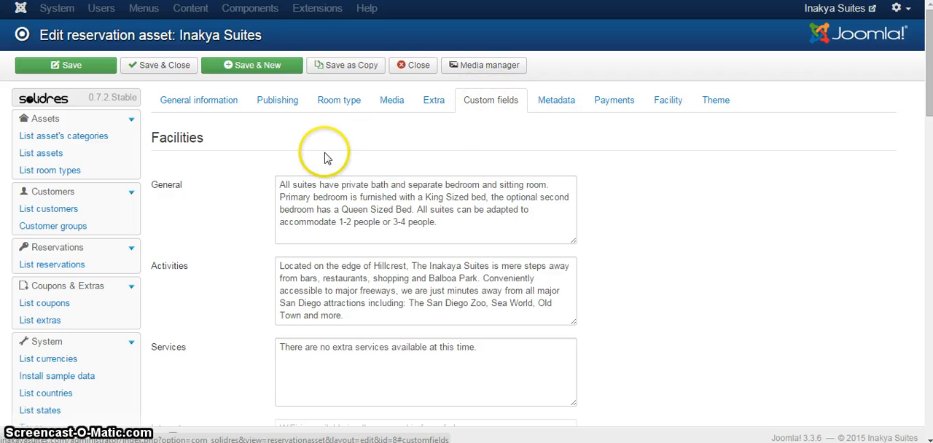
{"action": "scroll", "scroll_direction": "down", "scroll_amount": 3}
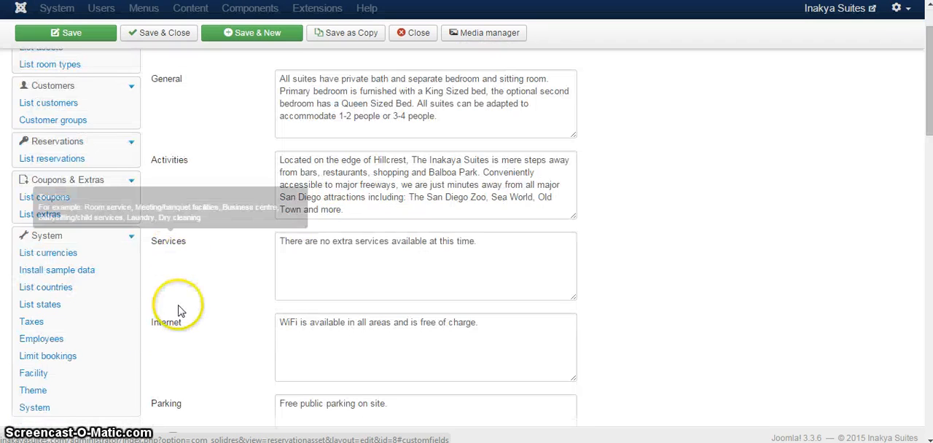
{"action": "scroll", "scroll_direction": "down", "scroll_amount": 3}
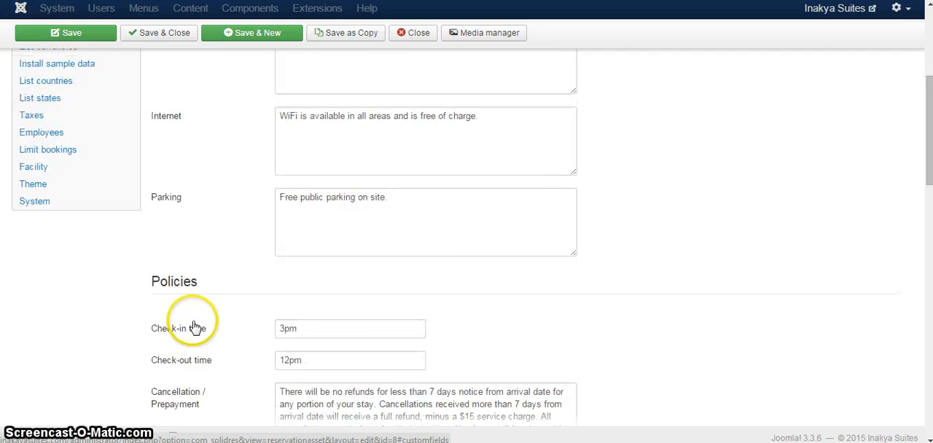
{"action": "scroll", "scroll_direction": "down", "scroll_amount": 3}
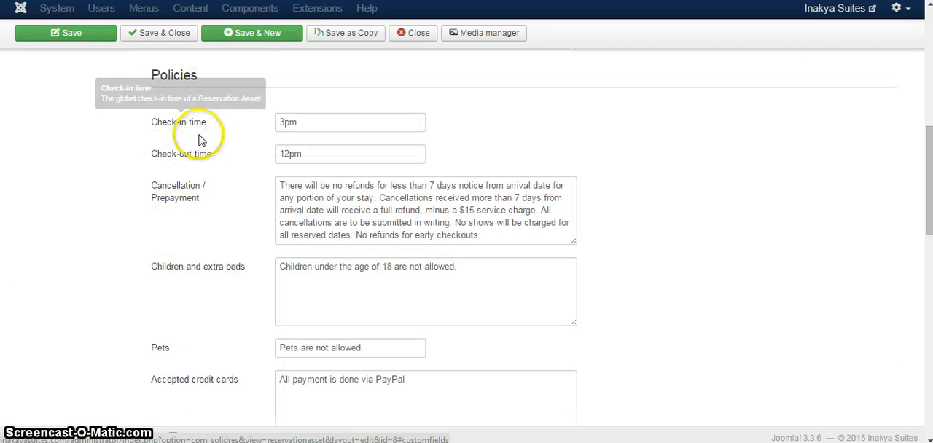
{"action": "scroll", "scroll_direction": "down", "scroll_amount": 3}
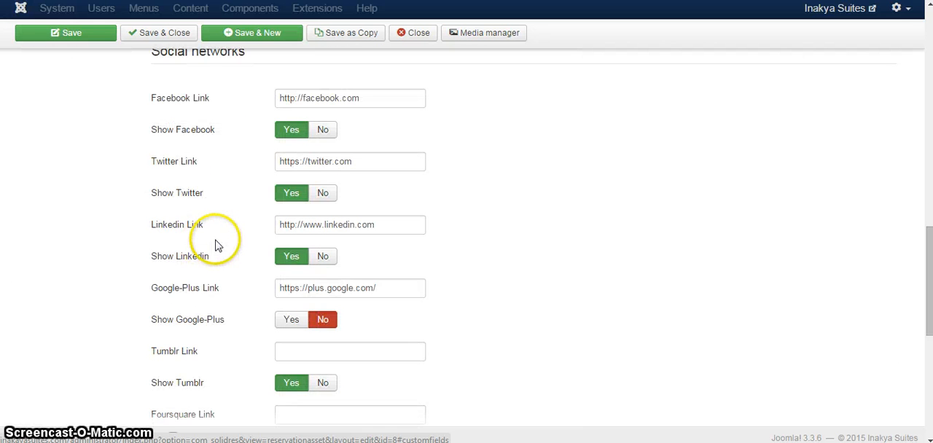
{"action": "scroll", "scroll_direction": "up", "scroll_amount": 3}
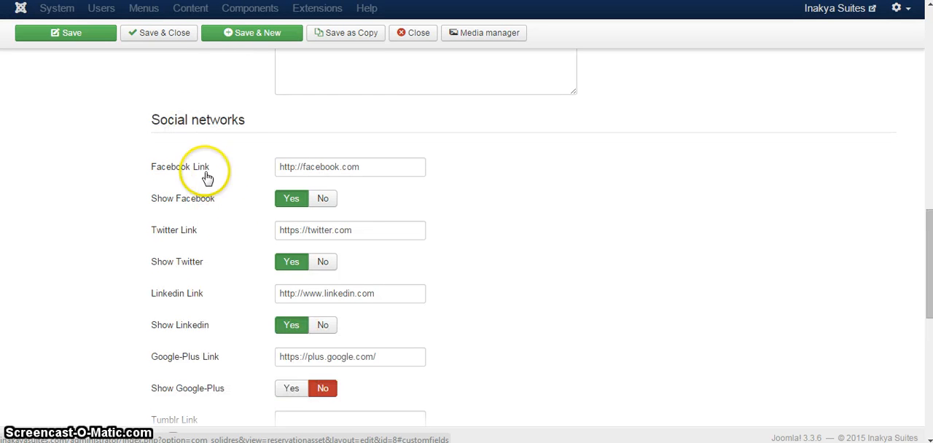
{"action": "mouse_move", "coordinate": [427, 167]}
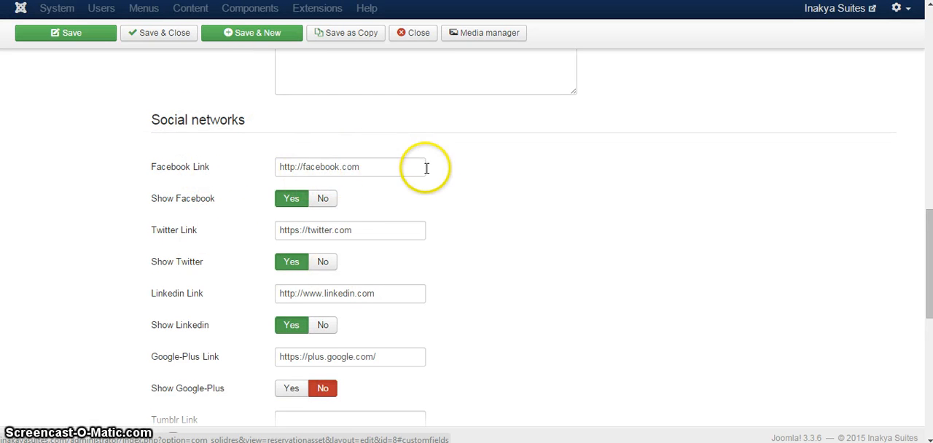
{"action": "scroll", "scroll_direction": "up", "scroll_amount": 3}
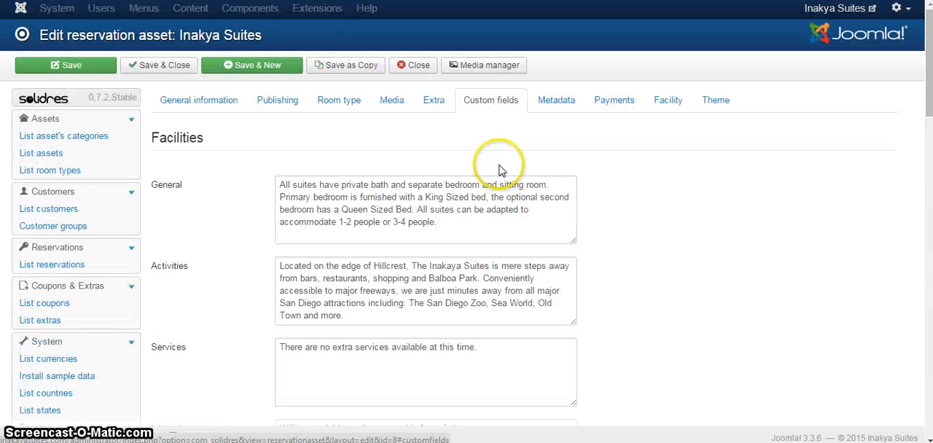
{"action": "mouse_move", "coordinate": [474, 95]}
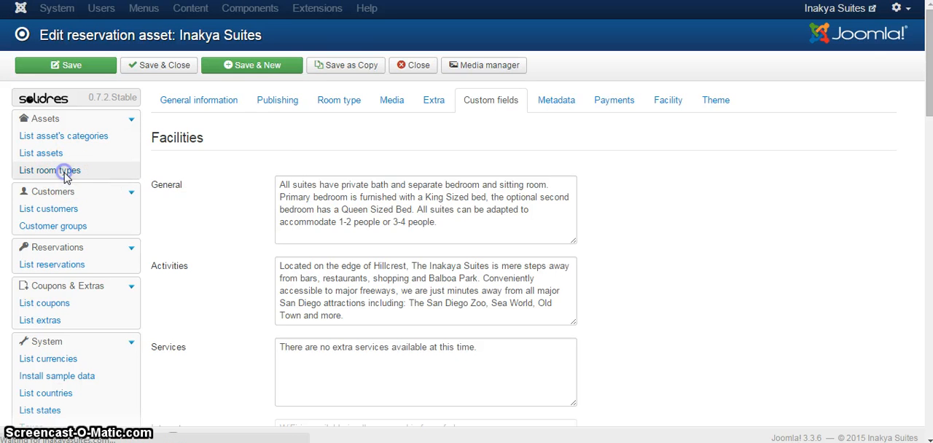
Step: Open Manage room types, showing two Standard Suite entries for Inakya Suites
{"action": "left_click", "coordinate": [48, 170]}
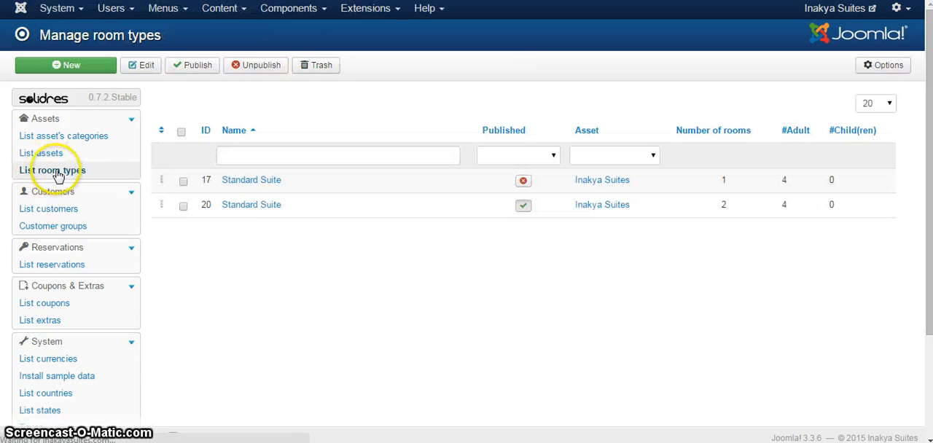
{"action": "mouse_move", "coordinate": [467, 153]}
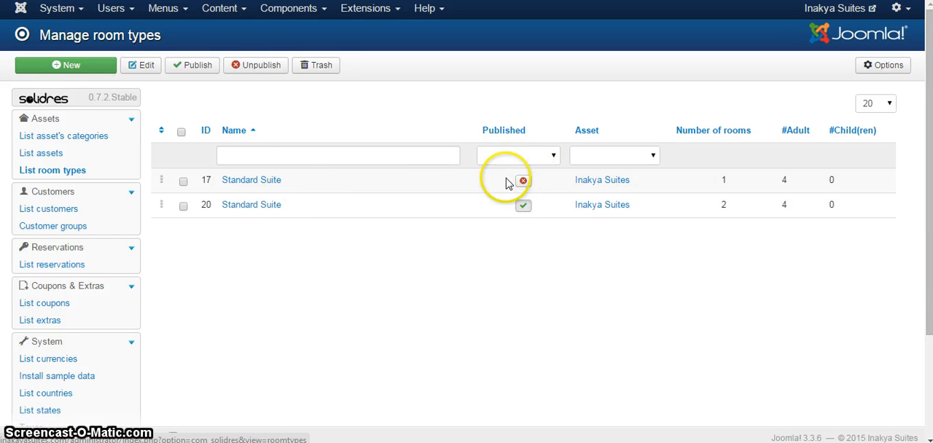
{"action": "mouse_move", "coordinate": [302, 230]}
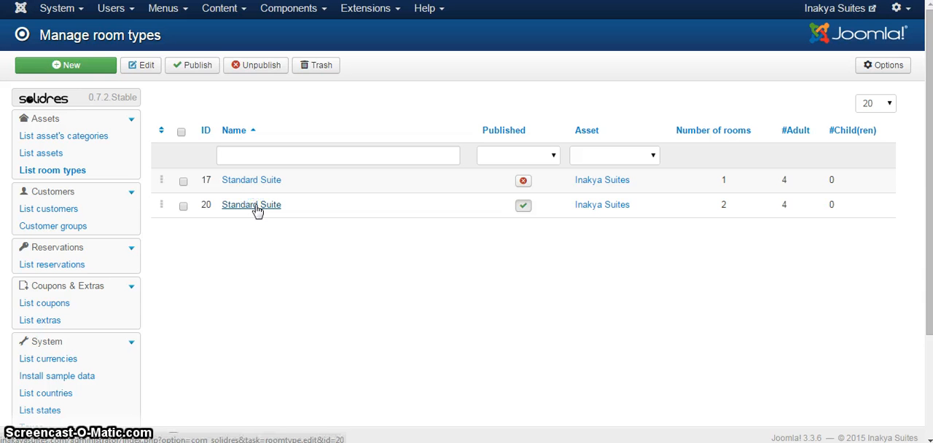
Step: Edit the published Standard Suite (ID 20), with daily tariffs from 64.00 to 134.00
{"action": "left_click", "coordinate": [250, 204]}
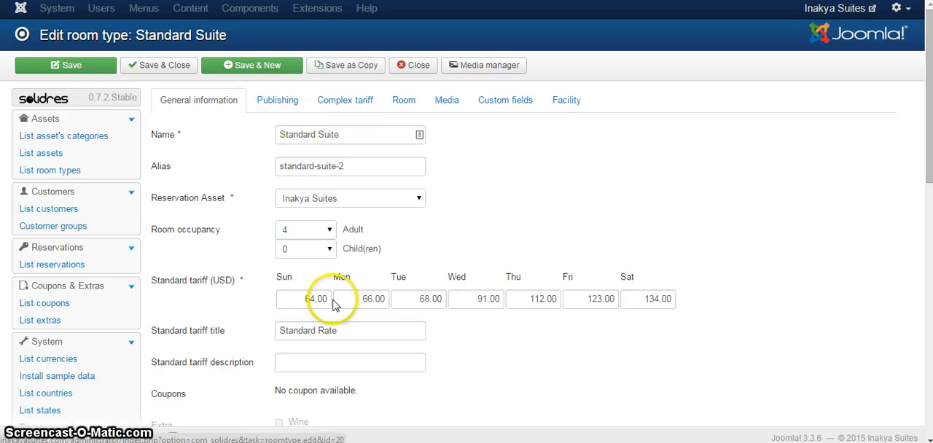
{"action": "mouse_move", "coordinate": [251, 144]}
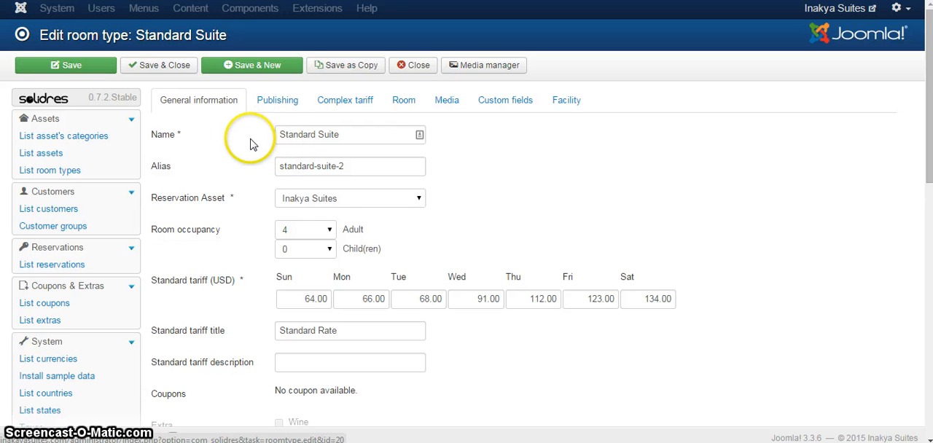
{"action": "mouse_move", "coordinate": [405, 264]}
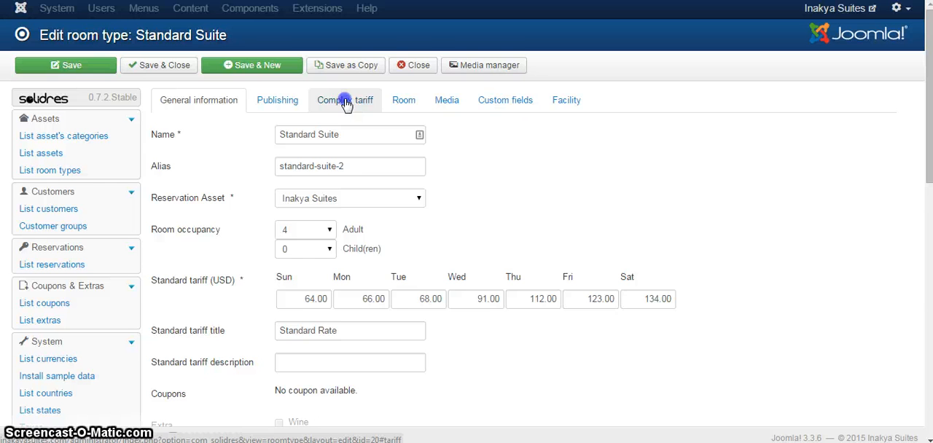
Step: Open the Standard Rate complex tariff and check its tariff type options without changing them
{"action": "left_click", "coordinate": [345, 100]}
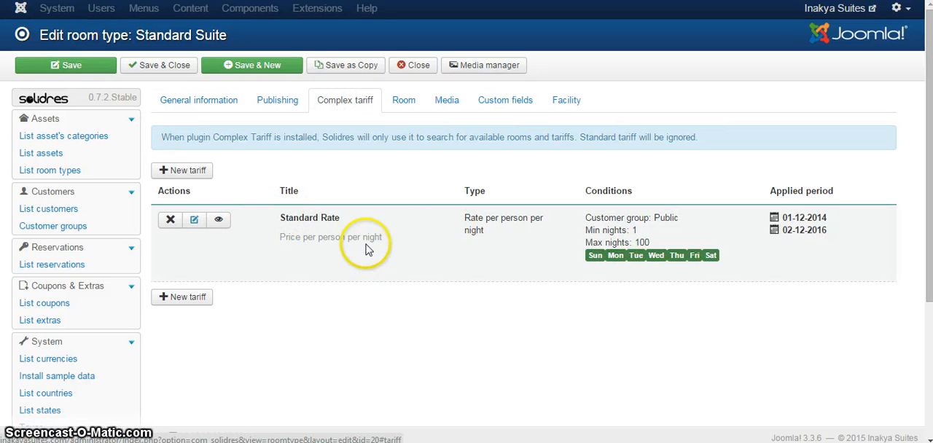
{"action": "left_click", "coordinate": [182, 170]}
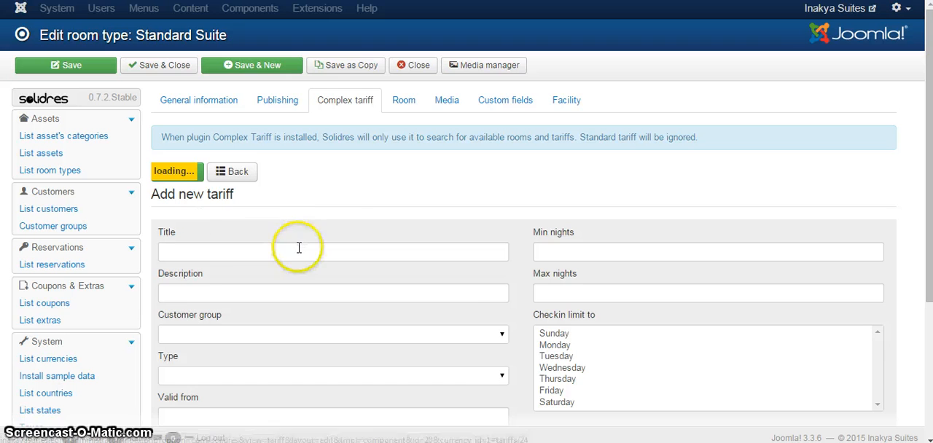
{"action": "scroll", "scroll_direction": "down", "scroll_amount": 3}
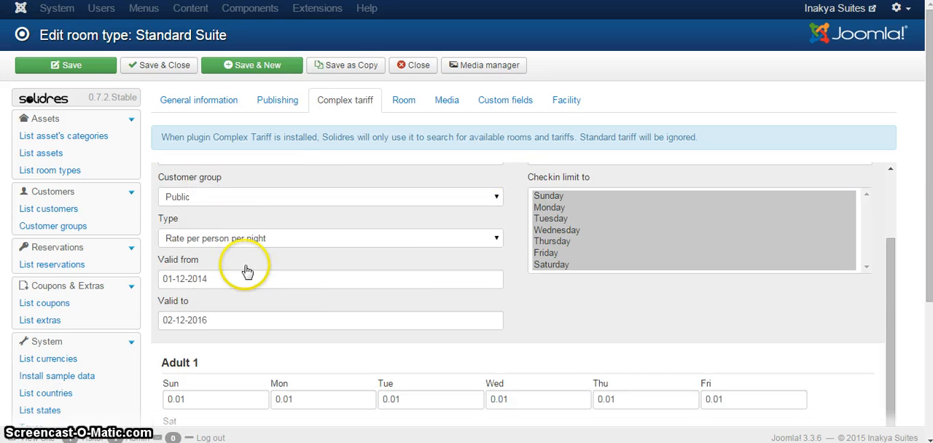
{"action": "mouse_move", "coordinate": [352, 239]}
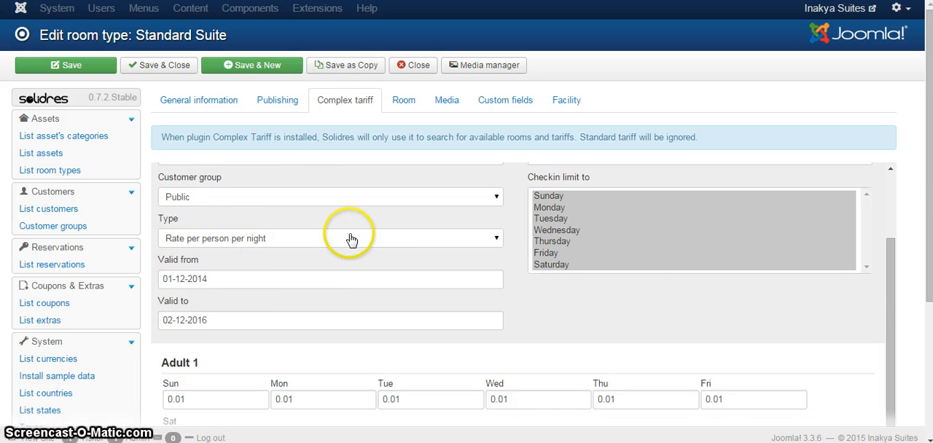
{"action": "mouse_move", "coordinate": [353, 239]}
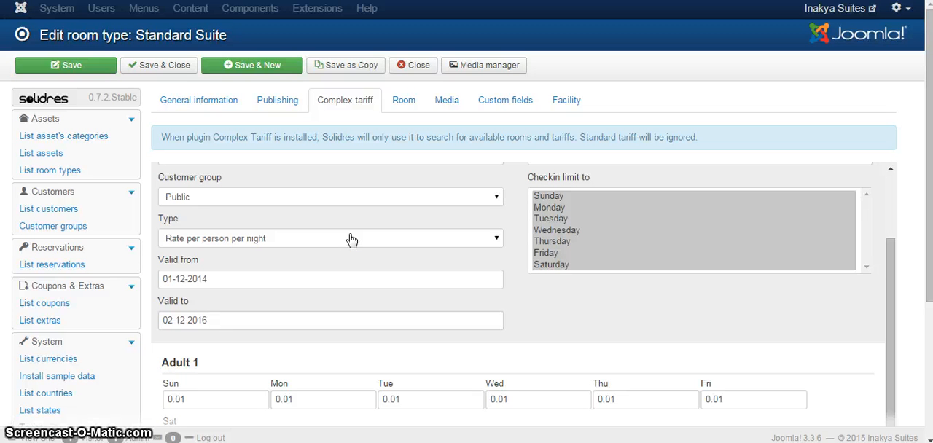
{"action": "left_click", "coordinate": [351, 239]}
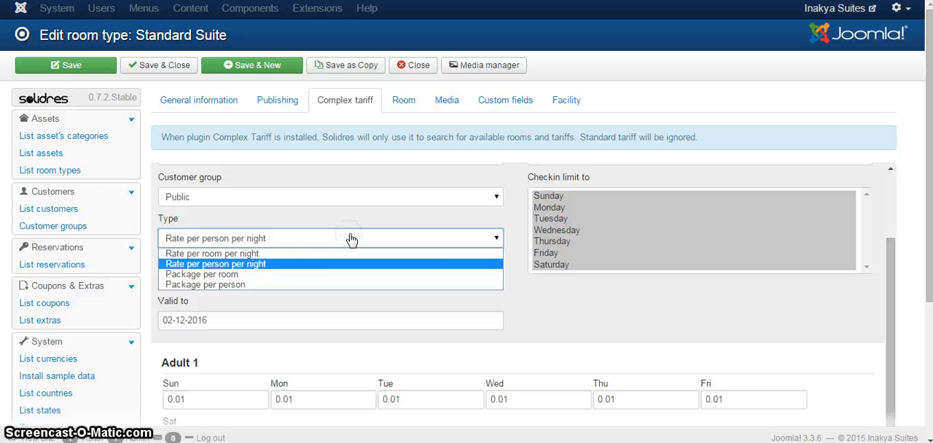
{"action": "mouse_move", "coordinate": [233, 253]}
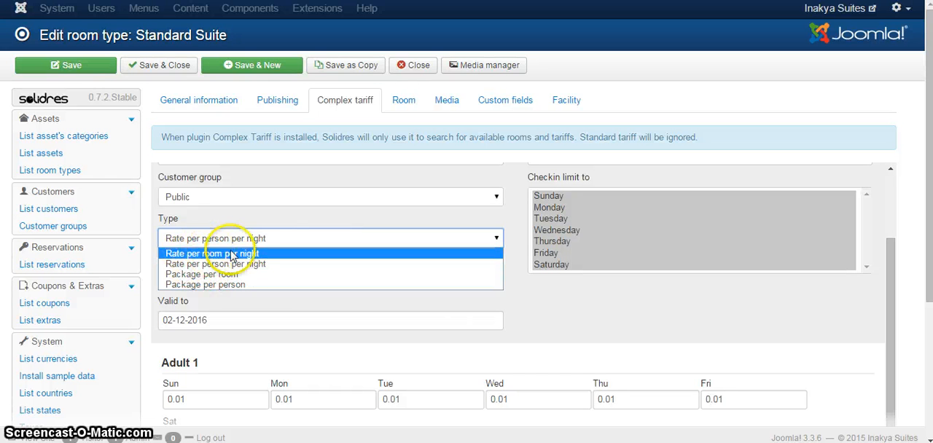
{"action": "mouse_move", "coordinate": [205, 285]}
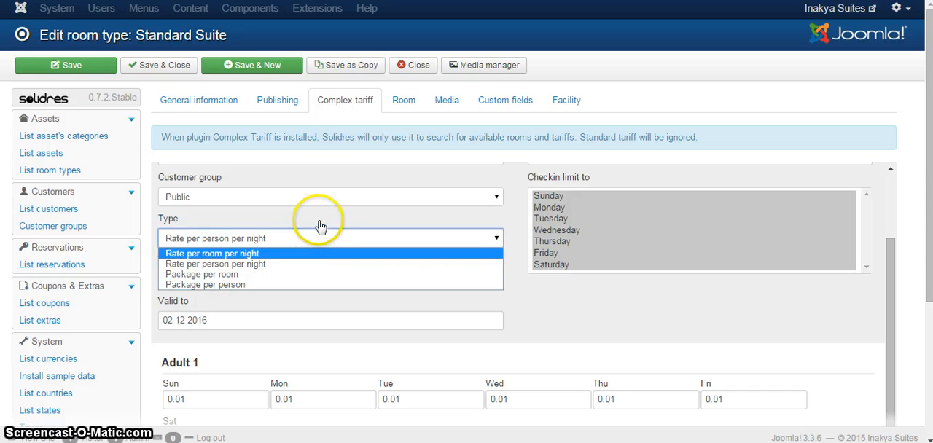
{"action": "left_click", "coordinate": [214, 264]}
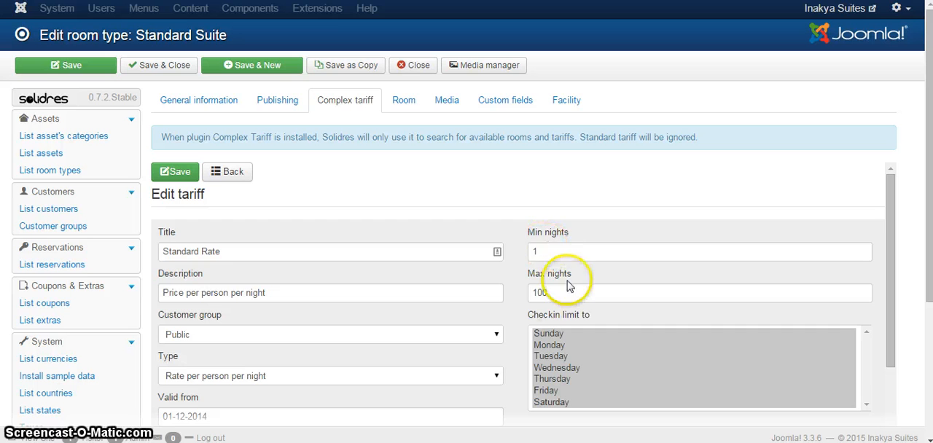
{"action": "mouse_move", "coordinate": [387, 299]}
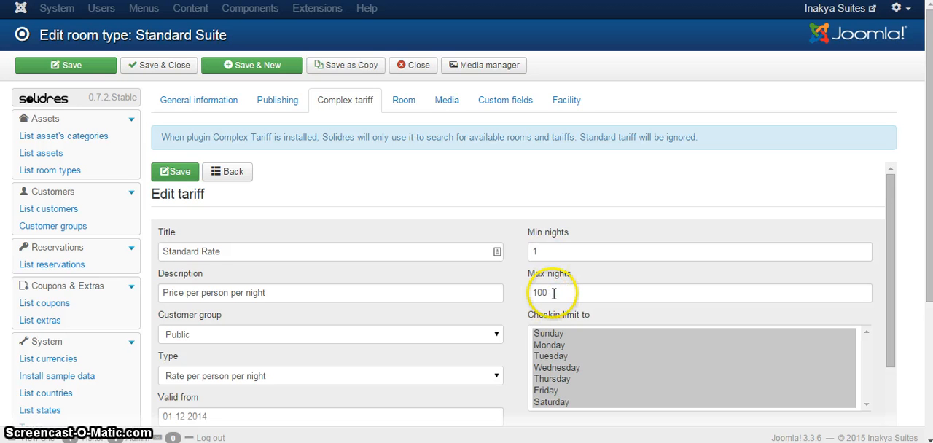
{"action": "mouse_move", "coordinate": [529, 233]}
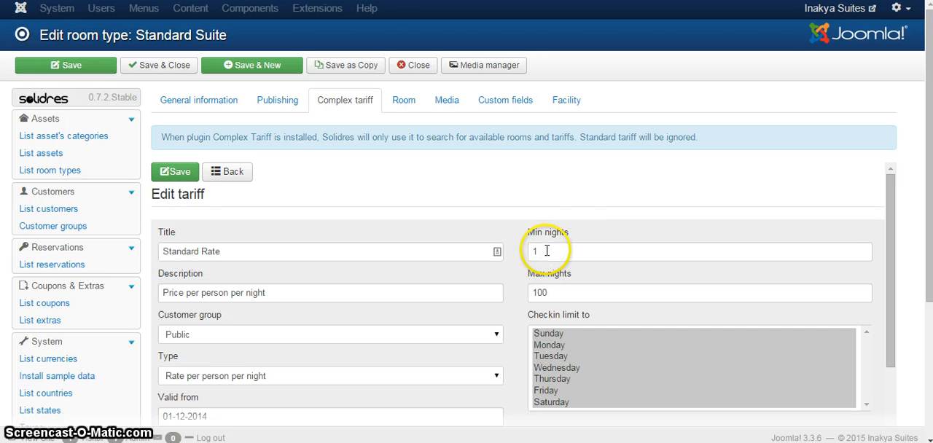
{"action": "mouse_move", "coordinate": [576, 232]}
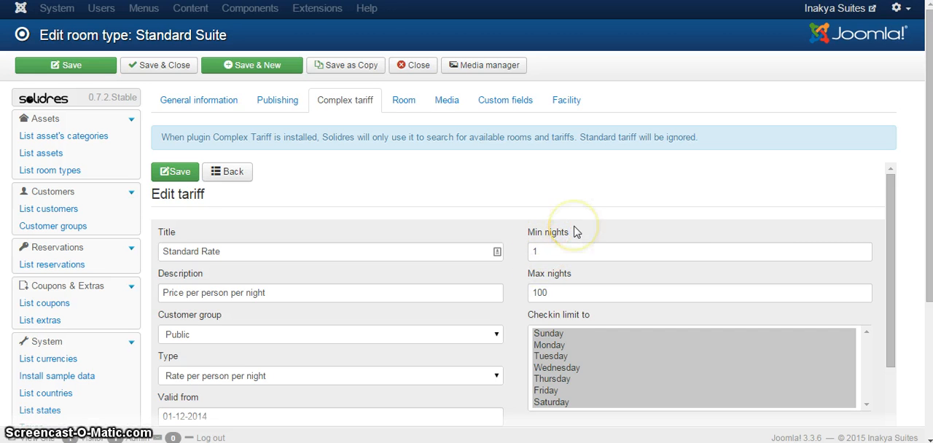
{"action": "mouse_move", "coordinate": [521, 259]}
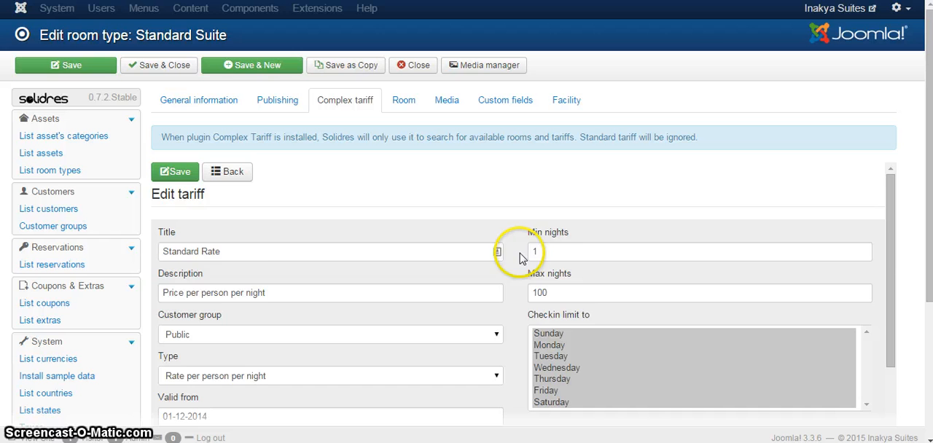
Step: Review the tariff dates and Adult 1–4 daily prices, then save the Standard Rate tariff
{"action": "scroll", "scroll_direction": "down", "scroll_amount": 3}
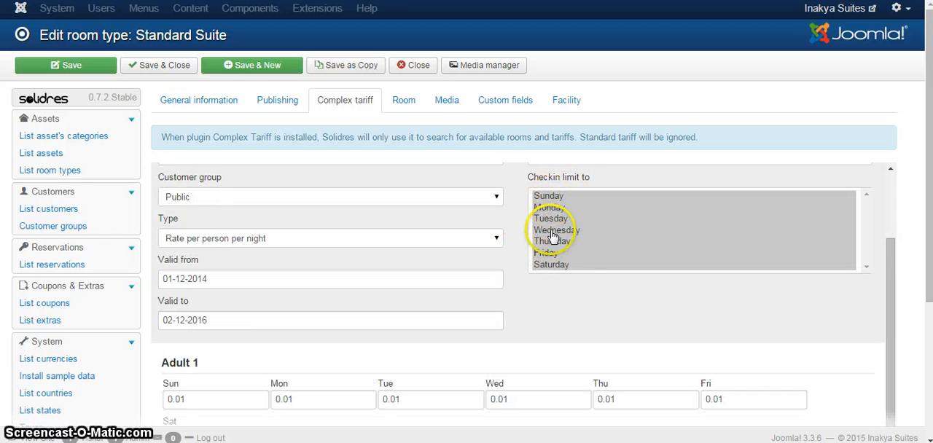
{"action": "mouse_move", "coordinate": [535, 213]}
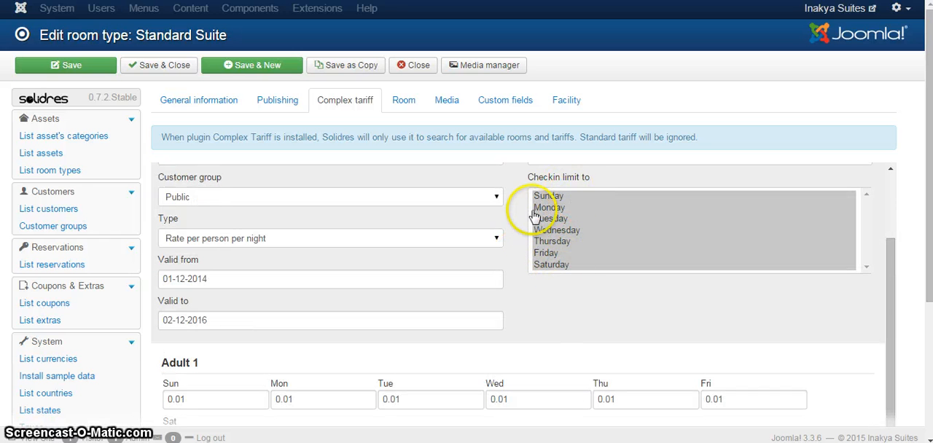
{"action": "mouse_move", "coordinate": [548, 284]}
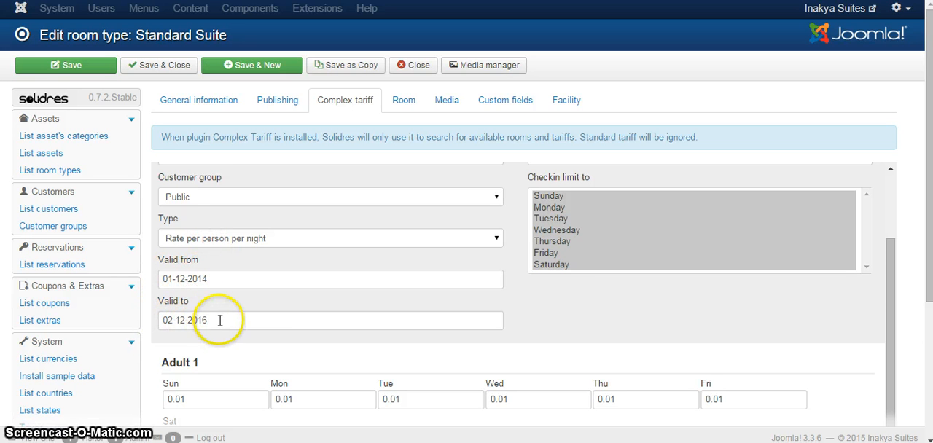
{"action": "mouse_move", "coordinate": [239, 306]}
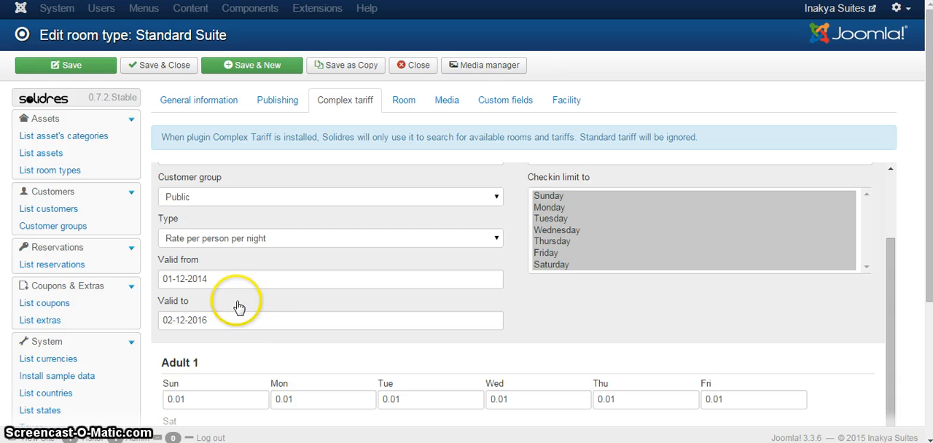
{"action": "mouse_move", "coordinate": [221, 313]}
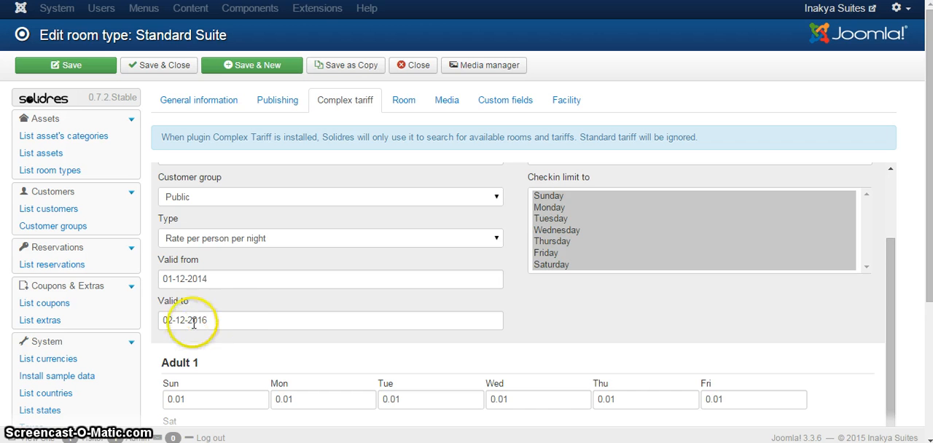
{"action": "scroll", "scroll_direction": "down", "scroll_amount": 3}
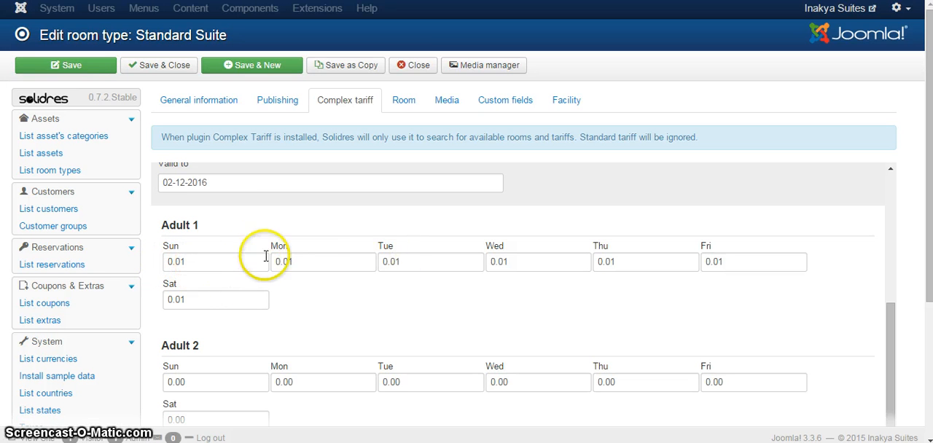
{"action": "scroll", "scroll_direction": "down", "scroll_amount": 3}
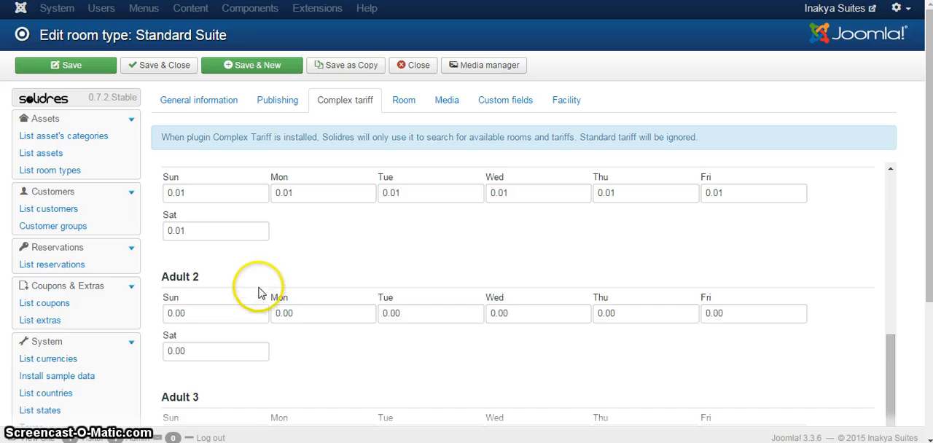
{"action": "scroll", "scroll_direction": "down", "scroll_amount": 3}
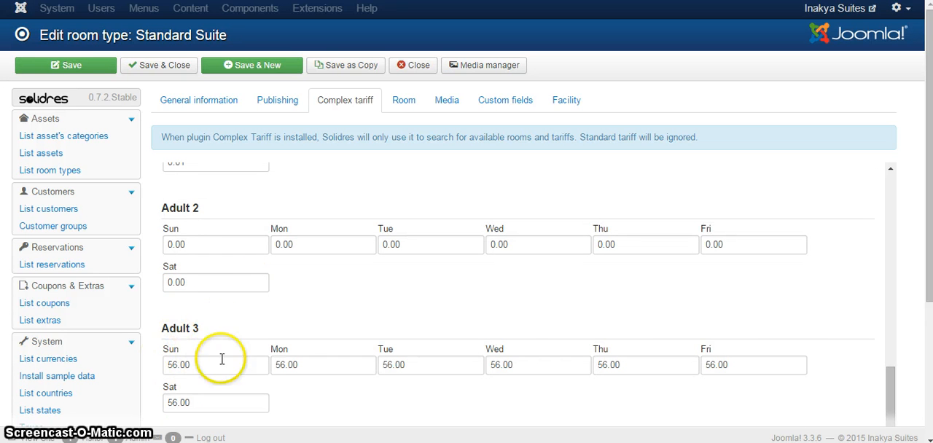
{"action": "scroll", "scroll_direction": "down", "scroll_amount": 3}
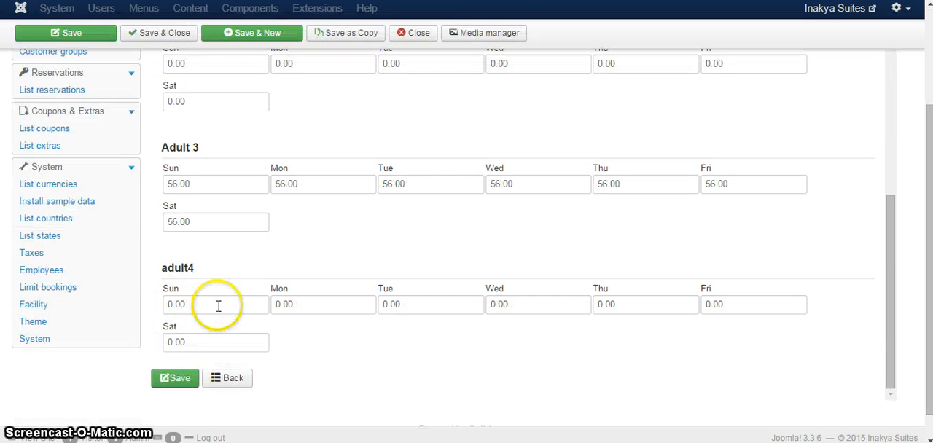
{"action": "scroll", "scroll_direction": "up", "scroll_amount": 3}
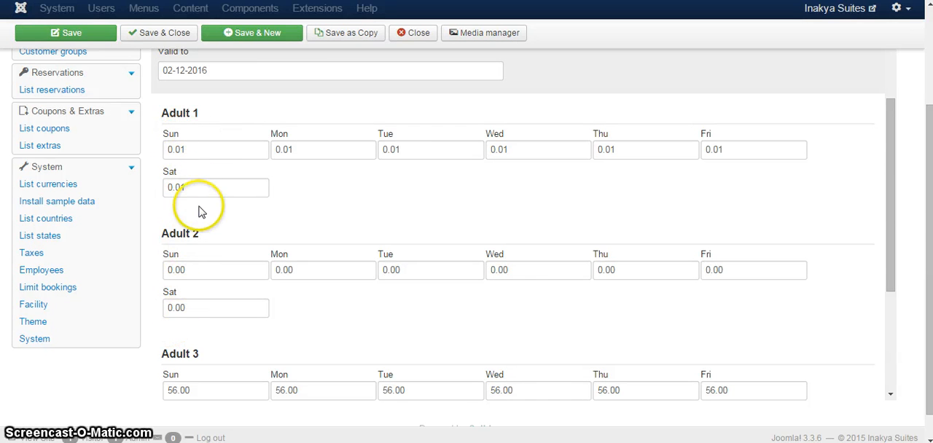
{"action": "scroll", "scroll_direction": "down", "scroll_amount": 3}
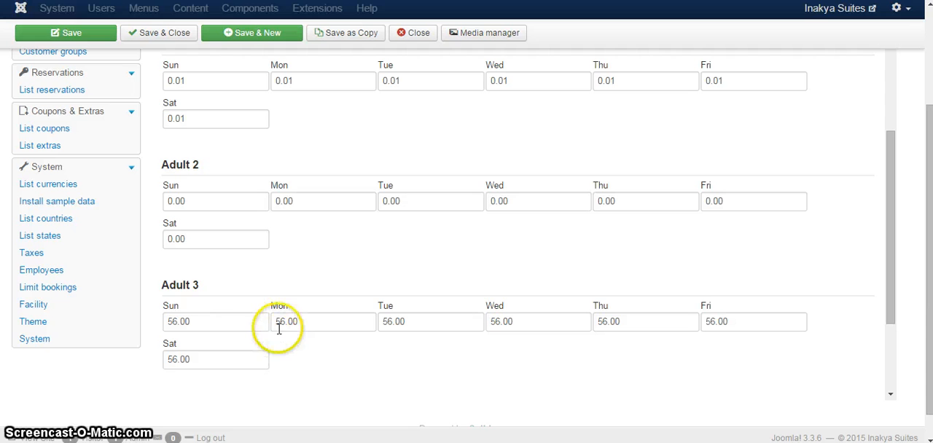
{"action": "scroll", "scroll_direction": "down", "scroll_amount": 3}
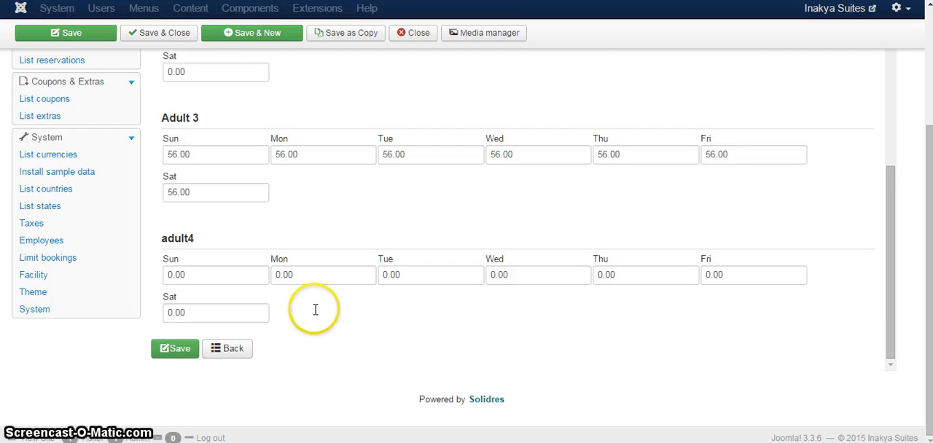
{"action": "scroll", "scroll_direction": "up", "scroll_amount": 3}
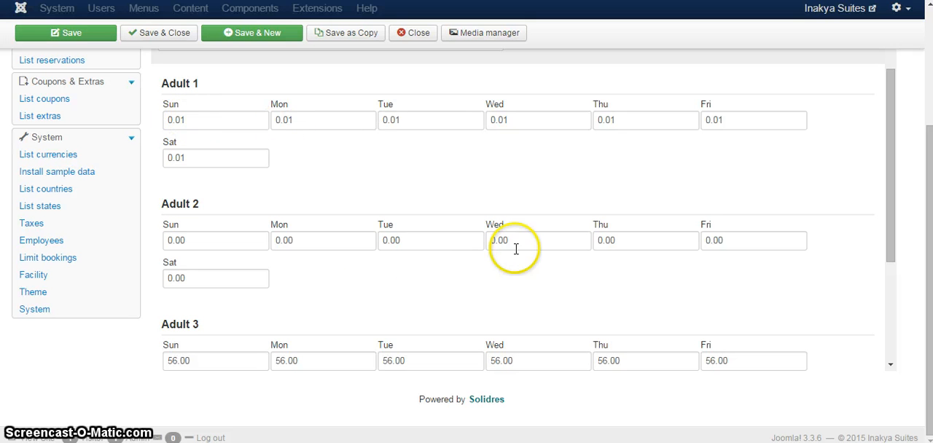
{"action": "mouse_move", "coordinate": [556, 126]}
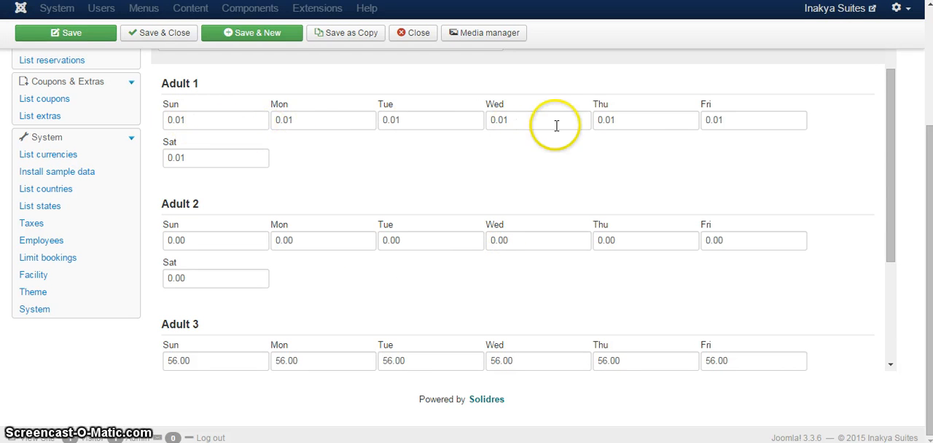
{"action": "scroll", "scroll_direction": "down", "scroll_amount": 3}
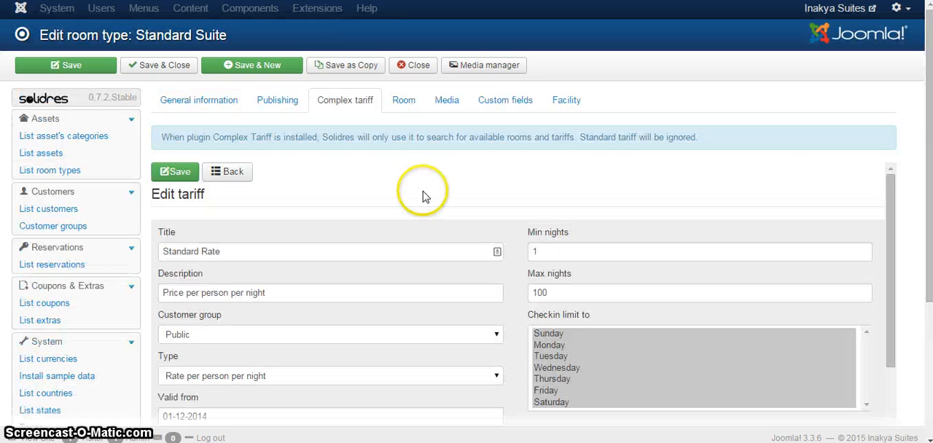
{"action": "mouse_move", "coordinate": [327, 187]}
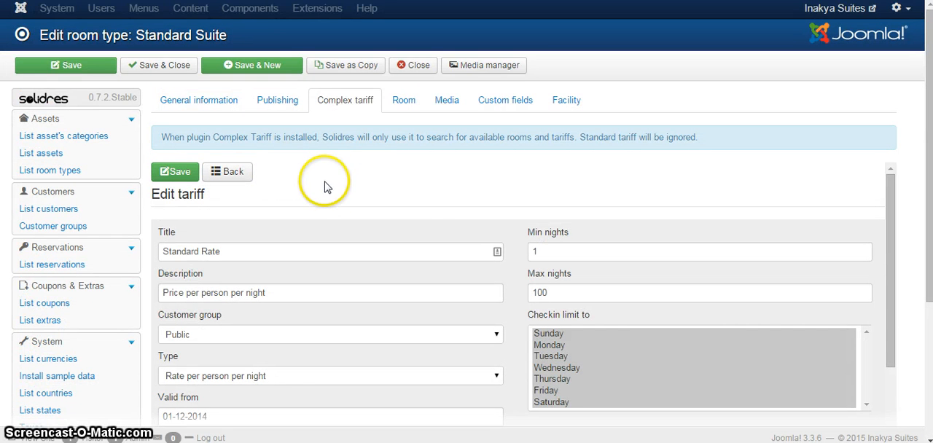
{"action": "scroll", "scroll_direction": "down", "scroll_amount": 3}
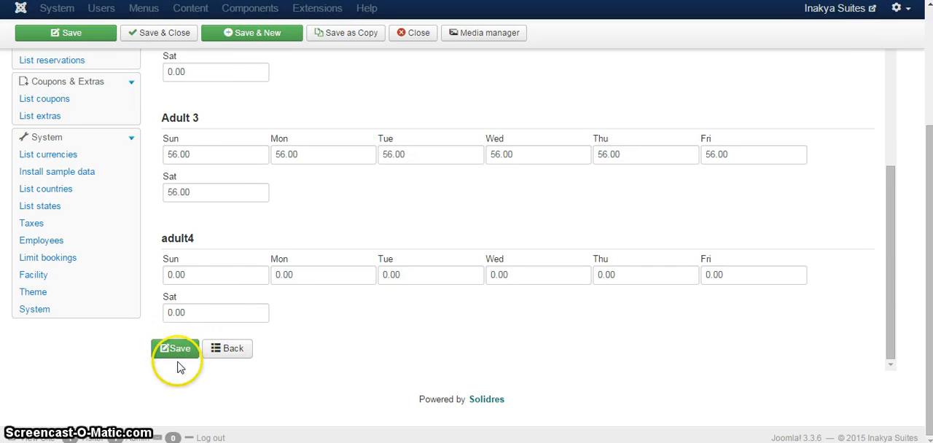
{"action": "left_click", "coordinate": [175, 349]}
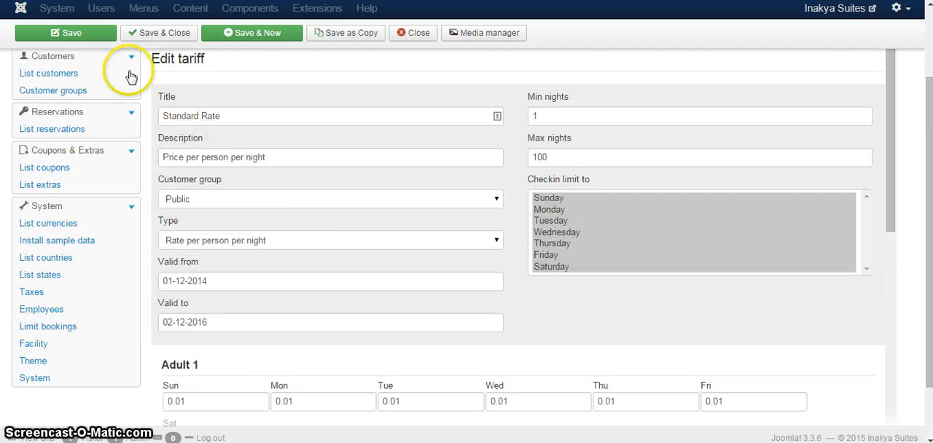
{"action": "scroll", "scroll_direction": "up", "scroll_amount": 3}
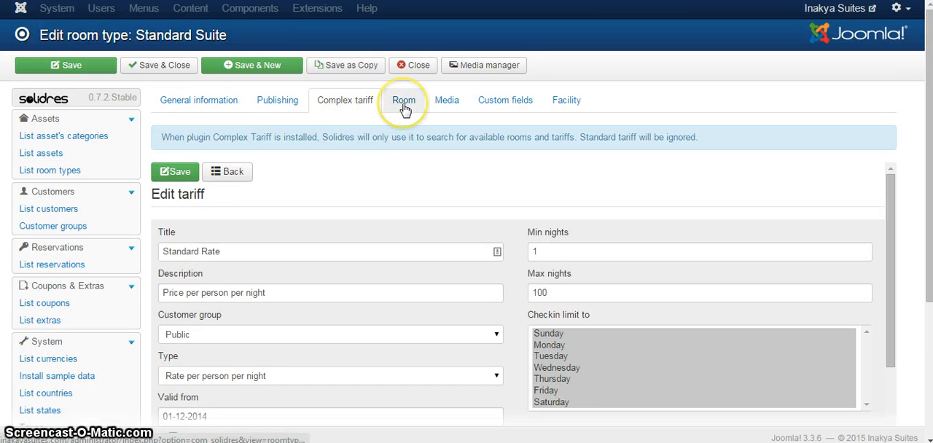
Step: Go through the Room and Media tabs to custom fields: free cancellation, breakfast, 12% taxes, facilities
{"action": "left_click", "coordinate": [404, 100]}
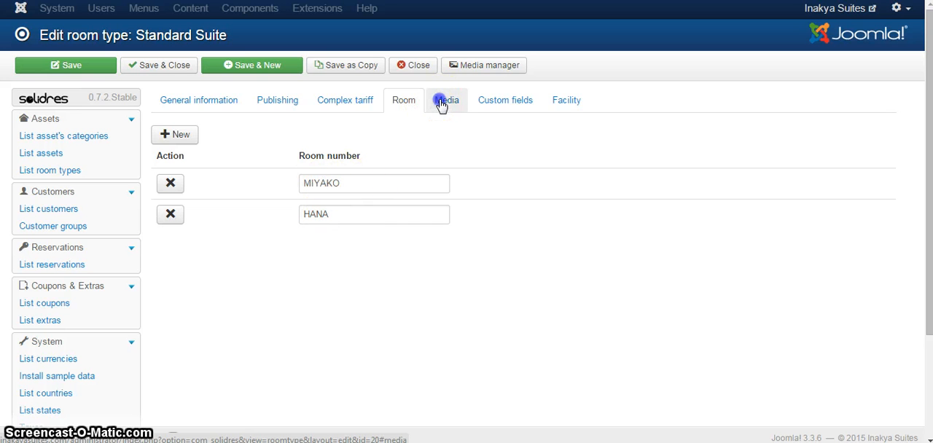
{"action": "left_click", "coordinate": [446, 100]}
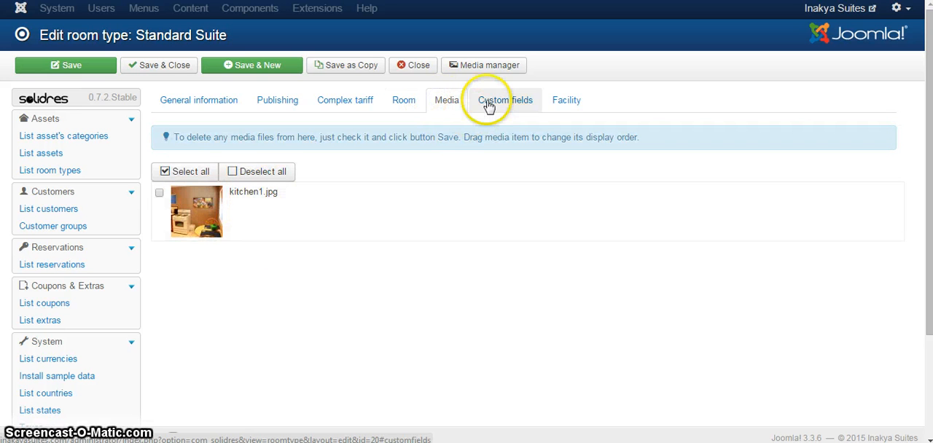
{"action": "left_click", "coordinate": [505, 100]}
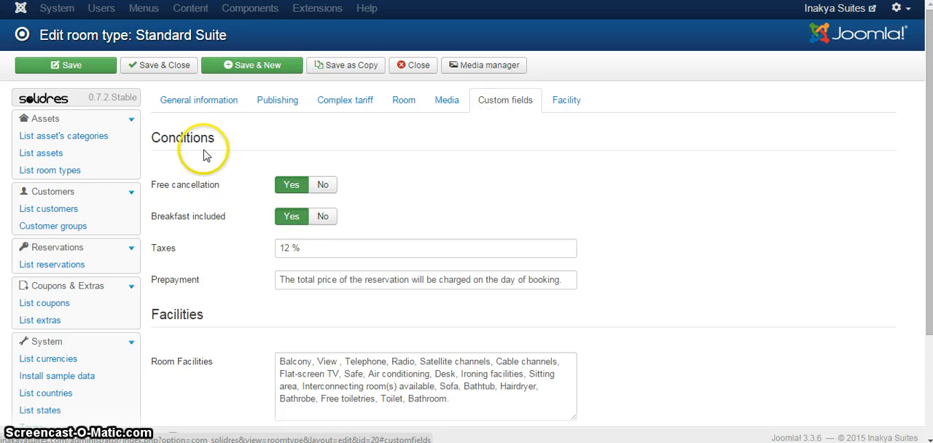
{"action": "scroll", "scroll_direction": "down", "scroll_amount": 3}
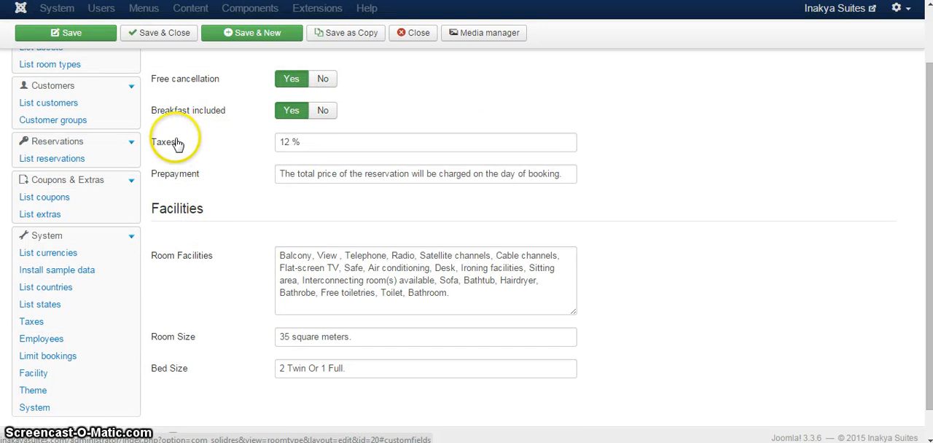
{"action": "mouse_move", "coordinate": [256, 255]}
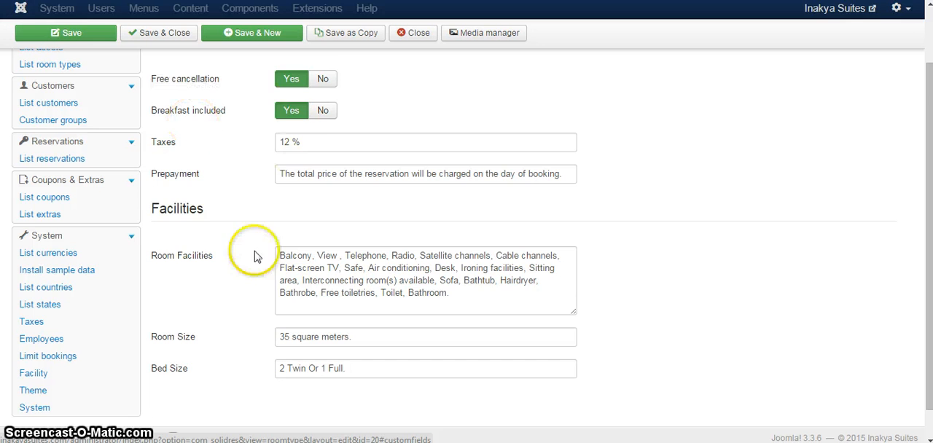
{"action": "scroll", "scroll_direction": "down", "scroll_amount": 3}
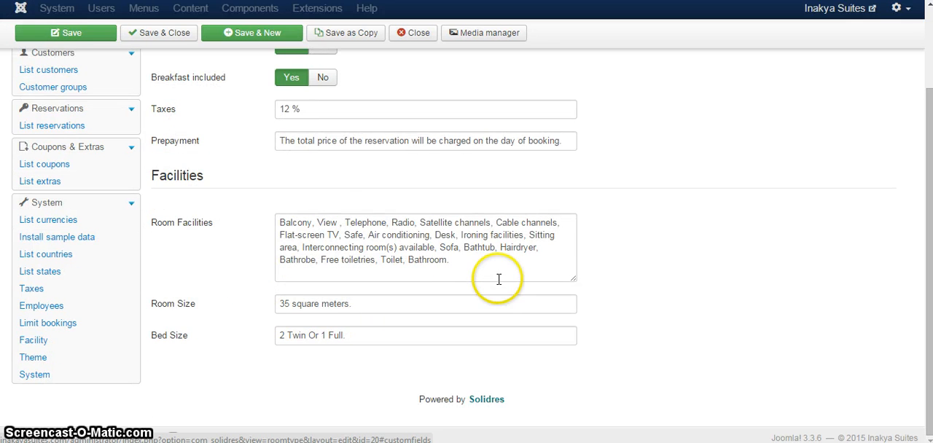
{"action": "scroll", "scroll_direction": "up", "scroll_amount": 3}
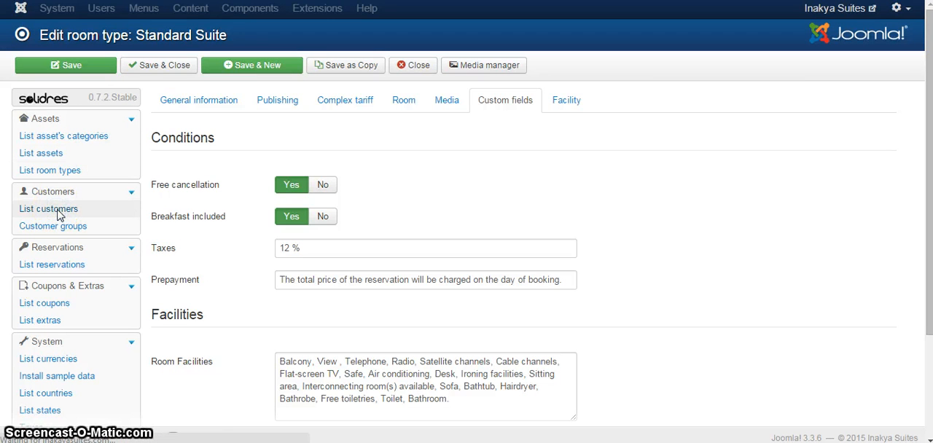
{"action": "left_click", "coordinate": [50, 209]}
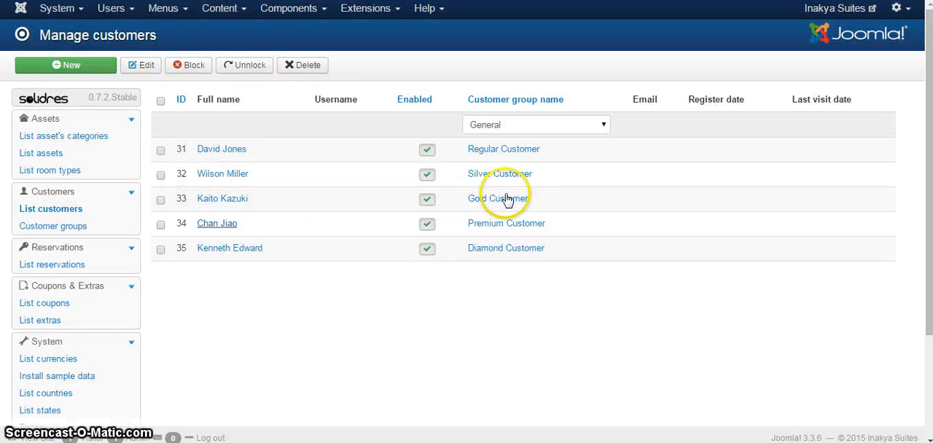
{"action": "mouse_move", "coordinate": [489, 154]}
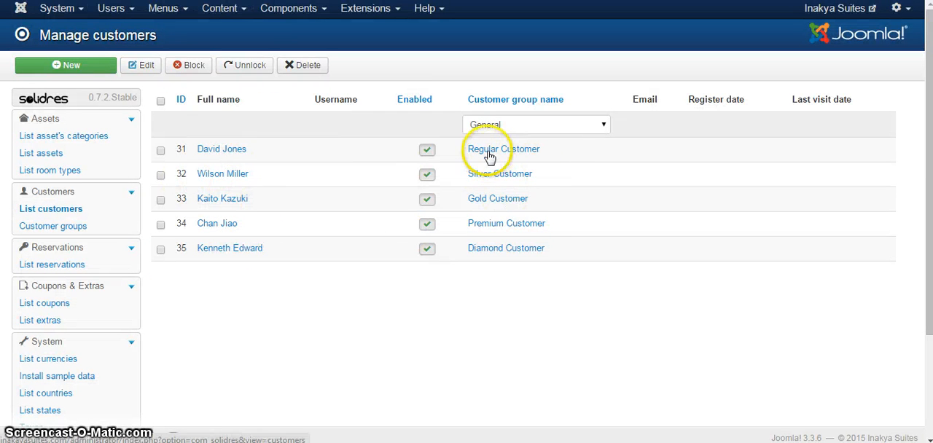
{"action": "mouse_move", "coordinate": [327, 175]}
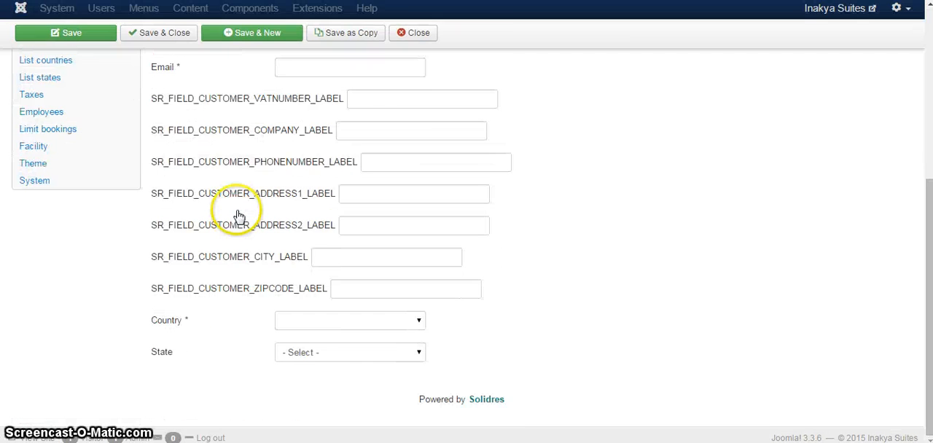
{"action": "scroll", "scroll_direction": "up", "scroll_amount": 3}
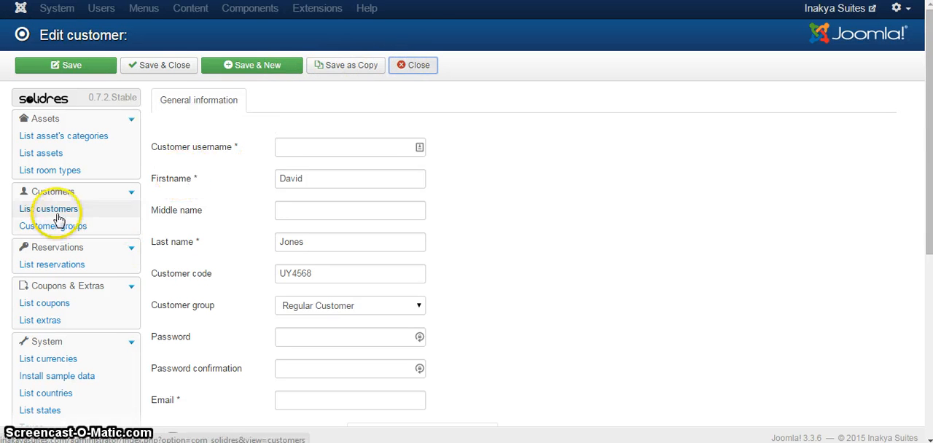
{"action": "left_click", "coordinate": [51, 209]}
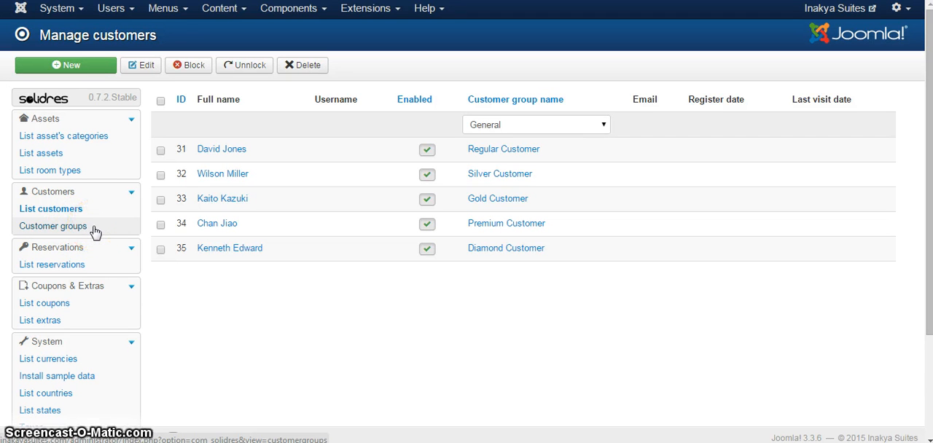
{"action": "mouse_move", "coordinate": [52, 265]}
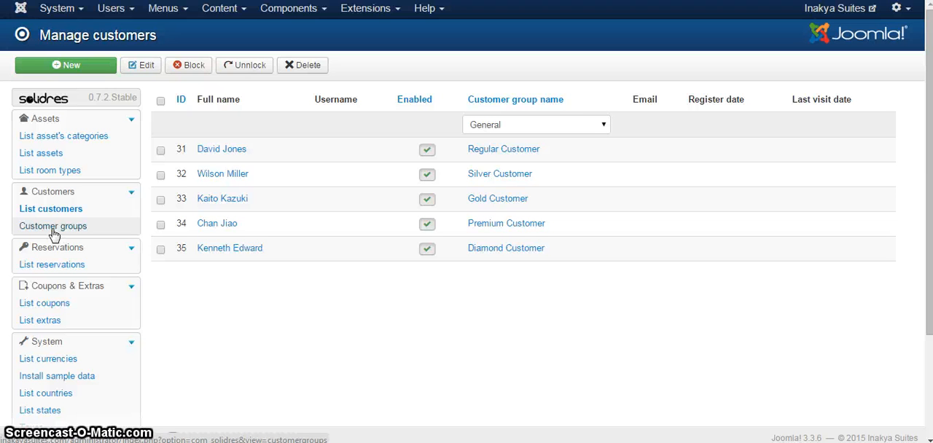
{"action": "mouse_move", "coordinate": [52, 264]}
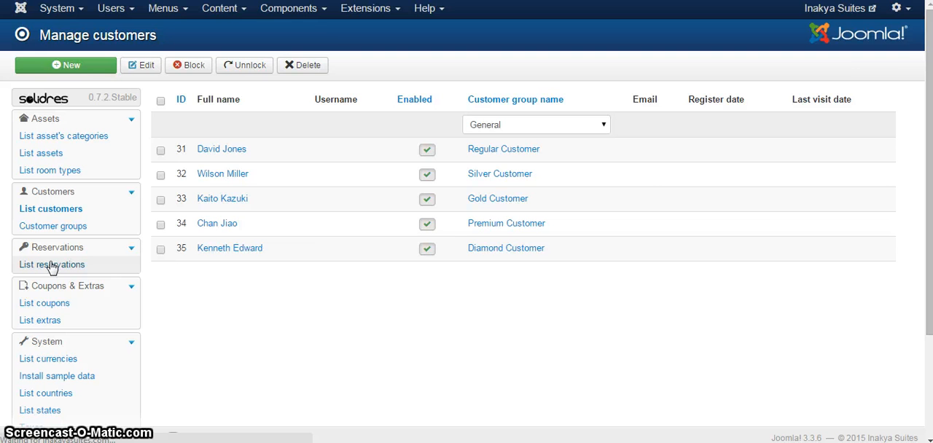
Step: Browse the reservations list and open the details of reservation 1b4e3d95
{"action": "left_click", "coordinate": [51, 264]}
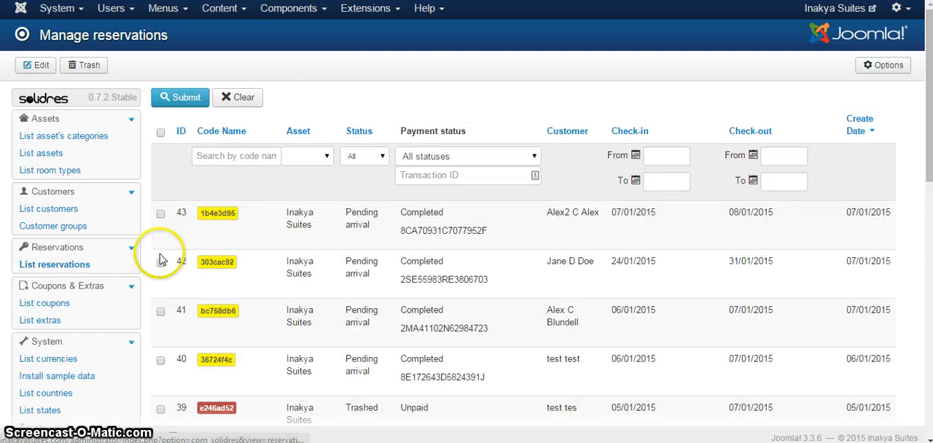
{"action": "scroll", "scroll_direction": "down", "scroll_amount": 3}
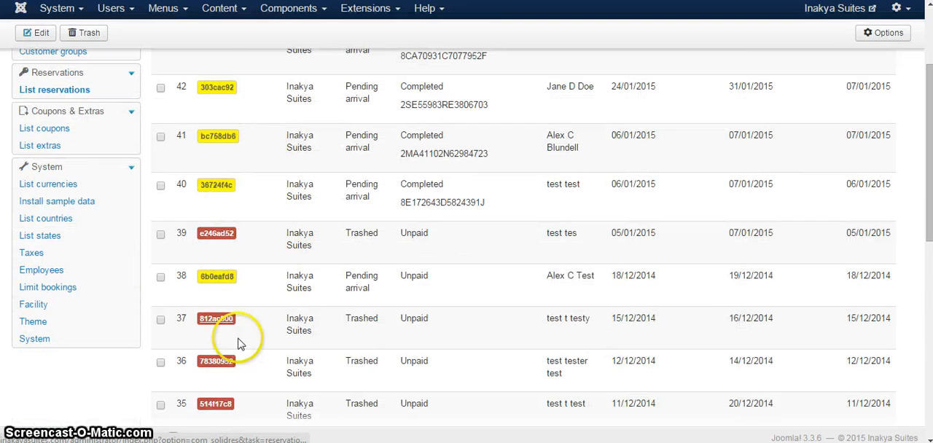
{"action": "scroll", "scroll_direction": "up", "scroll_amount": 3}
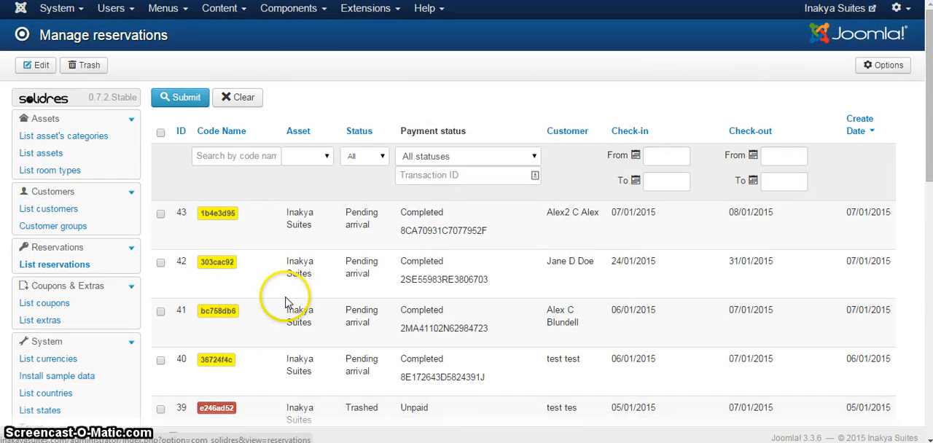
{"action": "mouse_move", "coordinate": [401, 211]}
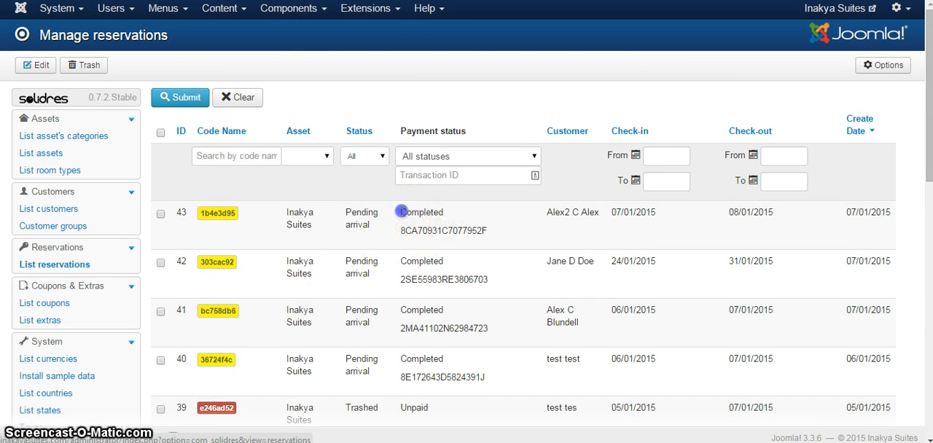
{"action": "scroll", "scroll_direction": "down", "scroll_amount": 3}
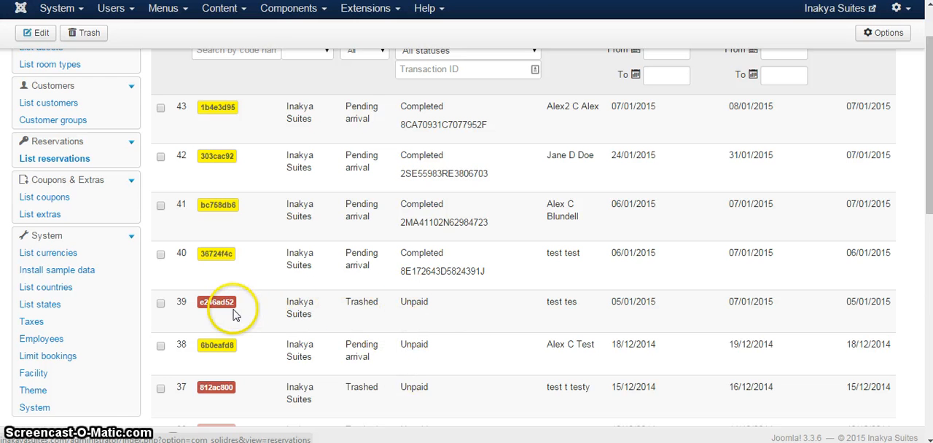
{"action": "scroll", "scroll_direction": "up", "scroll_amount": 3}
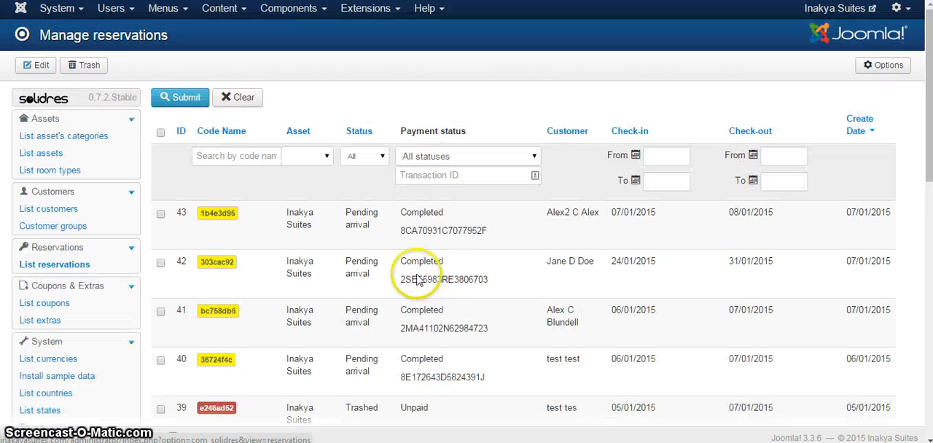
{"action": "double_click", "coordinate": [357, 218]}
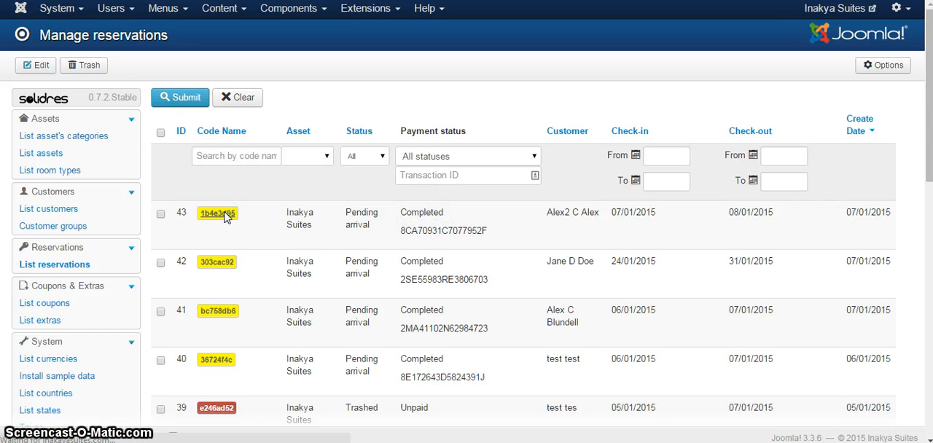
{"action": "mouse_move", "coordinate": [248, 220]}
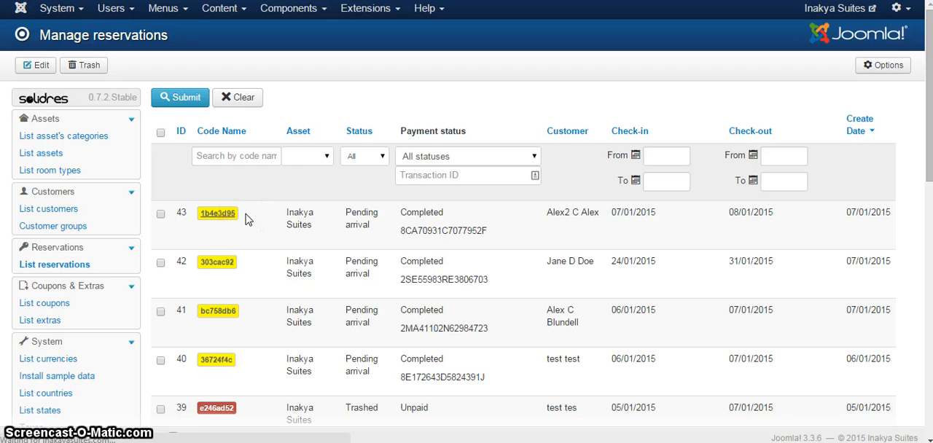
{"action": "left_click", "coordinate": [217, 213]}
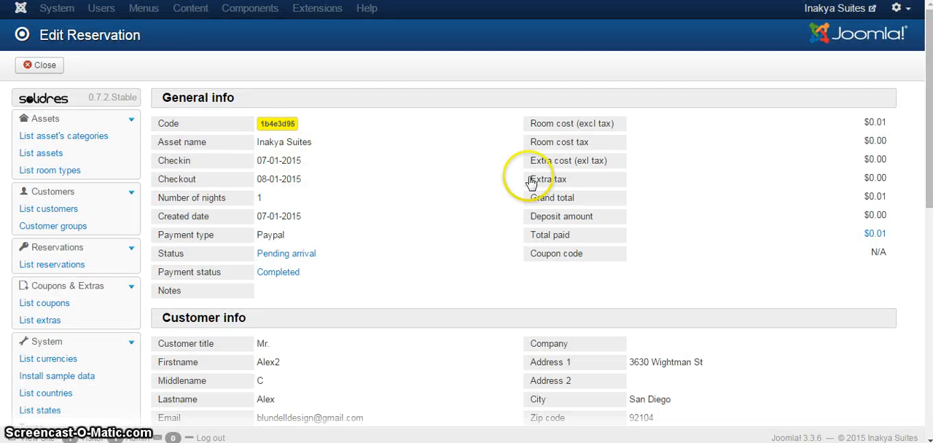
{"action": "scroll", "scroll_direction": "down", "scroll_amount": 3}
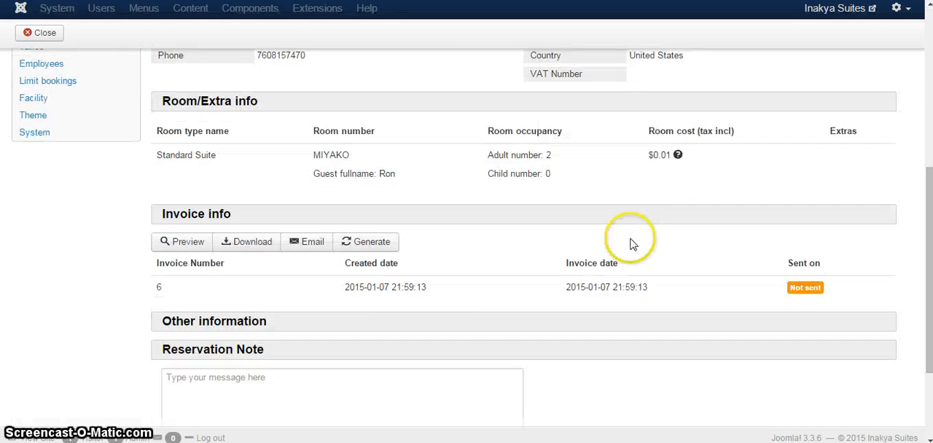
{"action": "scroll", "scroll_direction": "up", "scroll_amount": 3}
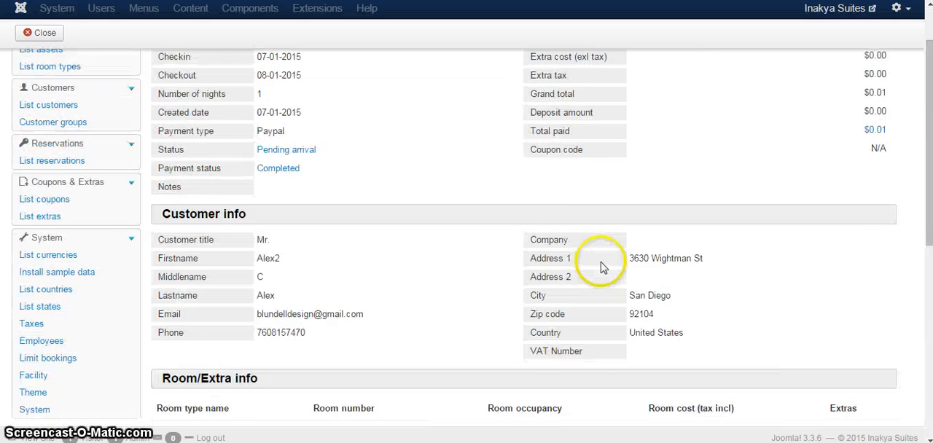
{"action": "scroll", "scroll_direction": "down", "scroll_amount": 3}
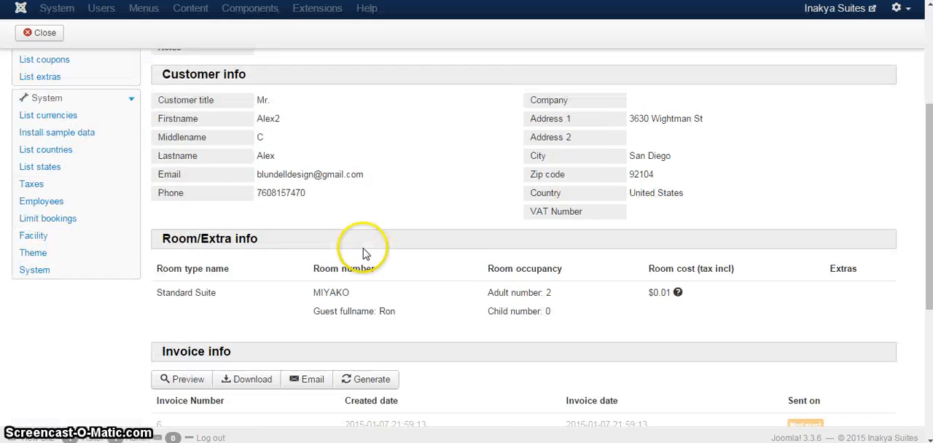
{"action": "scroll", "scroll_direction": "down", "scroll_amount": 3}
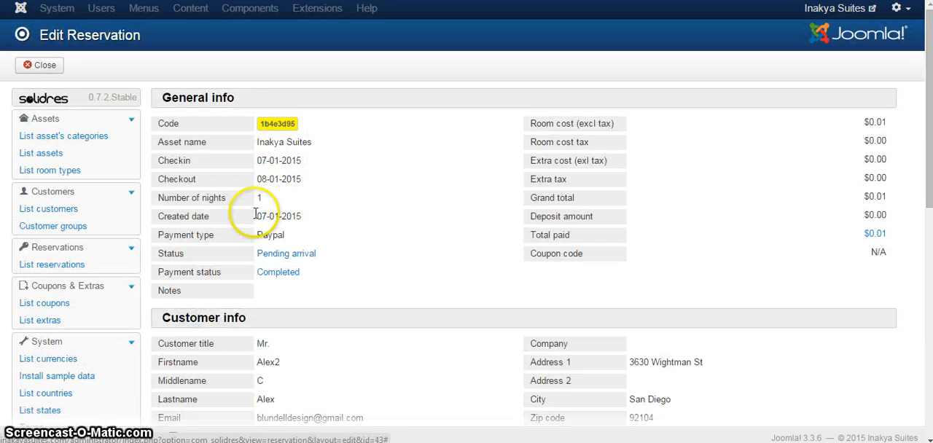
{"action": "mouse_move", "coordinate": [376, 198]}
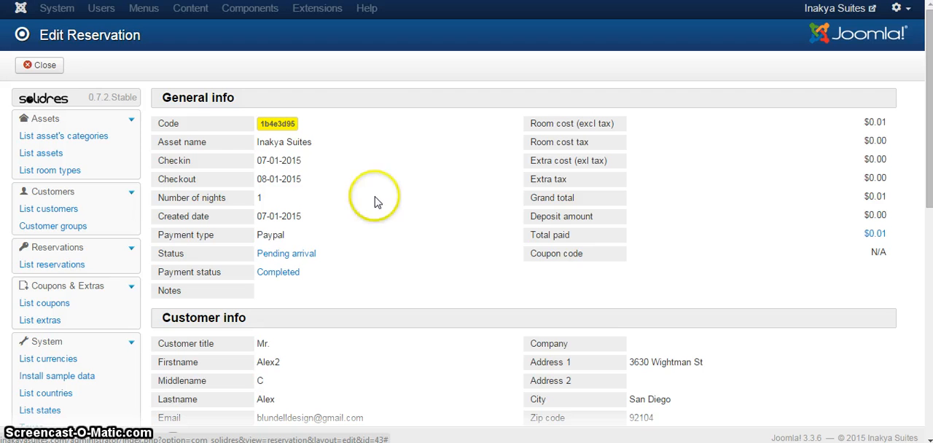
{"action": "scroll", "scroll_direction": "down", "scroll_amount": 3}
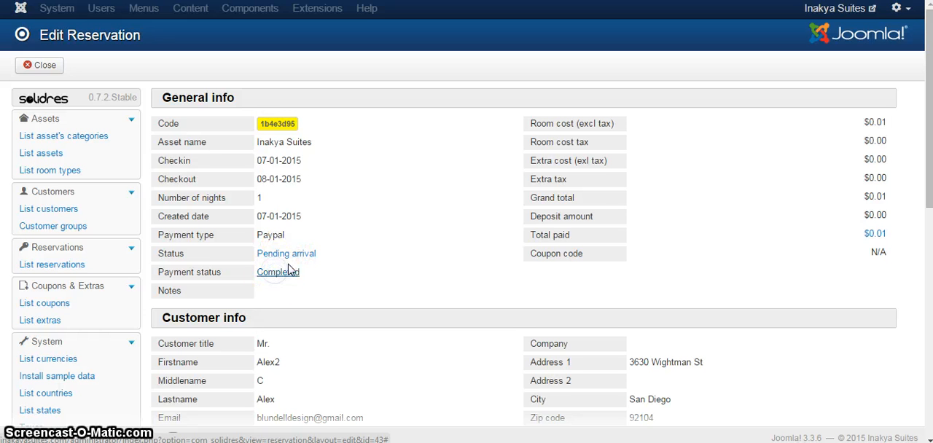
{"action": "mouse_move", "coordinate": [282, 172]}
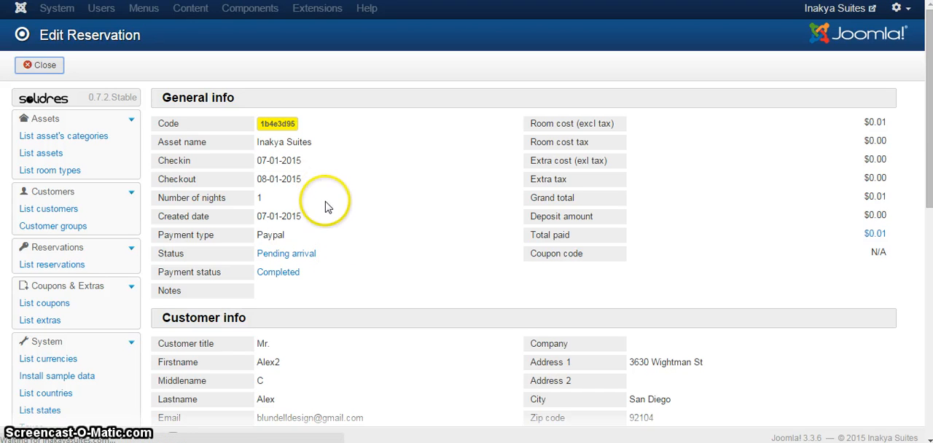
Step: Close reservation 1b4e3d95, open trashed reservation e246ad52 and view its status options
{"action": "left_click", "coordinate": [40, 65]}
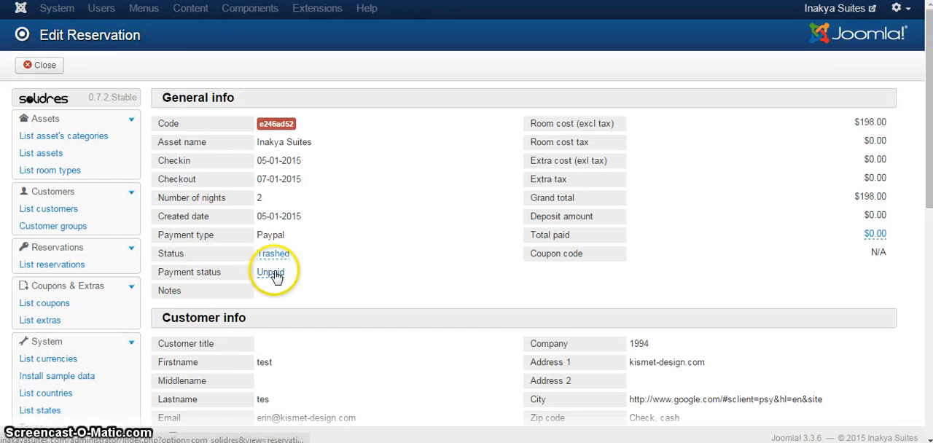
{"action": "left_click", "coordinate": [274, 253]}
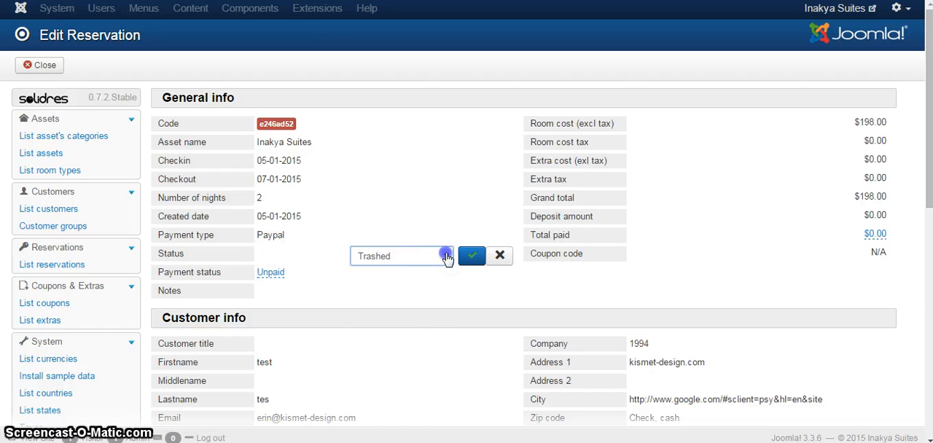
{"action": "left_click", "coordinate": [446, 256]}
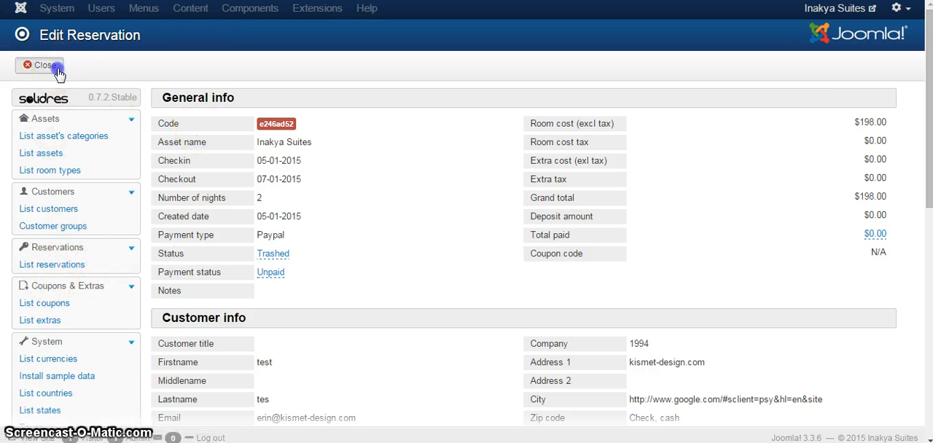
{"action": "mouse_move", "coordinate": [317, 264]}
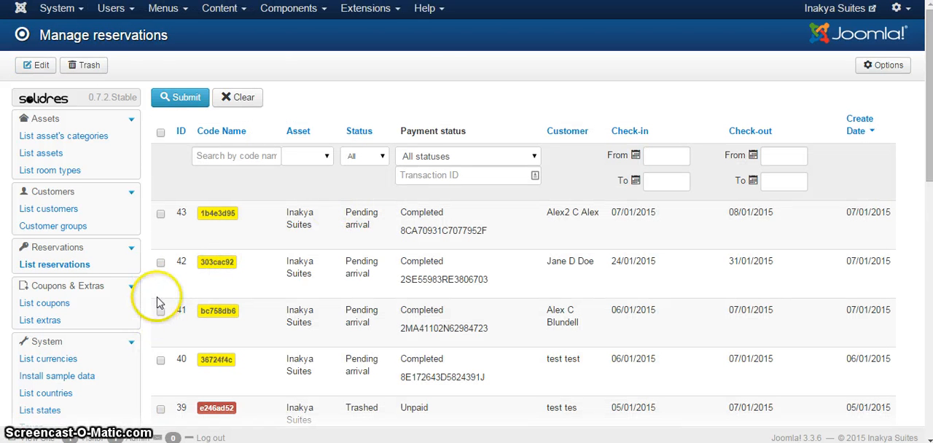
Step: Navigate to System > Limit bookings to show the empty Manage limit bookings page
{"action": "scroll", "scroll_direction": "down", "scroll_amount": 3}
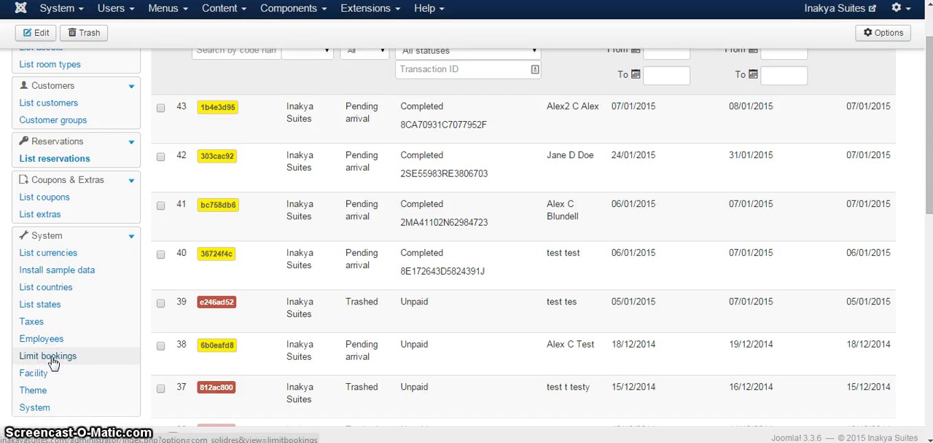
{"action": "left_click", "coordinate": [48, 356]}
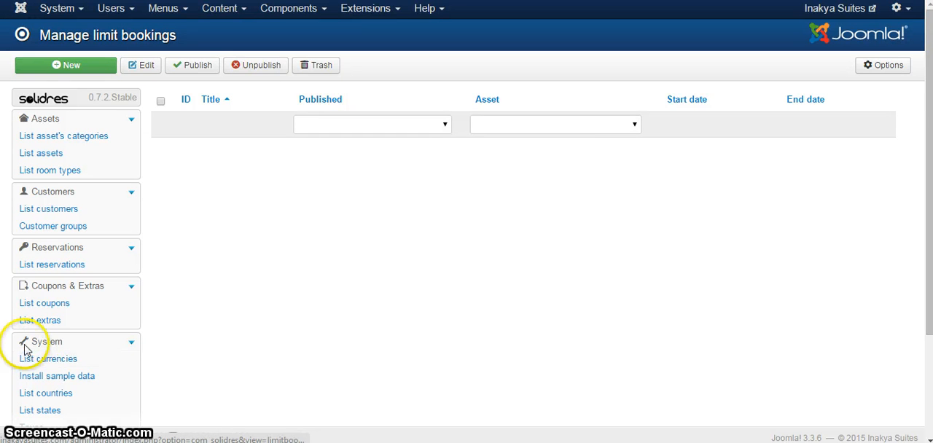
{"action": "scroll", "scroll_direction": "down", "scroll_amount": 3}
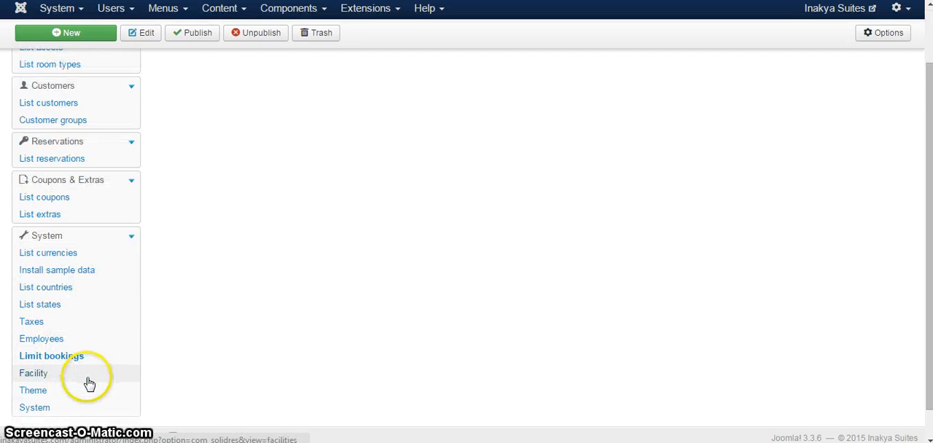
{"action": "left_click", "coordinate": [51, 356]}
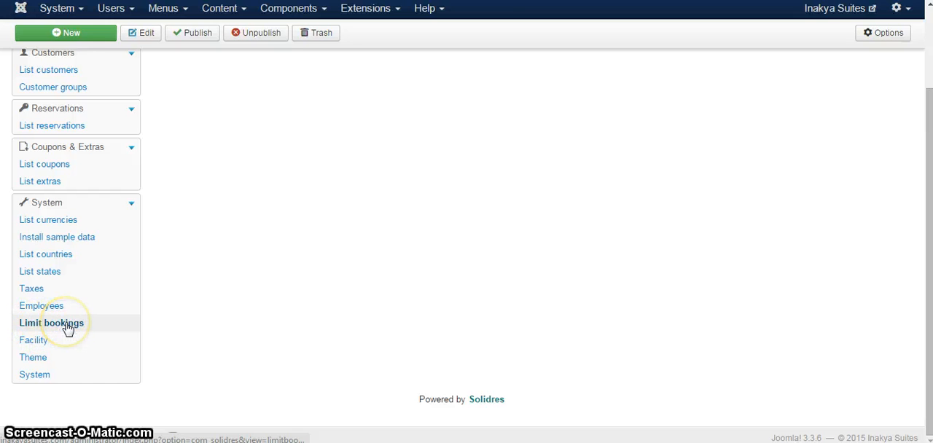
{"action": "left_click", "coordinate": [51, 323]}
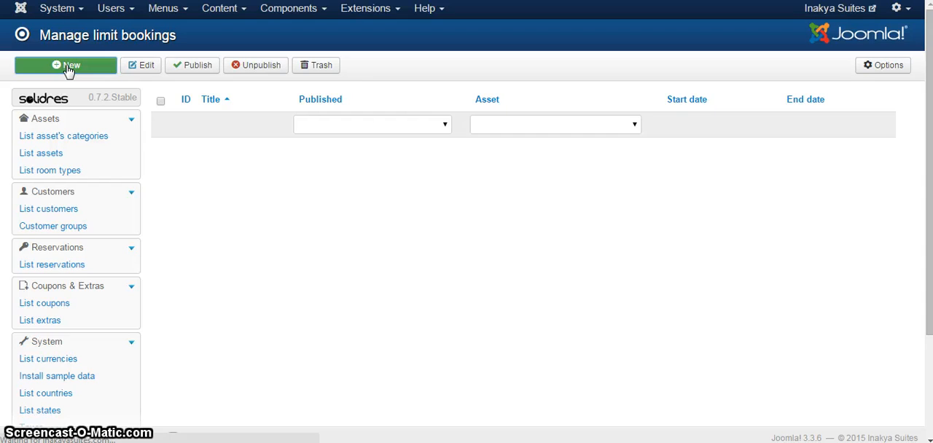
Step: Start a new limit booking titled 'New Limitation'
{"action": "left_click", "coordinate": [66, 65]}
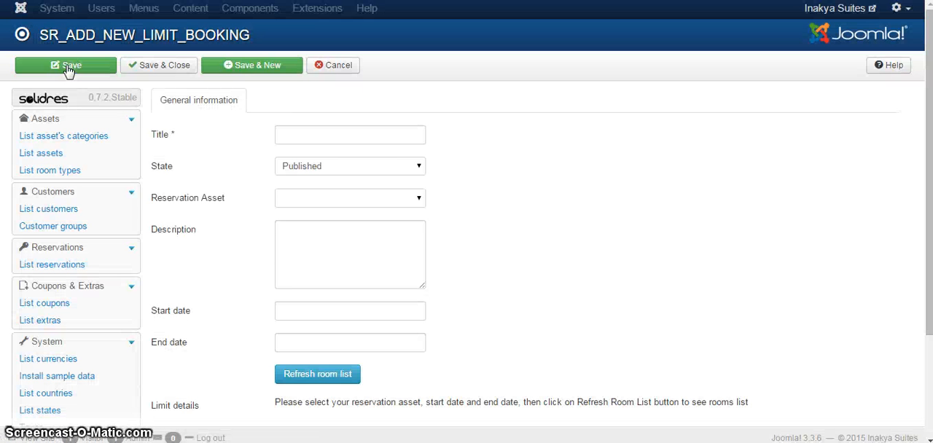
{"action": "mouse_move", "coordinate": [350, 172]}
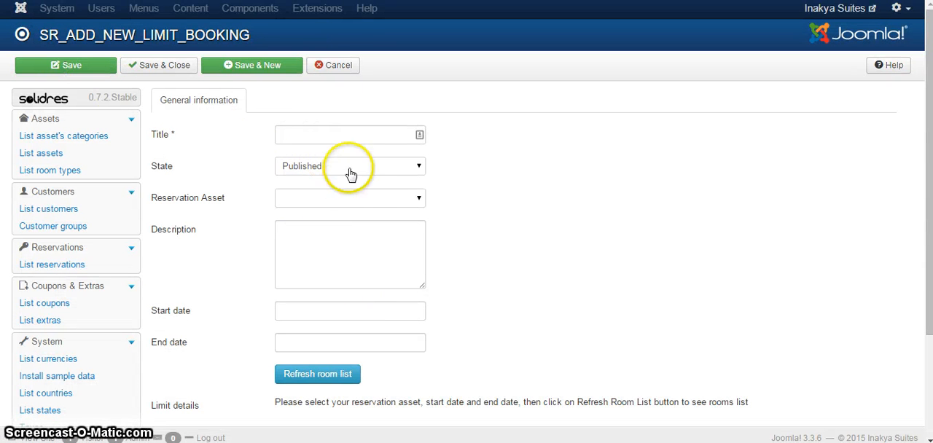
{"action": "left_click", "coordinate": [350, 134]}
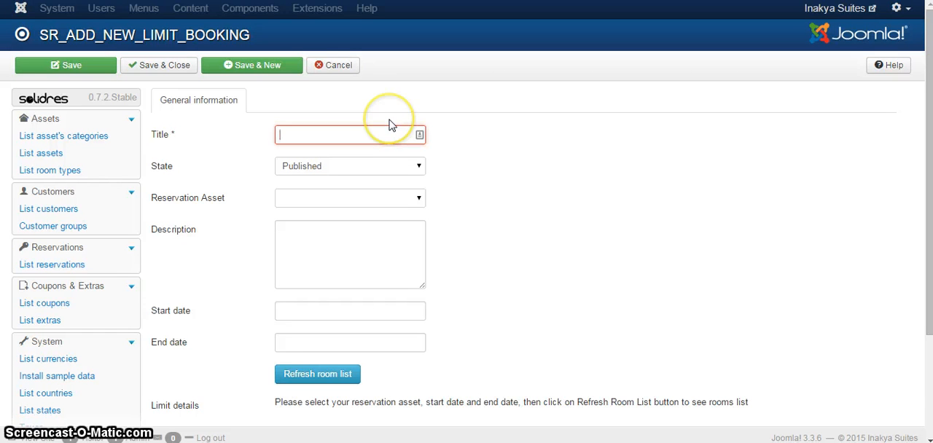
{"action": "type", "text": "New Lim"}
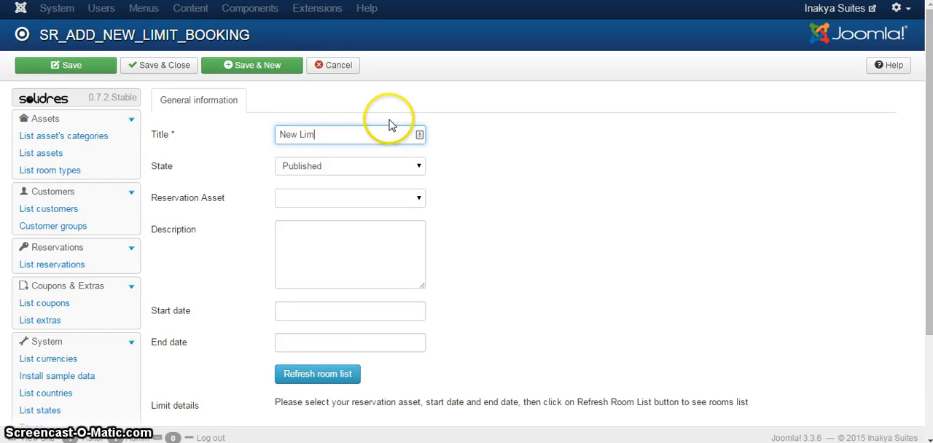
{"action": "type", "text": "itation"}
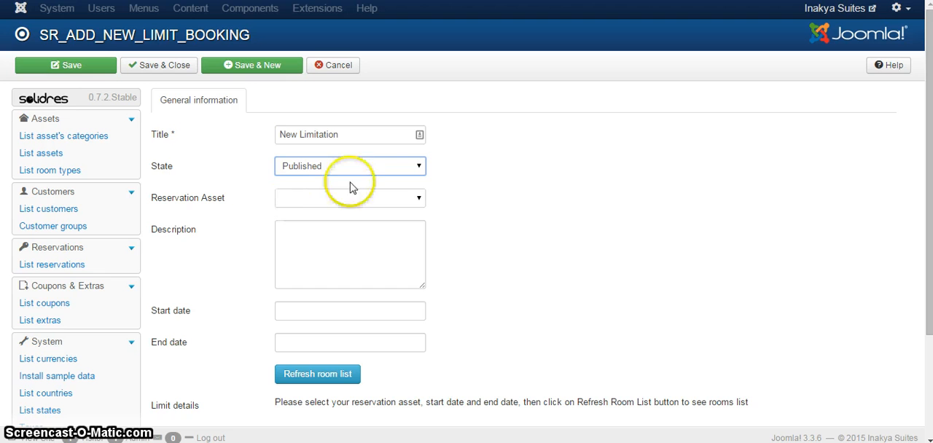
Step: Set the reservation asset to Inakya Suites, with dates 14-01-2015 to 16-01-2015
{"action": "left_click", "coordinate": [350, 198]}
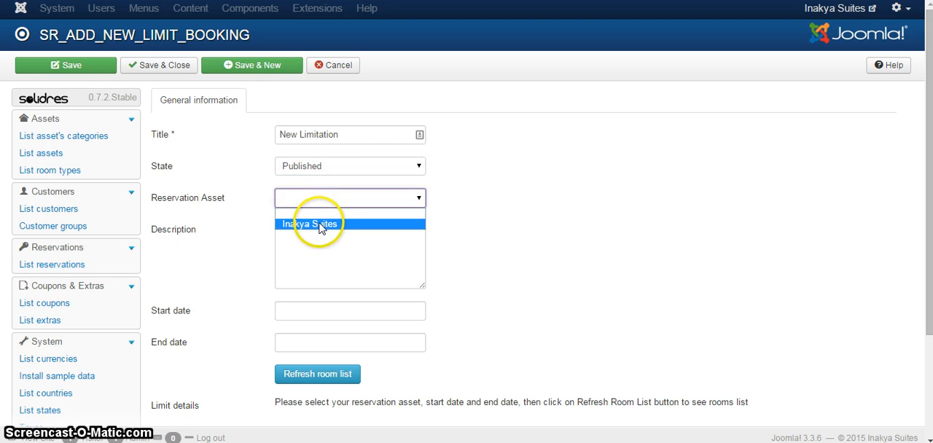
{"action": "left_click", "coordinate": [310, 224]}
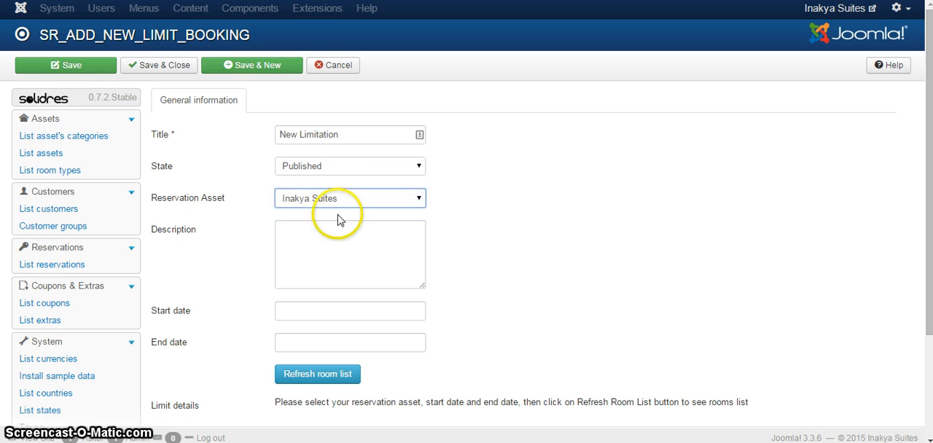
{"action": "mouse_move", "coordinate": [295, 225]}
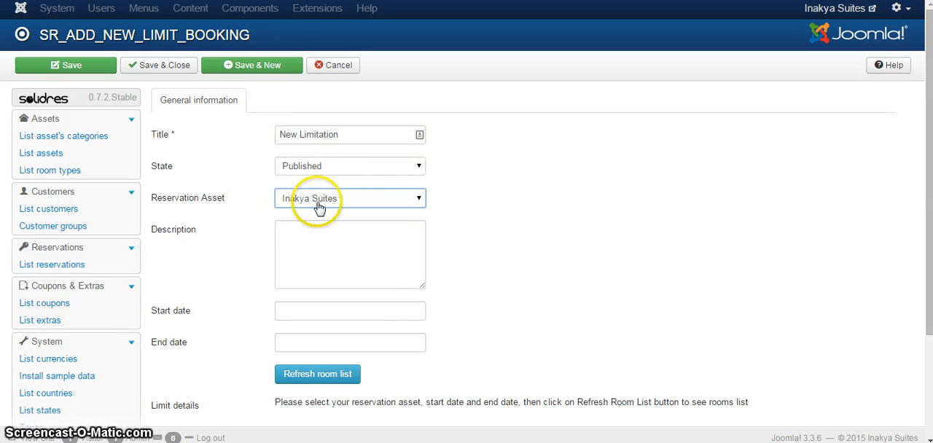
{"action": "mouse_move", "coordinate": [59, 246]}
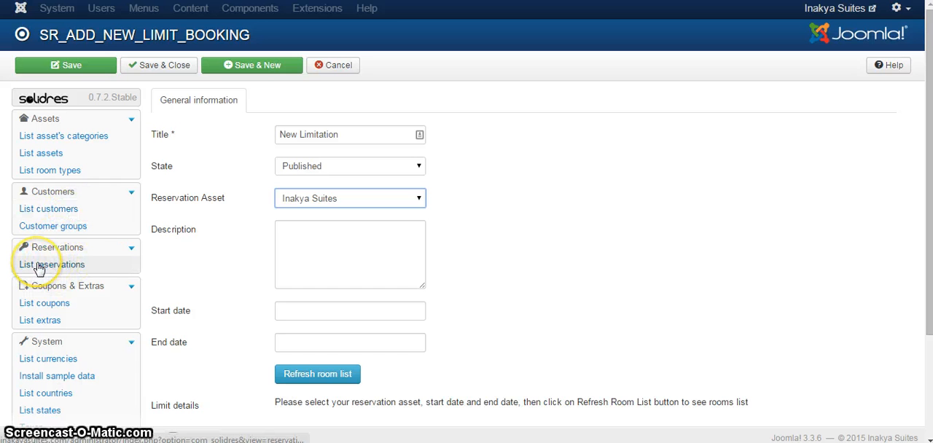
{"action": "mouse_move", "coordinate": [325, 137]}
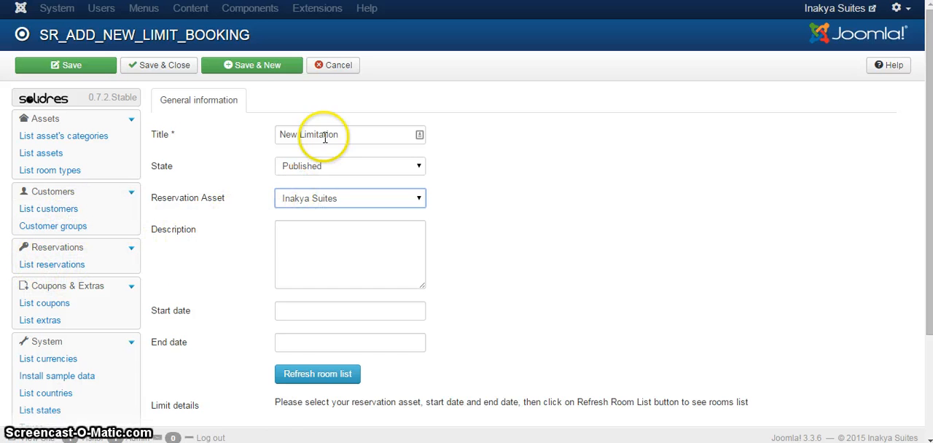
{"action": "mouse_move", "coordinate": [323, 314]}
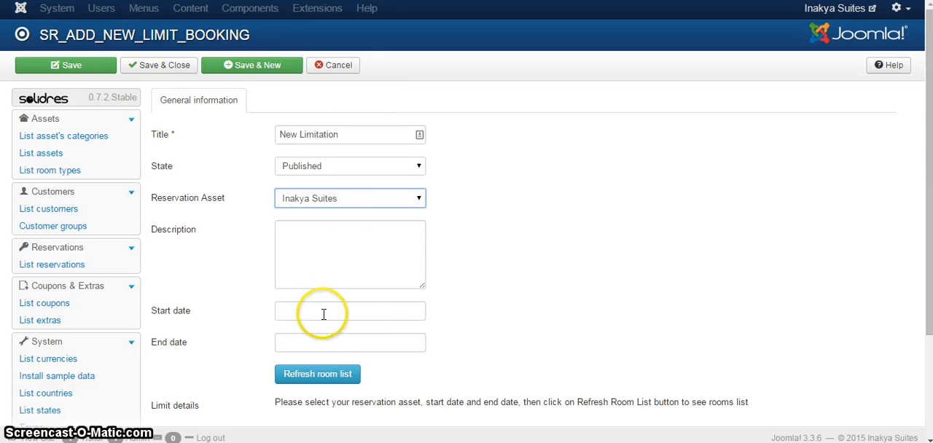
{"action": "type", "text": "14-01-2015"}
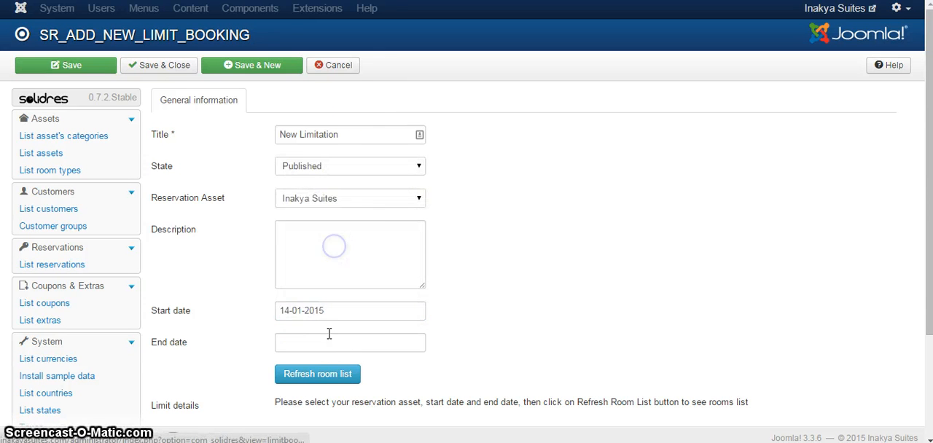
{"action": "left_click", "coordinate": [350, 343]}
{"action": "type", "text": "16-01-2015"}
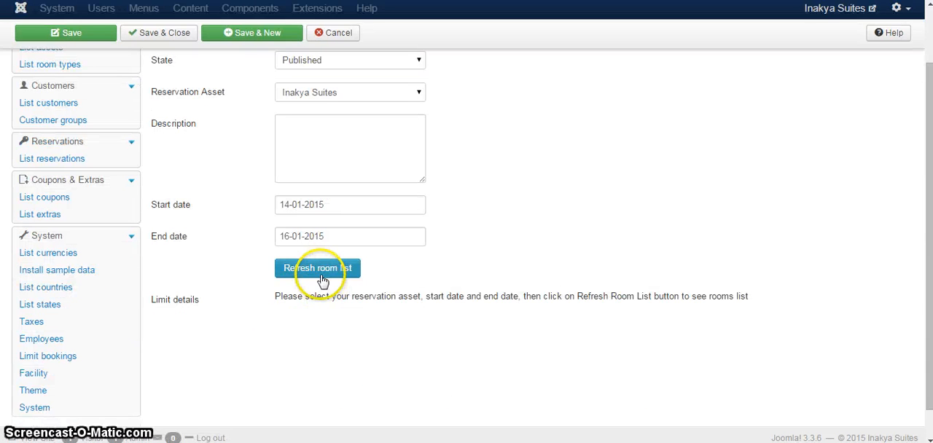
Step: Refresh the room list and tick Standard Suite rooms MIYAKO and HANA
{"action": "left_click", "coordinate": [317, 267]}
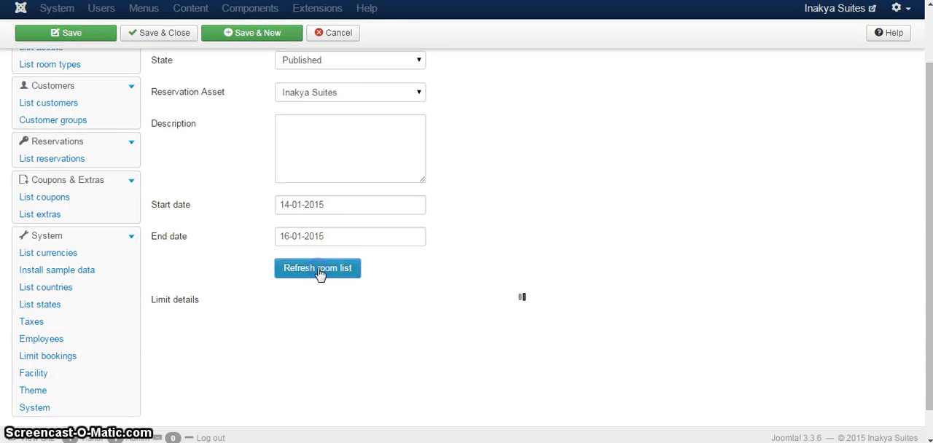
{"action": "left_click", "coordinate": [318, 268]}
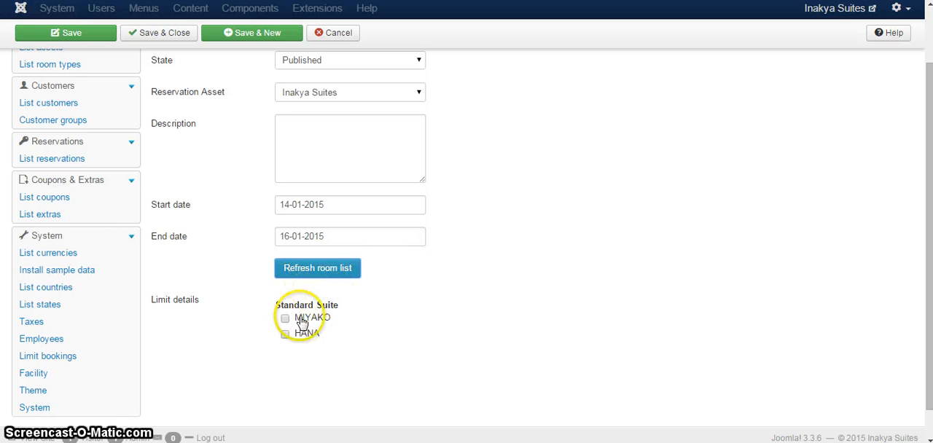
{"action": "left_click", "coordinate": [285, 334]}
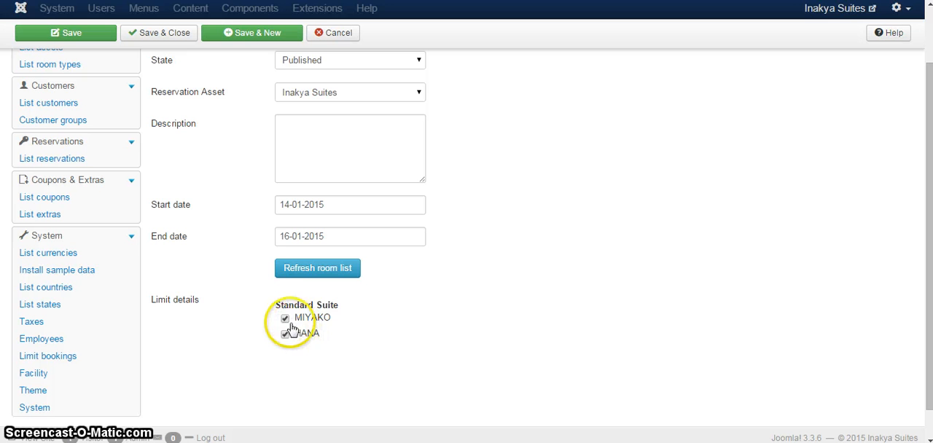
{"action": "left_click", "coordinate": [285, 333]}
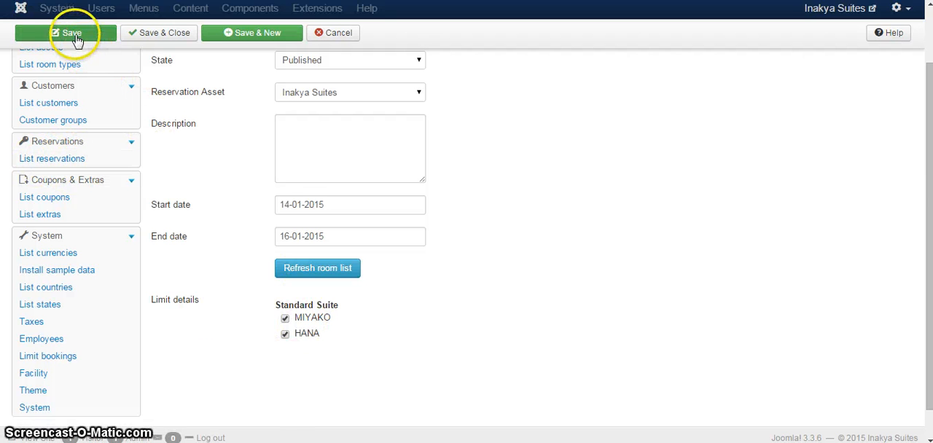
Step: Save the New Limitation limit booking
{"action": "left_click", "coordinate": [66, 33]}
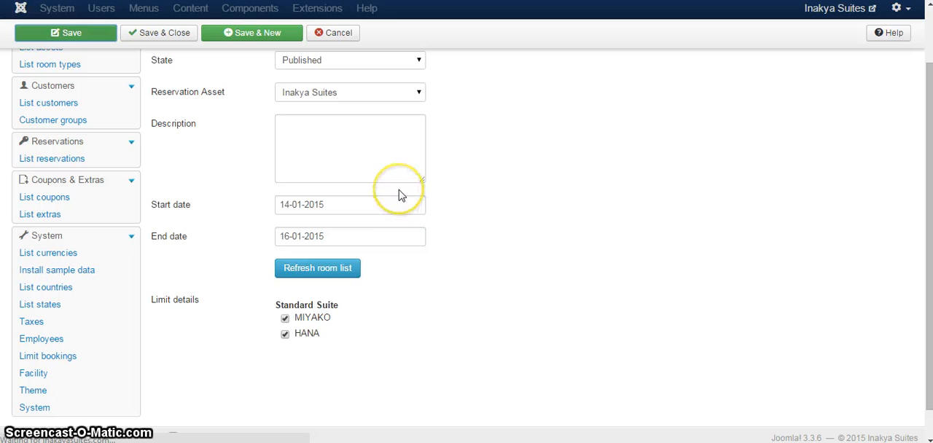
{"action": "left_click", "coordinate": [66, 33]}
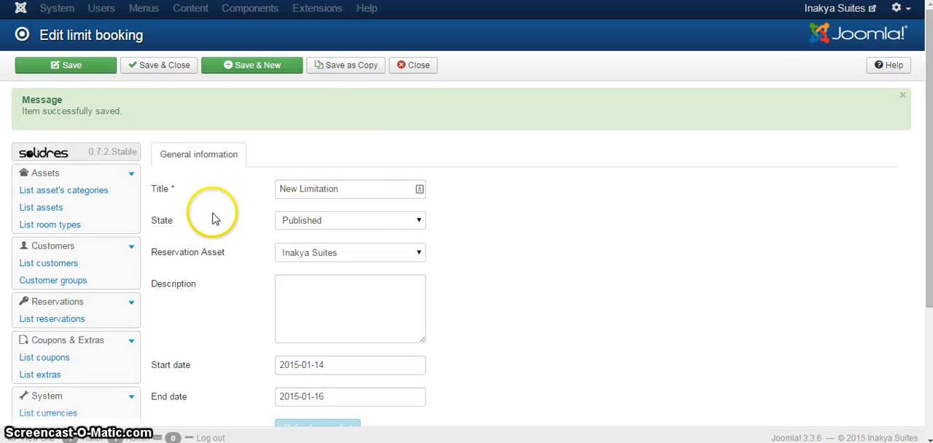
{"action": "mouse_move", "coordinate": [78, 360]}
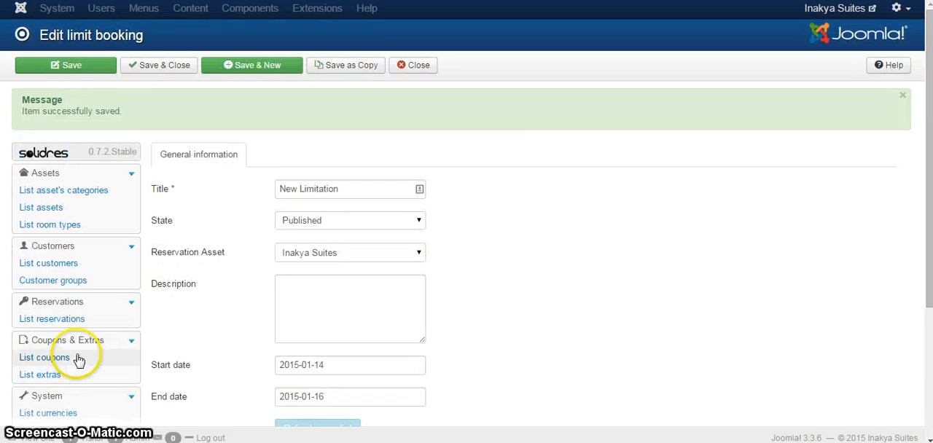
{"action": "scroll", "scroll_direction": "down", "scroll_amount": 3}
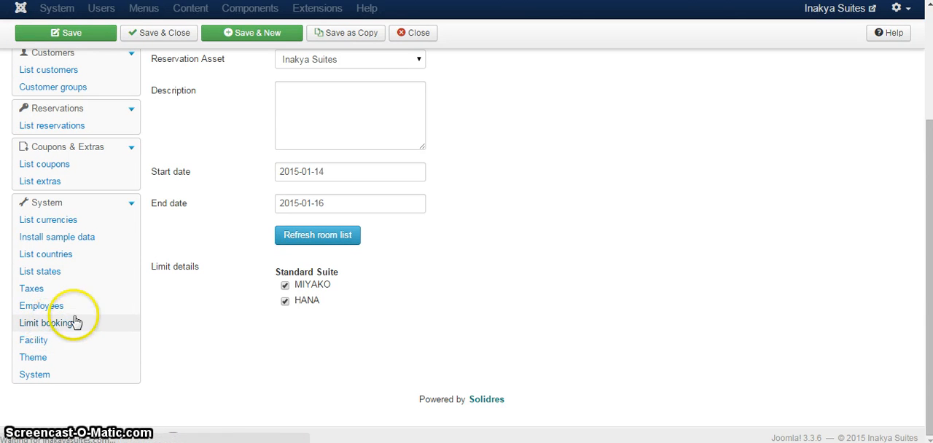
Step: Select New Limitation in the limit bookings list, trash it, and dismiss the confirmation
{"action": "left_click", "coordinate": [48, 323]}
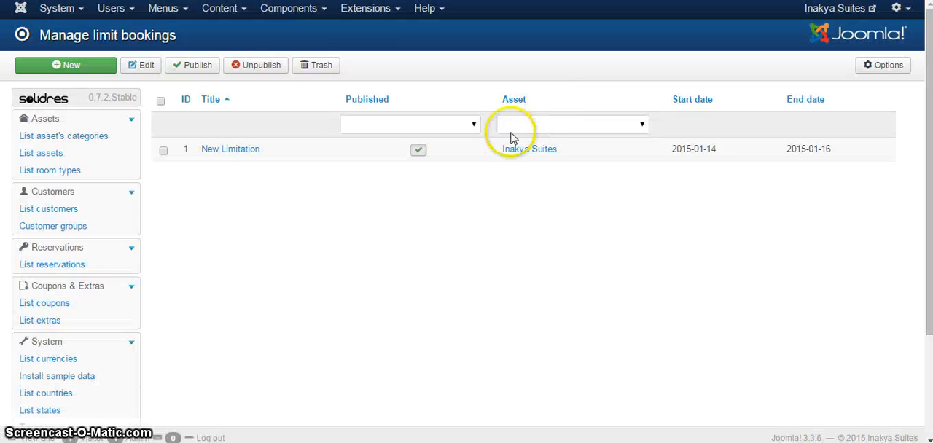
{"action": "mouse_move", "coordinate": [181, 186]}
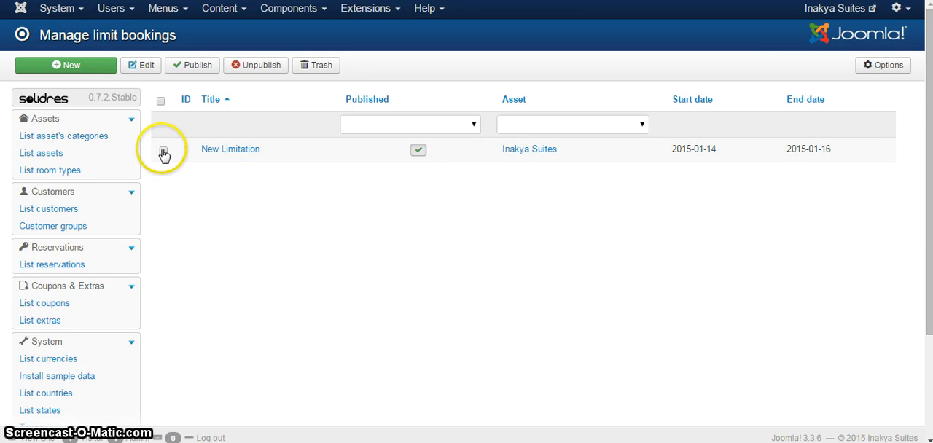
{"action": "left_click", "coordinate": [163, 151]}
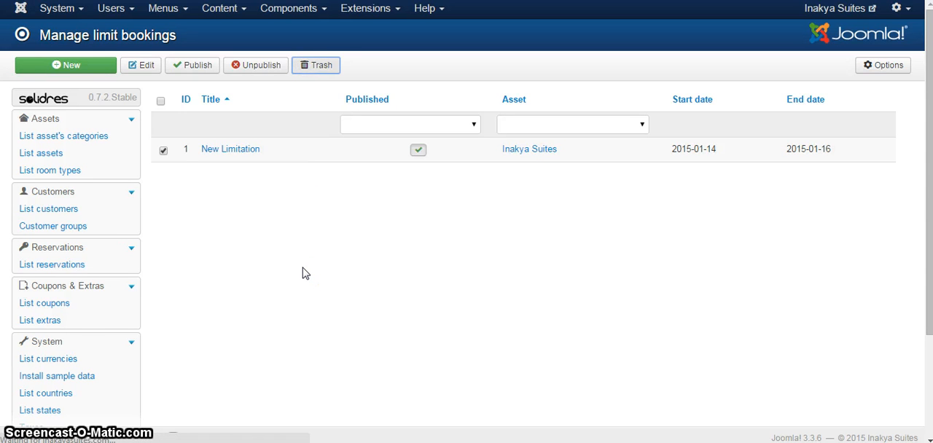
{"action": "left_click", "coordinate": [316, 65]}
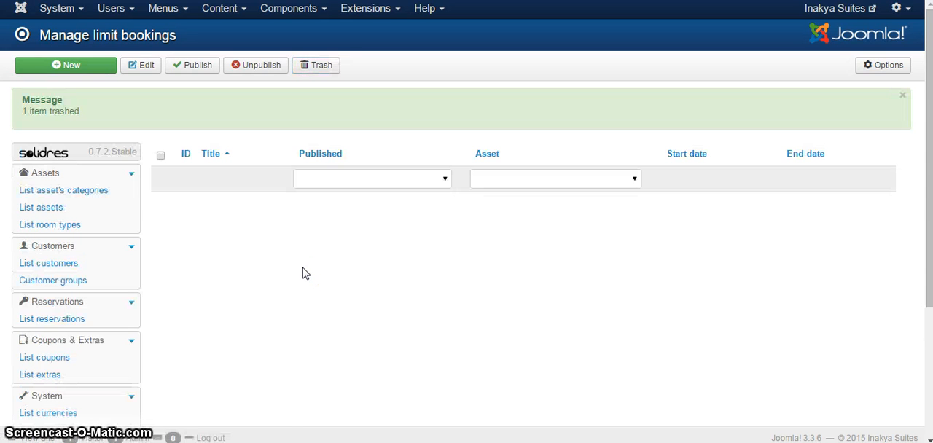
{"action": "scroll", "scroll_direction": "down", "scroll_amount": 3}
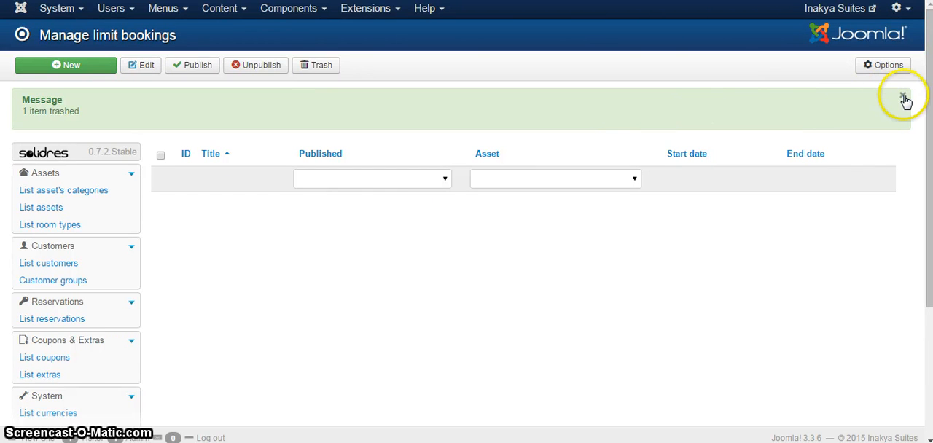
{"action": "left_click", "coordinate": [904, 97]}
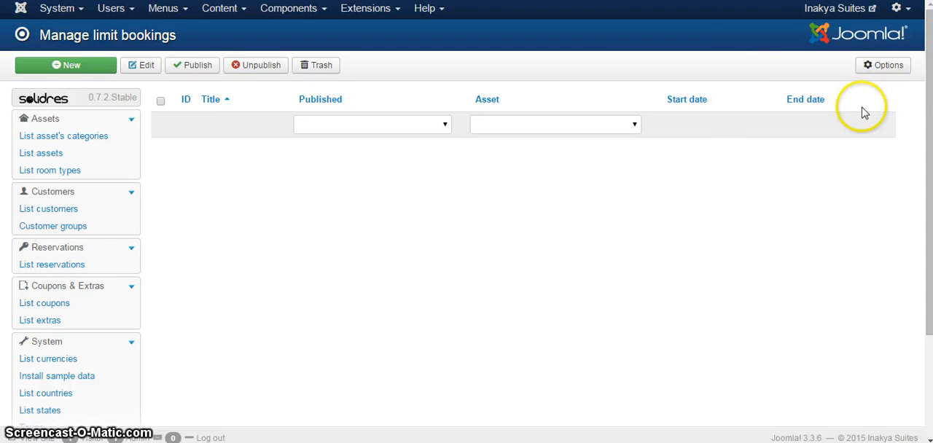
{"action": "mouse_move", "coordinate": [387, 204]}
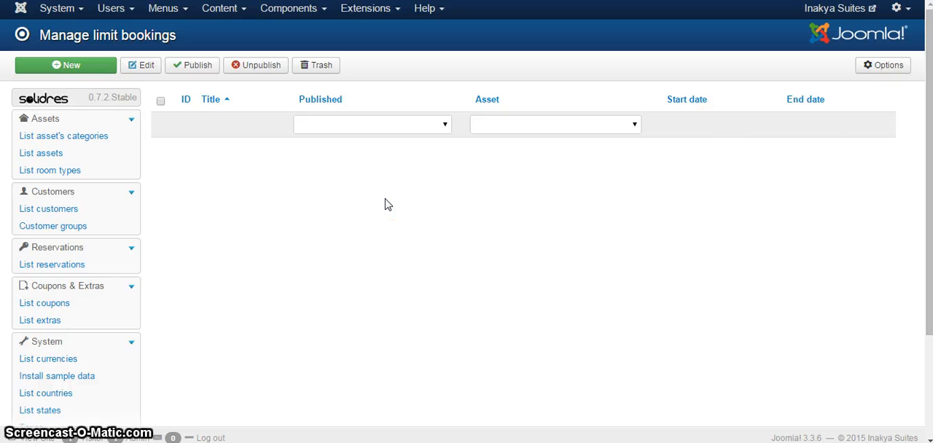